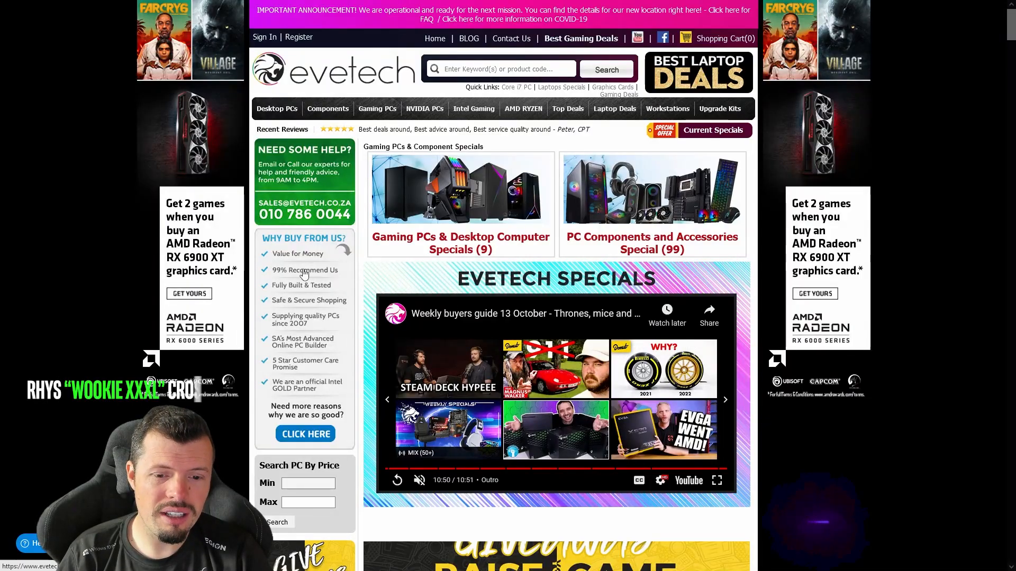
# Browse the weekly specials and open the KLEVV NEO S32 128GB flash drive deal at R199.00.
pyautogui.scroll(-3)
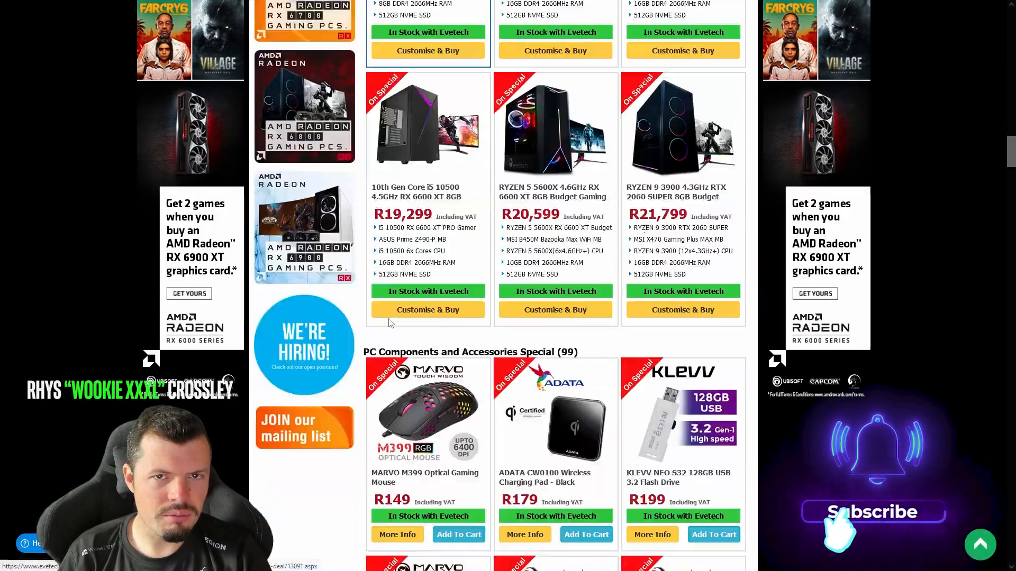
pyautogui.scroll(-3)
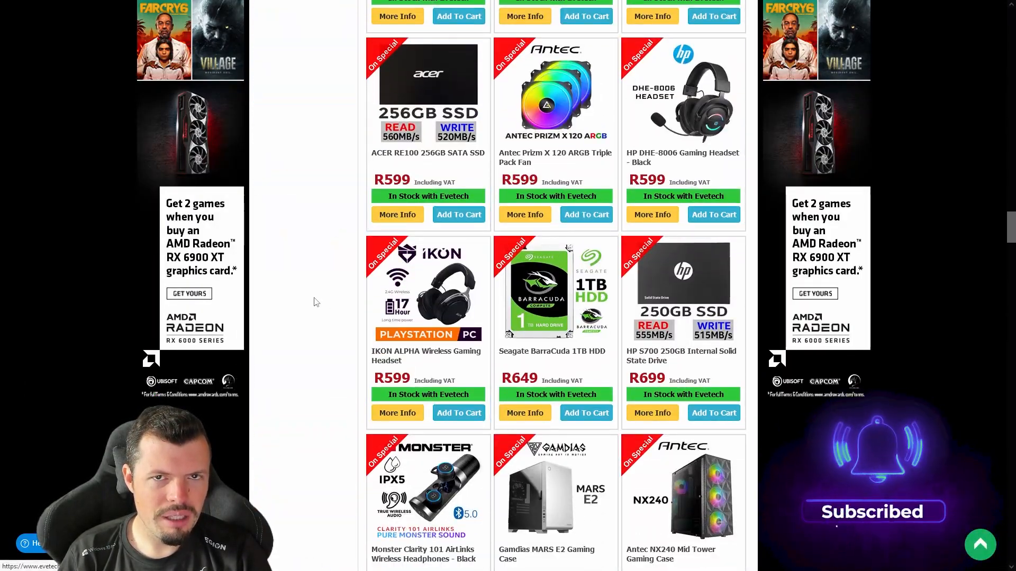
pyautogui.scroll(3)
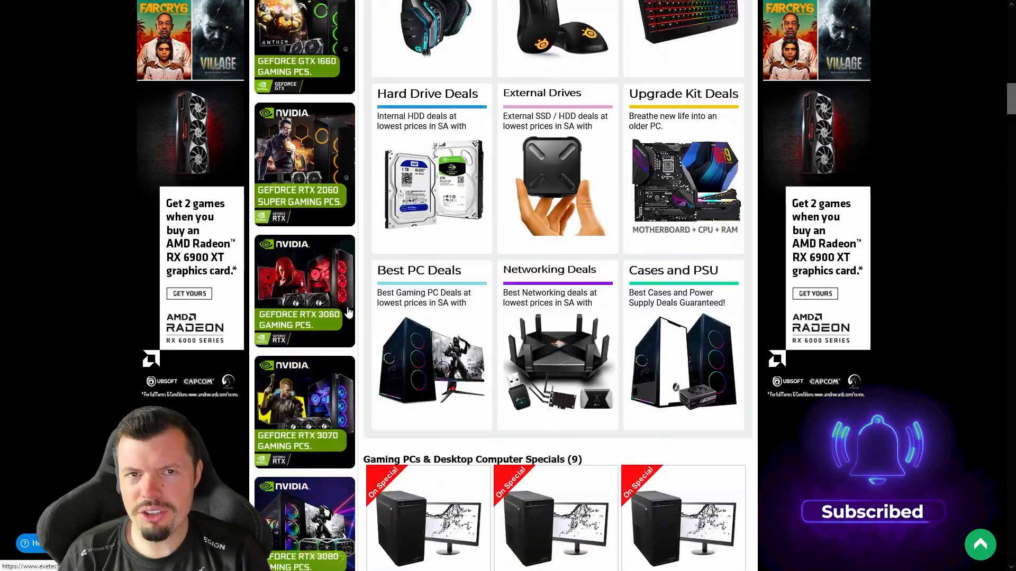
pyautogui.scroll(3)
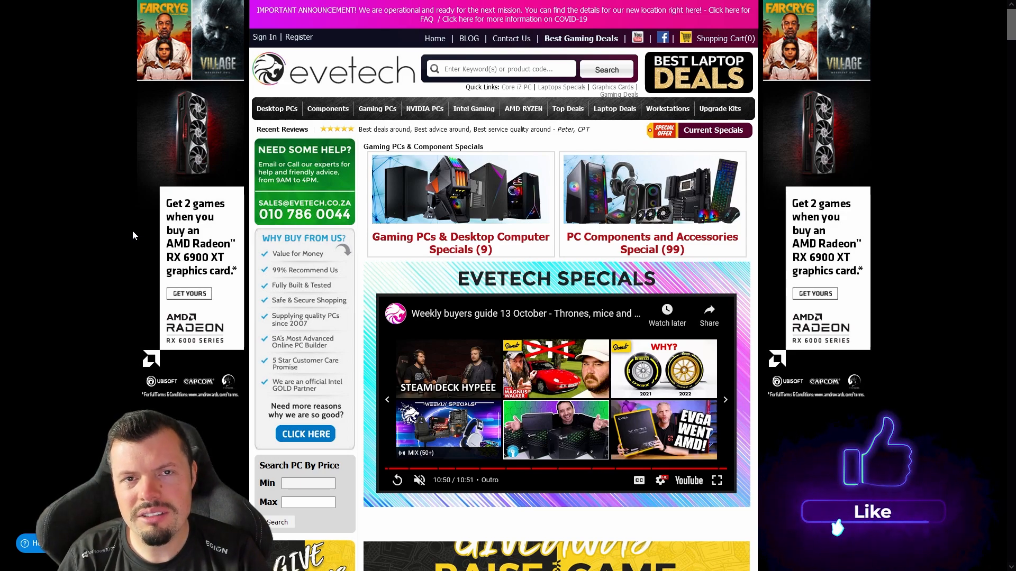
pyautogui.click(871, 512)
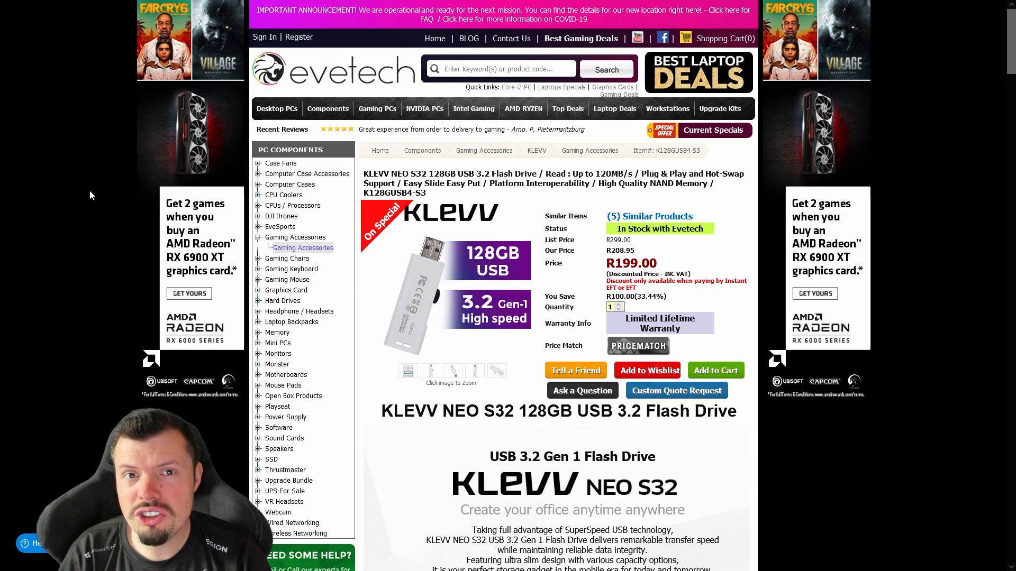
# Scroll through the flash drive's features and specifications, then back toward the top.
pyautogui.scroll(-3)
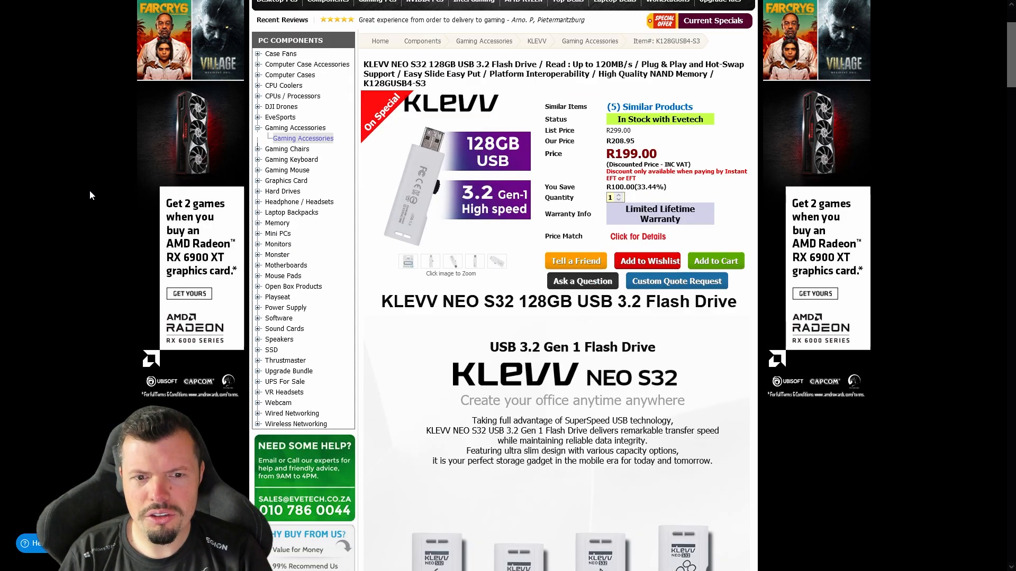
pyautogui.scroll(3)
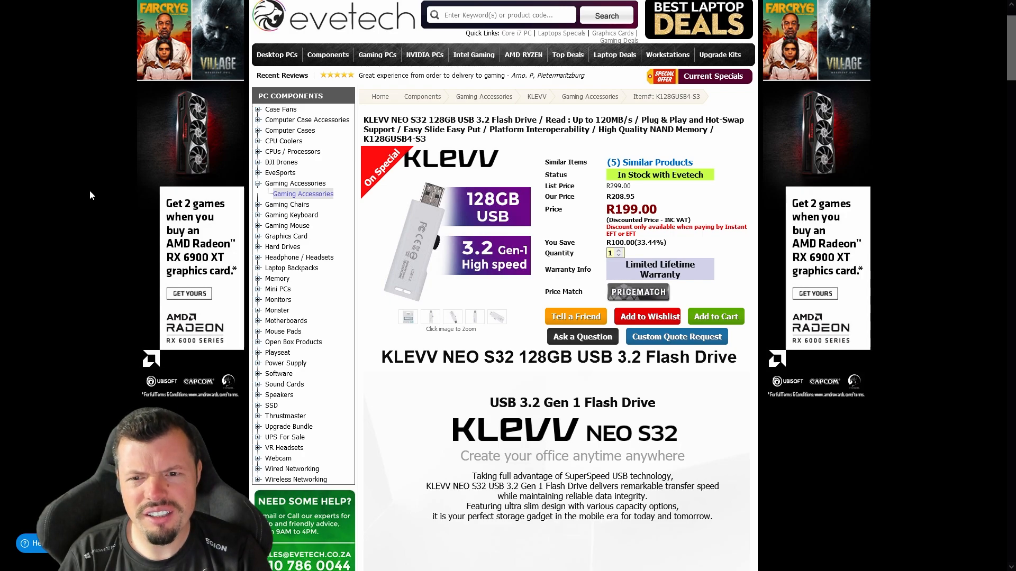
pyautogui.moveTo(637, 292)
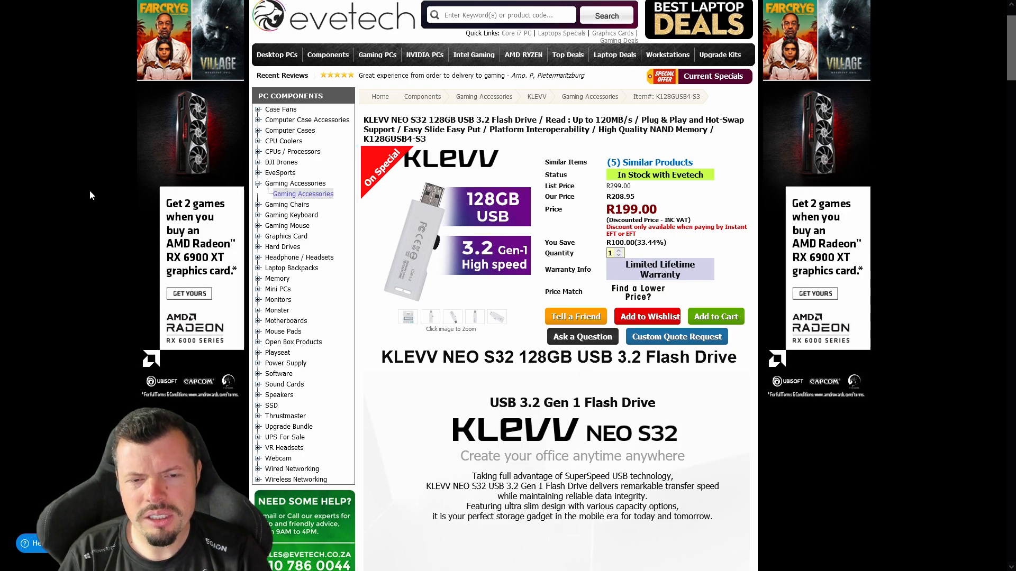
pyautogui.scroll(-3)
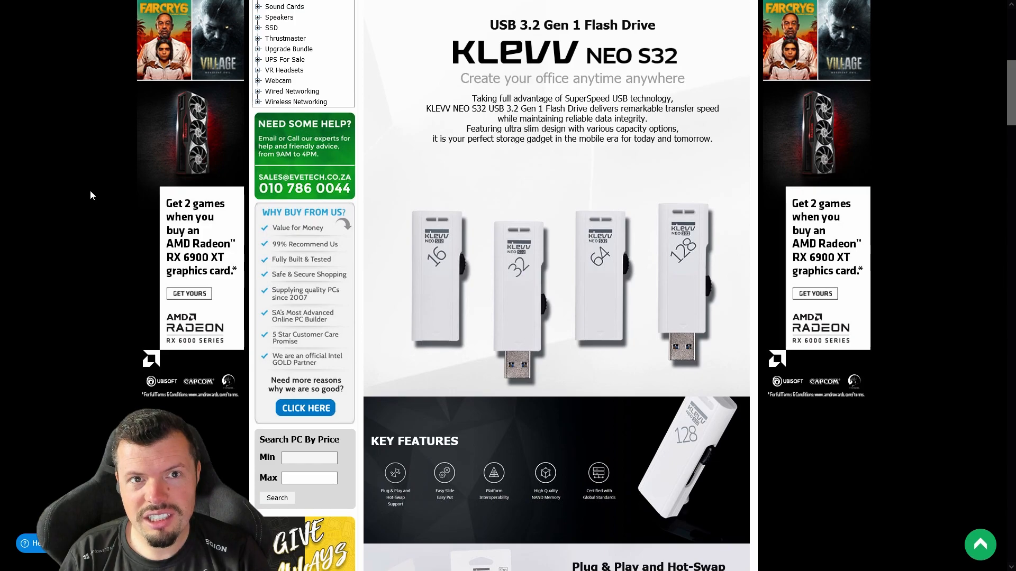
pyautogui.scroll(-3)
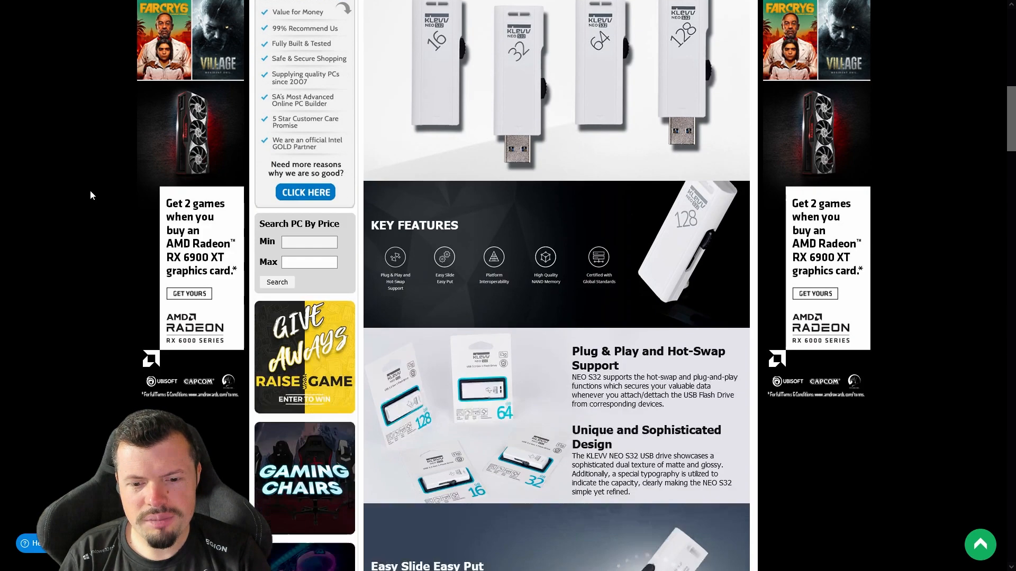
pyautogui.scroll(-3)
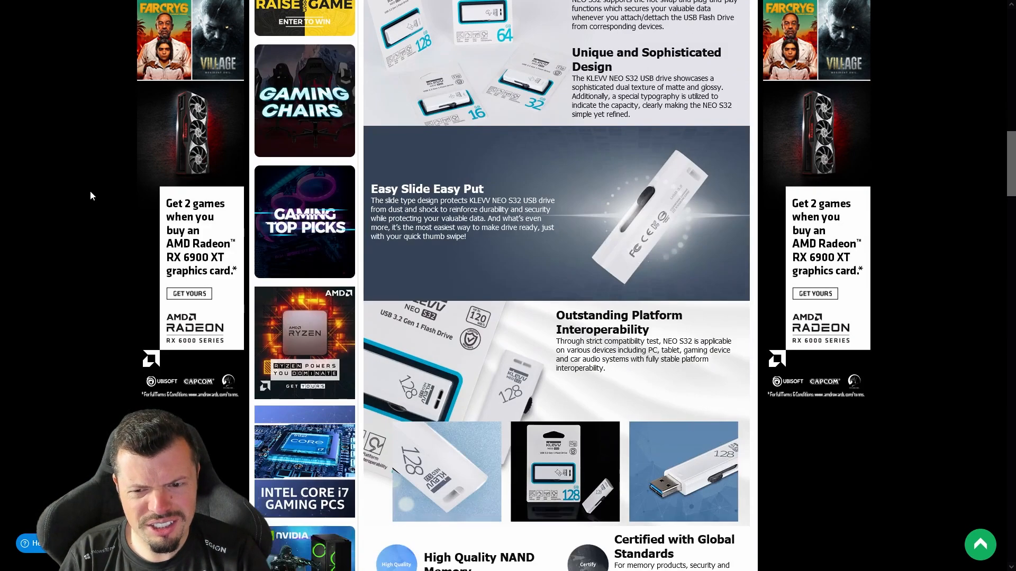
pyautogui.scroll(-3)
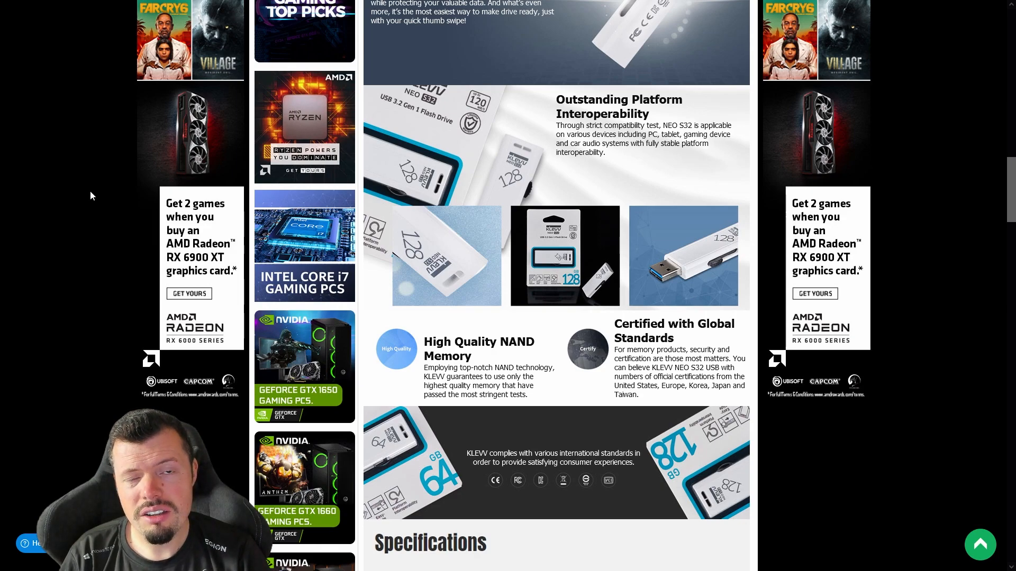
pyautogui.scroll(-3)
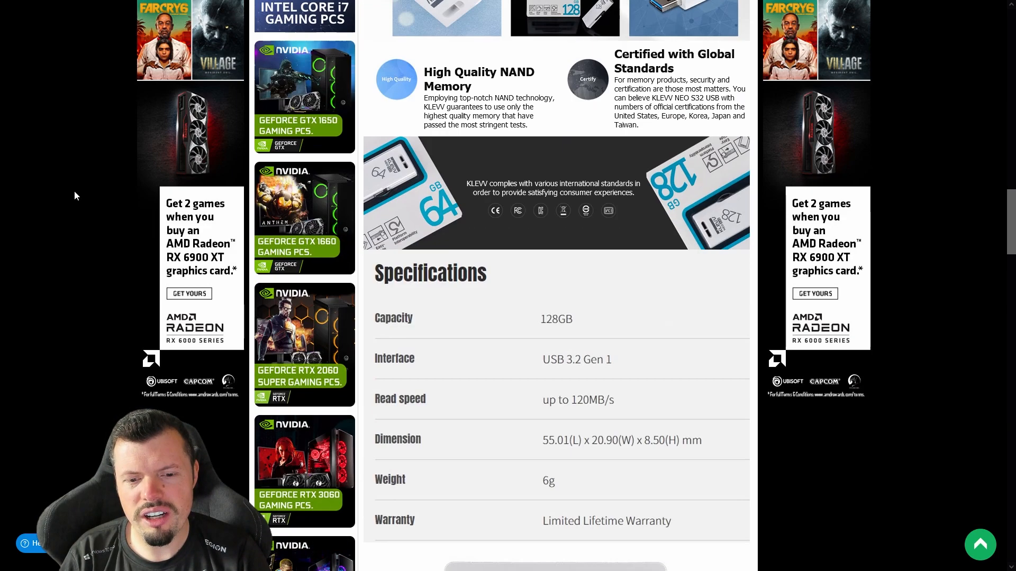
pyautogui.scroll(-3)
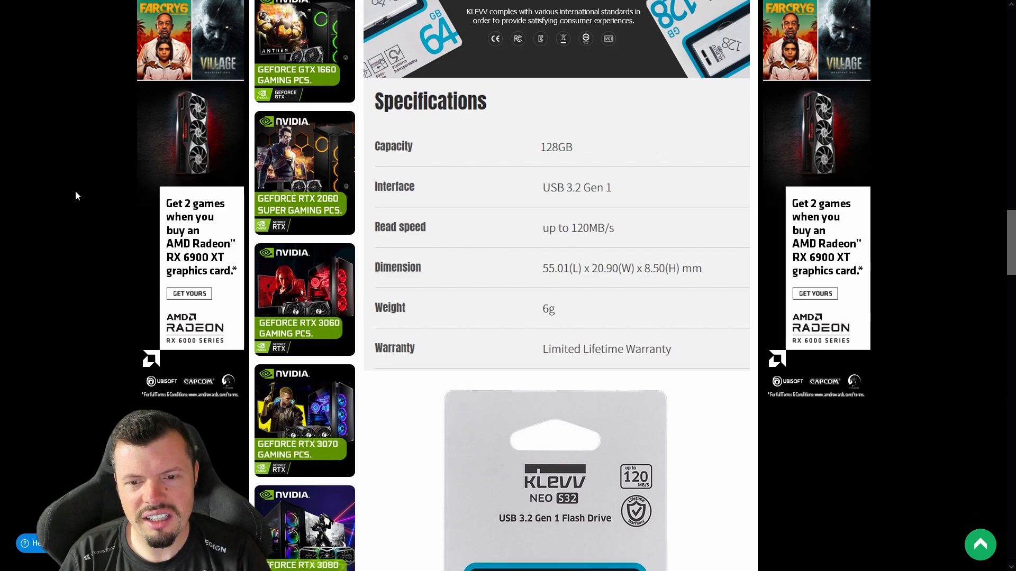
pyautogui.scroll(-3)
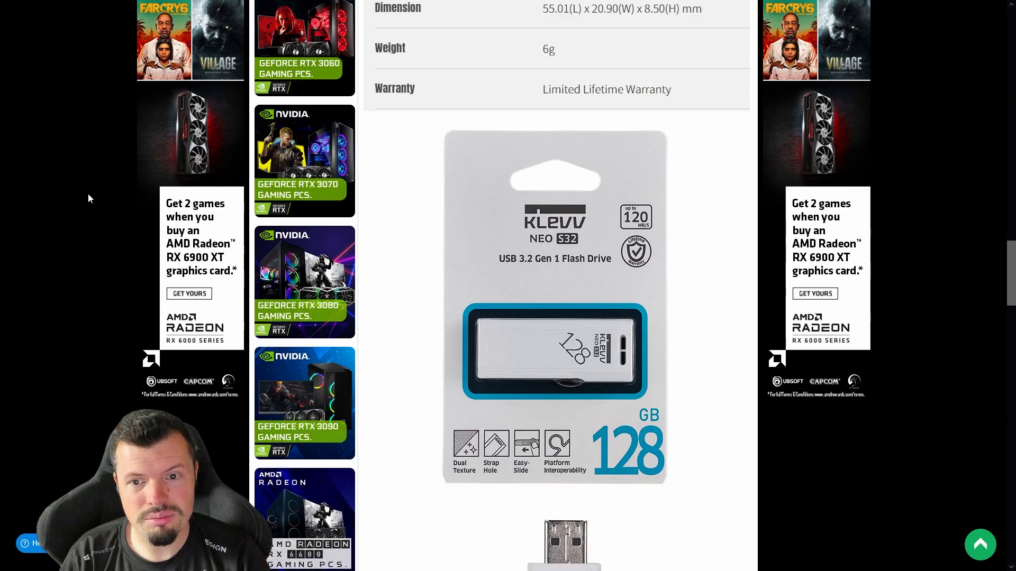
pyautogui.scroll(-3)
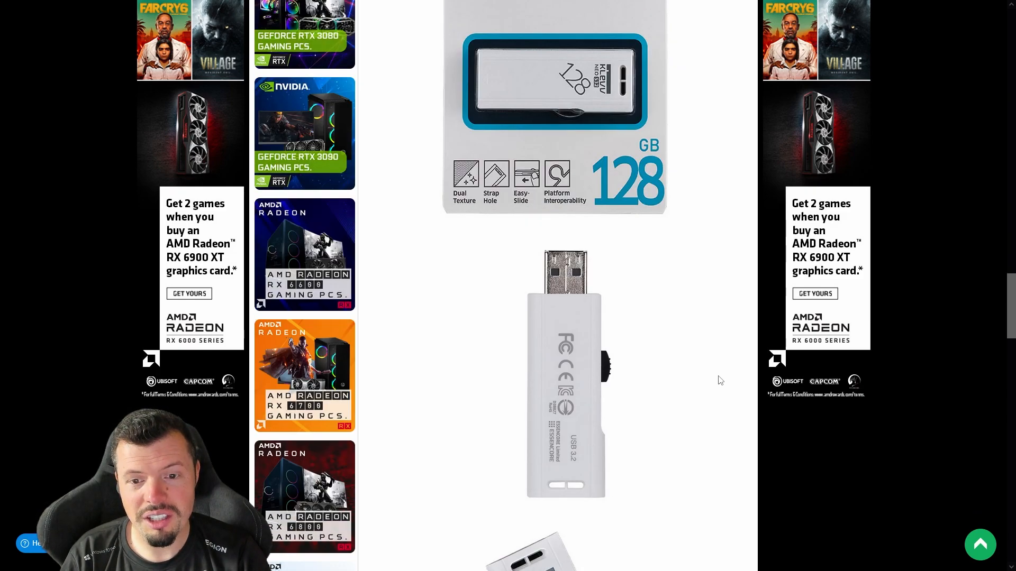
pyautogui.scroll(-3)
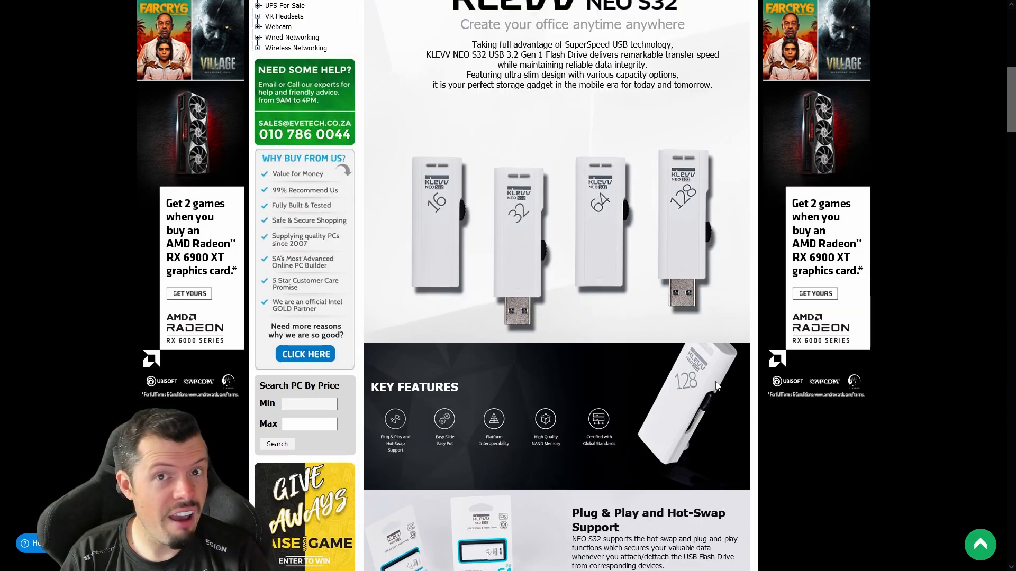
pyautogui.scroll(3)
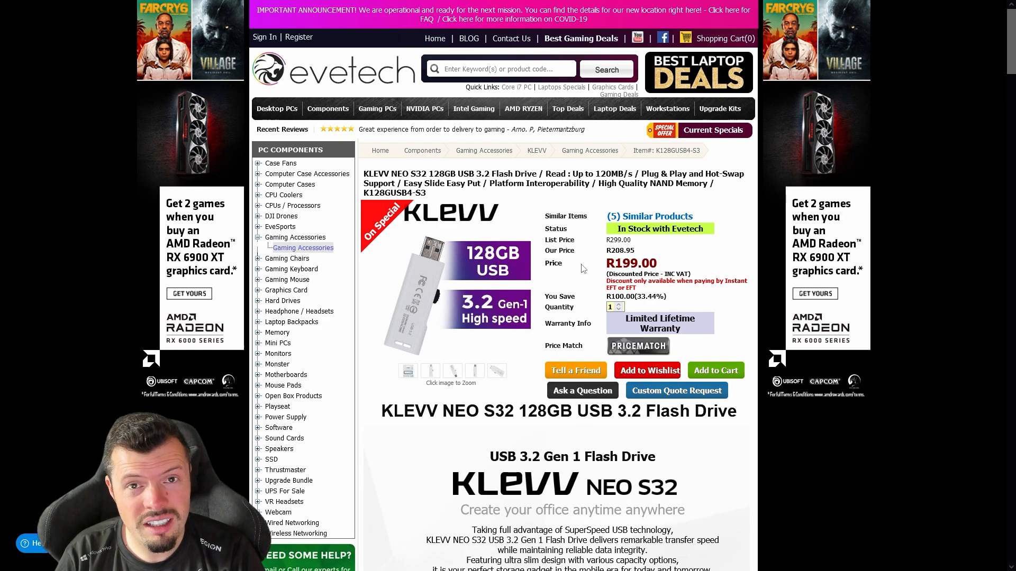
# Open the TP-LINK Tapo C200 camera deal and look over its product summary.
pyautogui.click(287, 512)
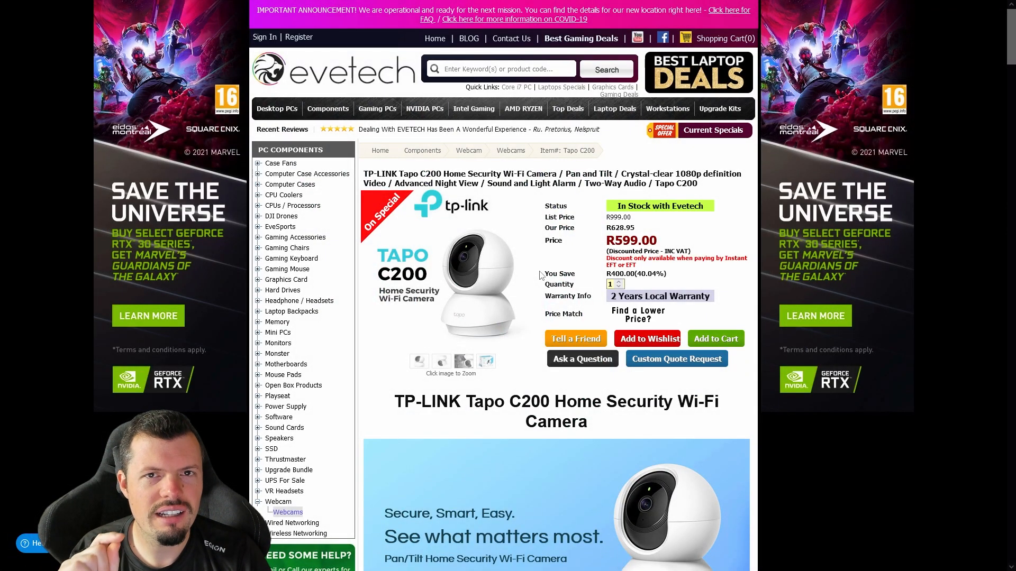
pyautogui.scroll(-3)
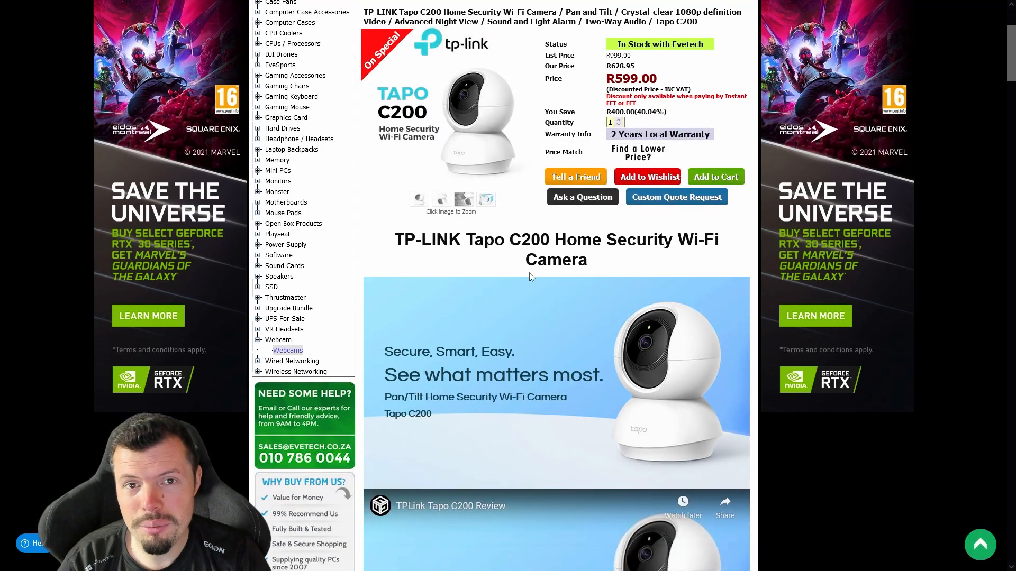
pyautogui.scroll(-3)
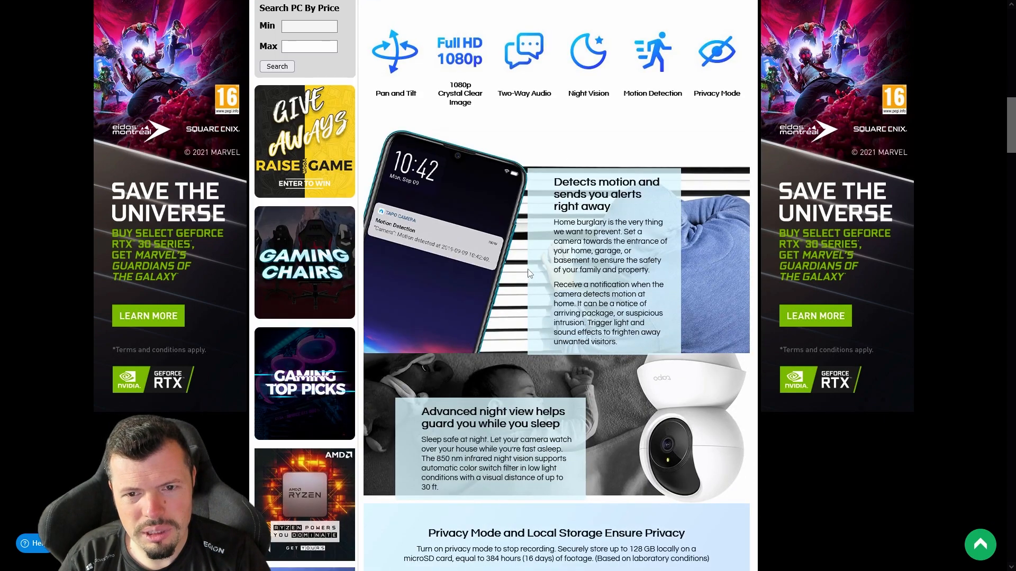
pyautogui.moveTo(523, 272)
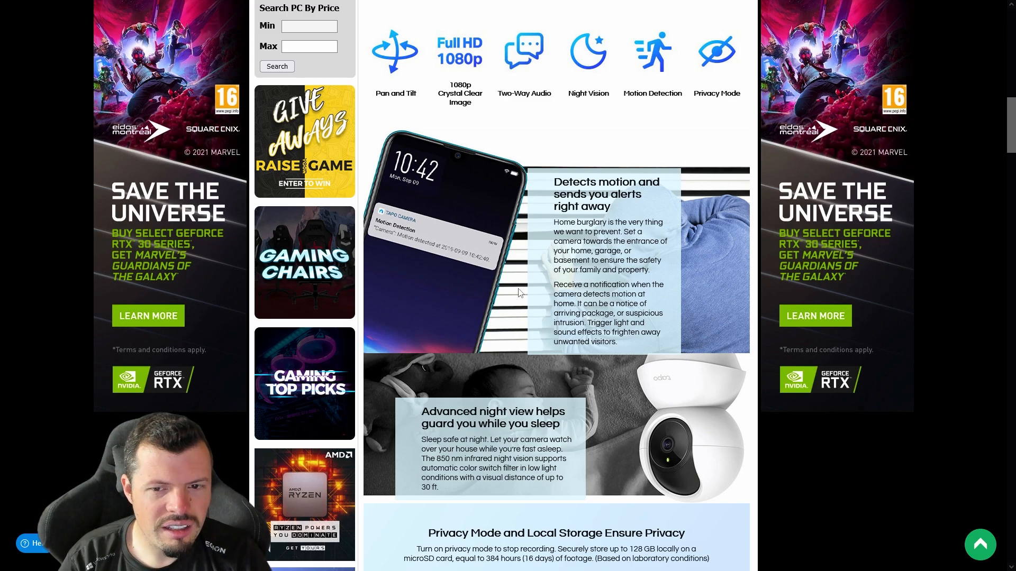
pyautogui.scroll(-3)
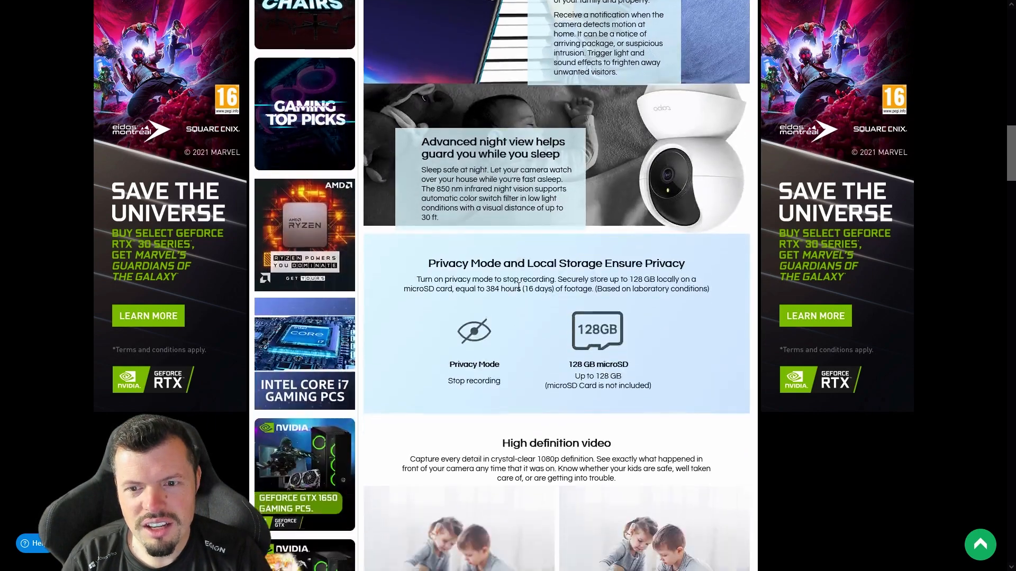
pyautogui.scroll(3)
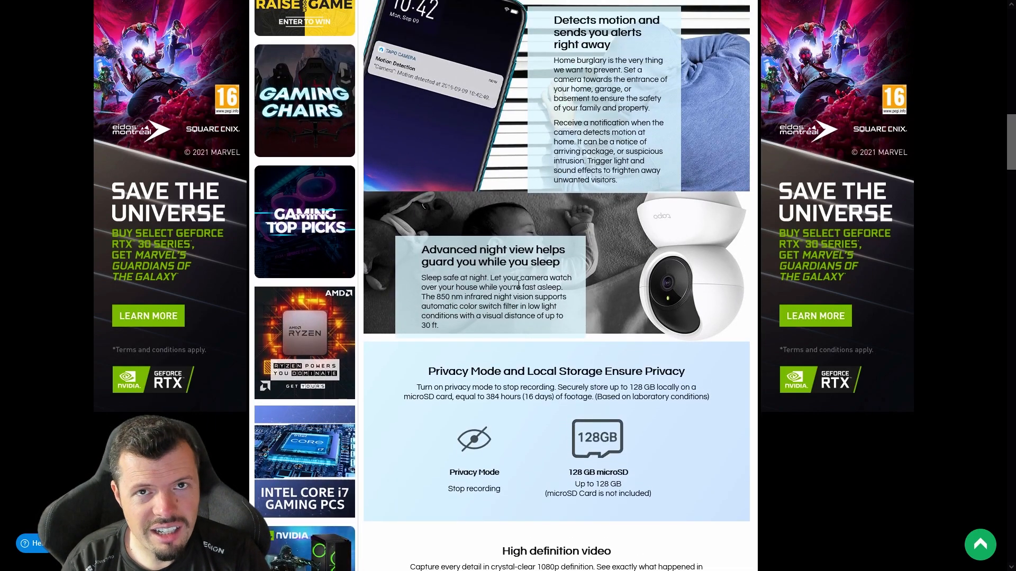
pyautogui.scroll(-3)
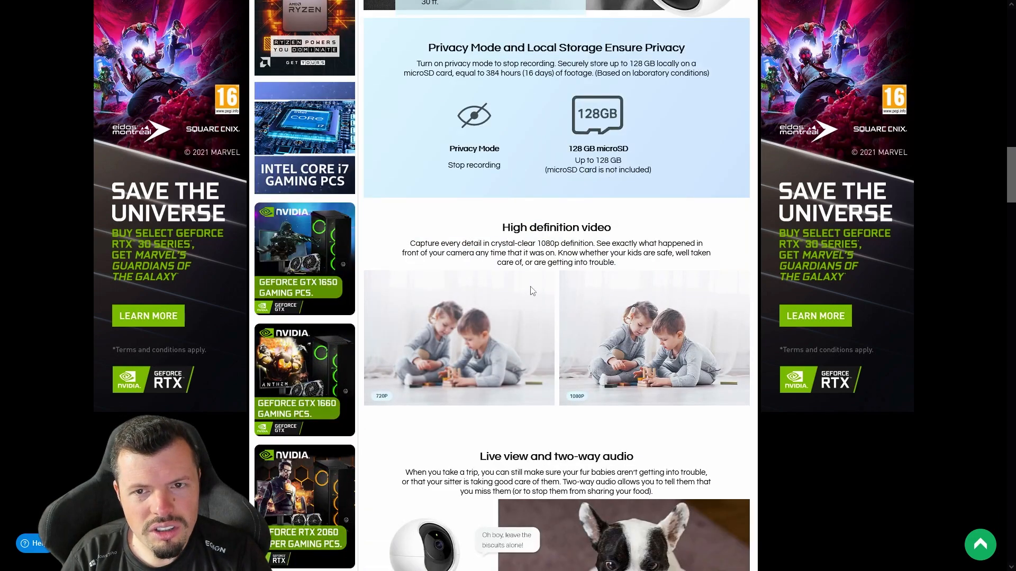
pyautogui.scroll(3)
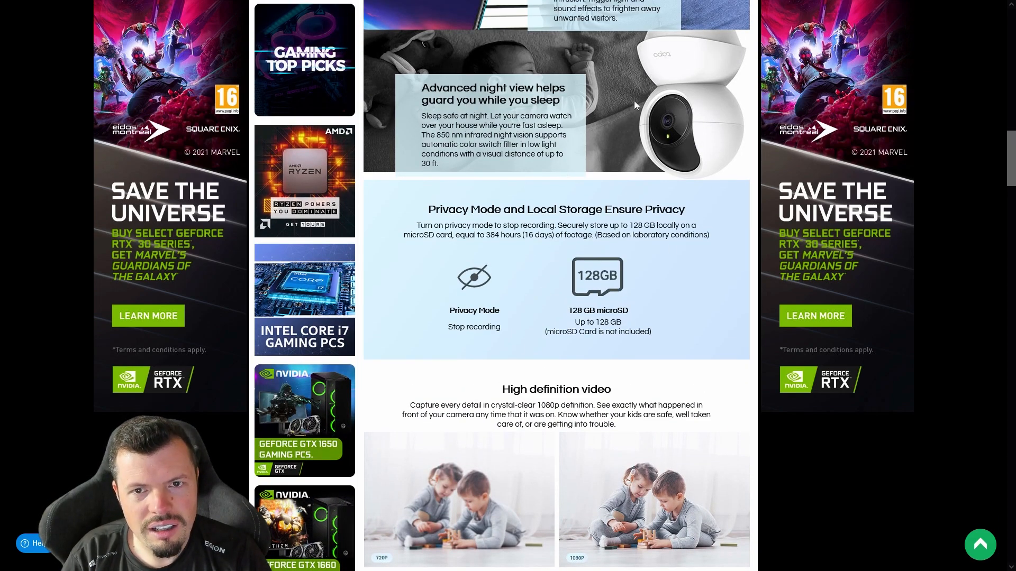
# Scroll down through the Tapo camera's features and specifications.
pyautogui.scroll(-3)
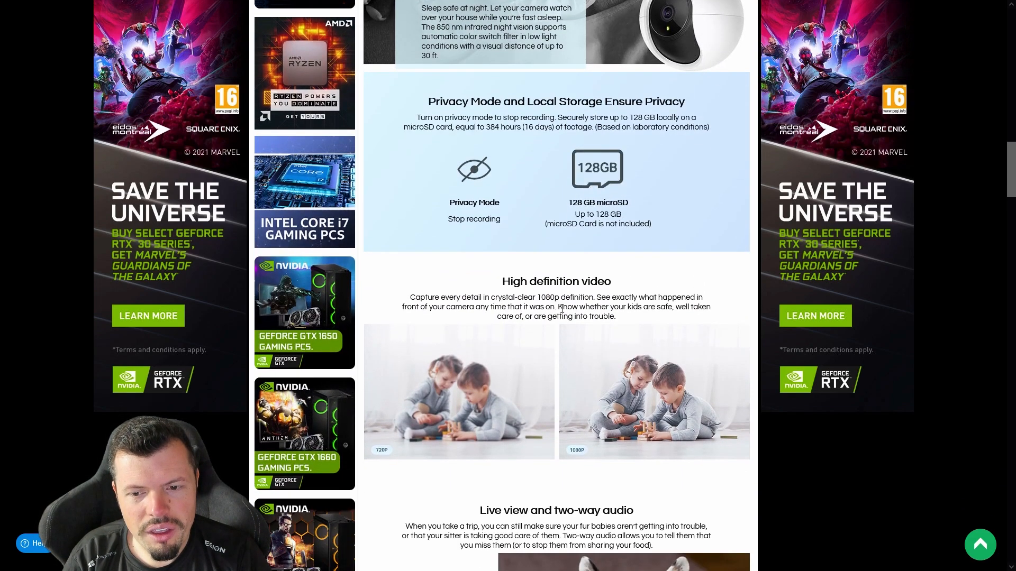
pyautogui.scroll(-3)
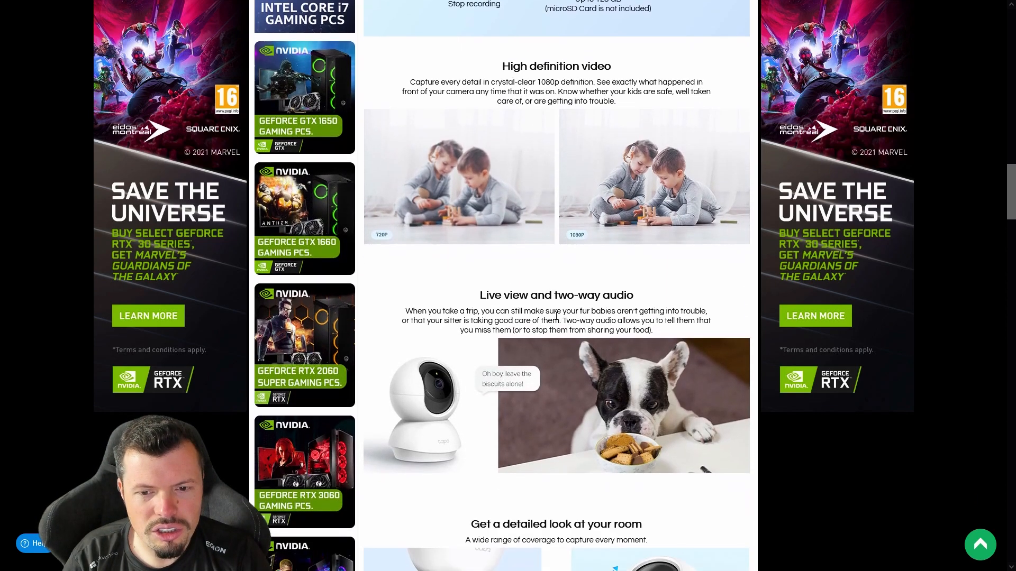
pyautogui.scroll(-3)
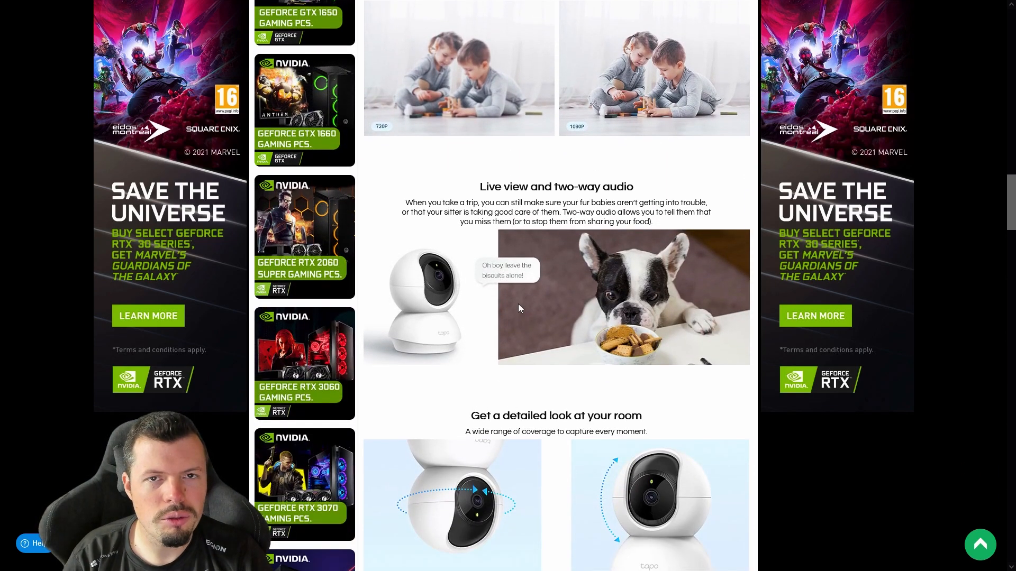
pyautogui.scroll(-3)
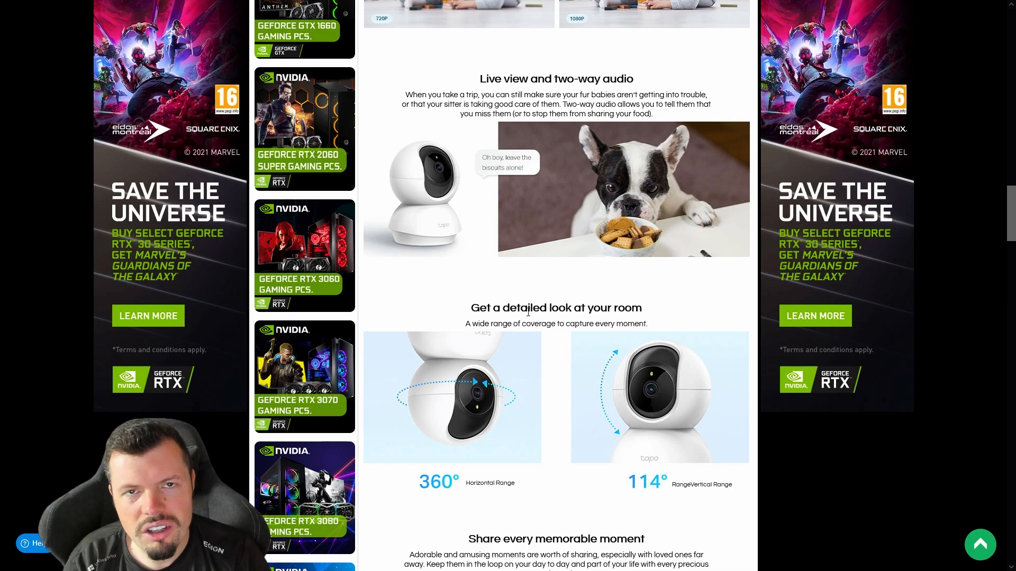
pyautogui.scroll(-3)
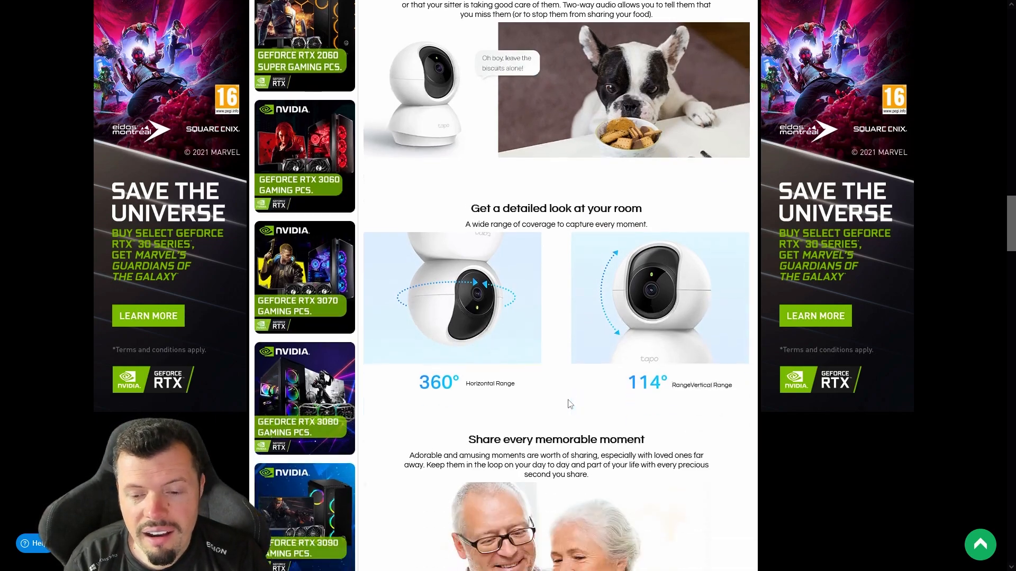
pyautogui.scroll(-3)
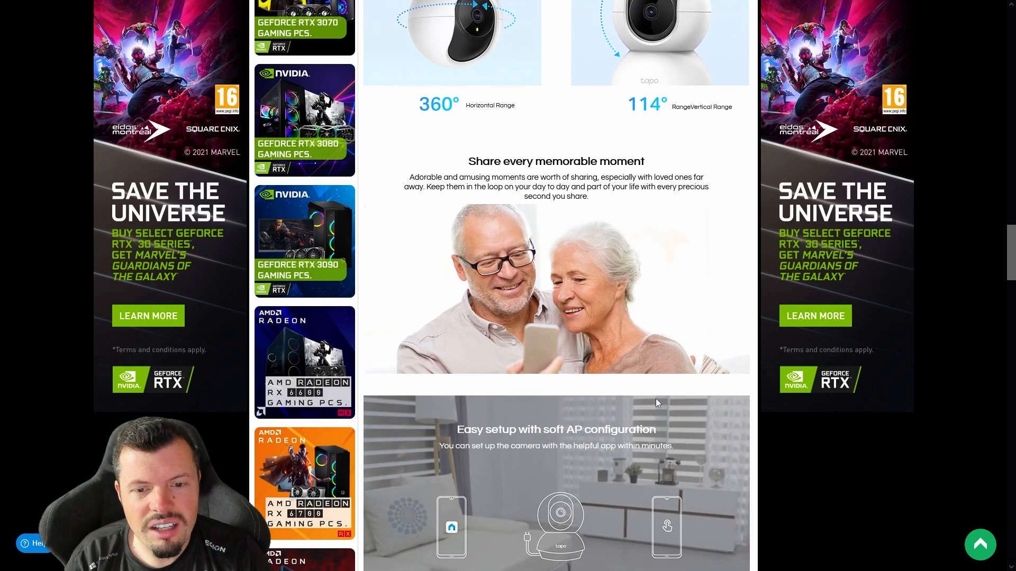
pyautogui.scroll(-3)
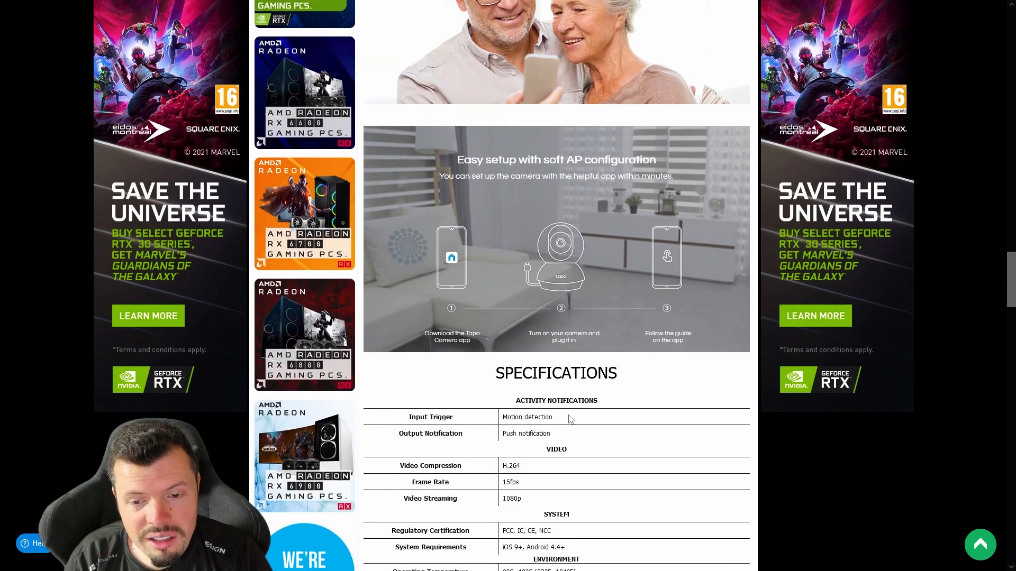
pyautogui.scroll(-3)
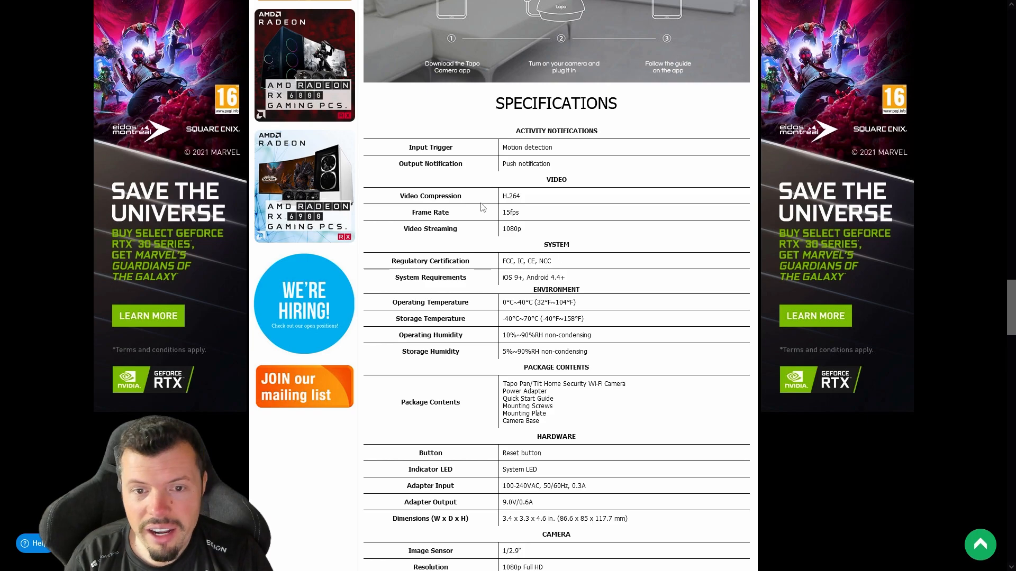
# Open the Antec Prizm X 120 ARGB Triple Pack Fan page and scroll into its details.
pyautogui.doubleClick(513, 211)
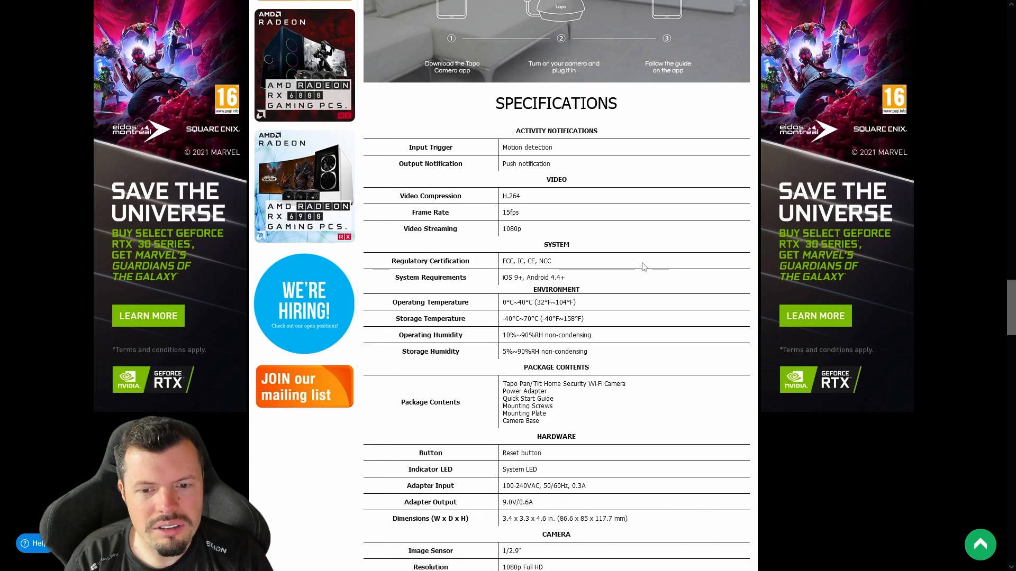
pyautogui.scroll(-3)
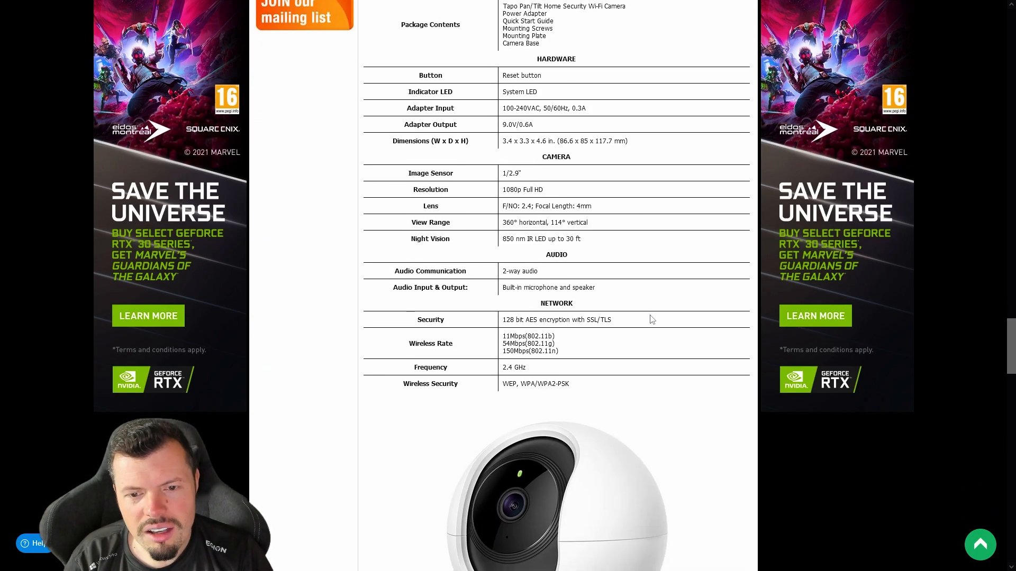
pyautogui.scroll(-3)
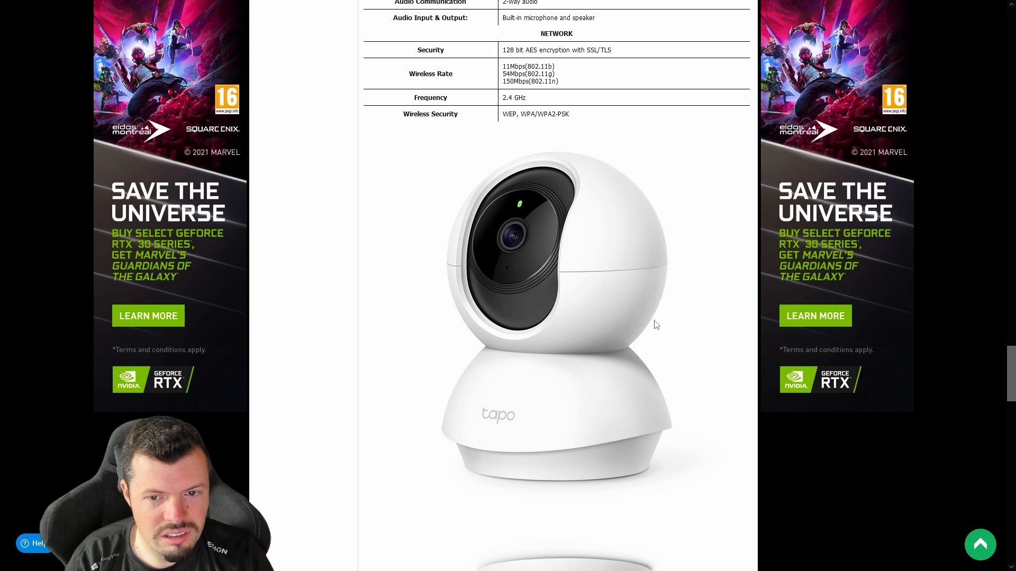
pyautogui.scroll(-3)
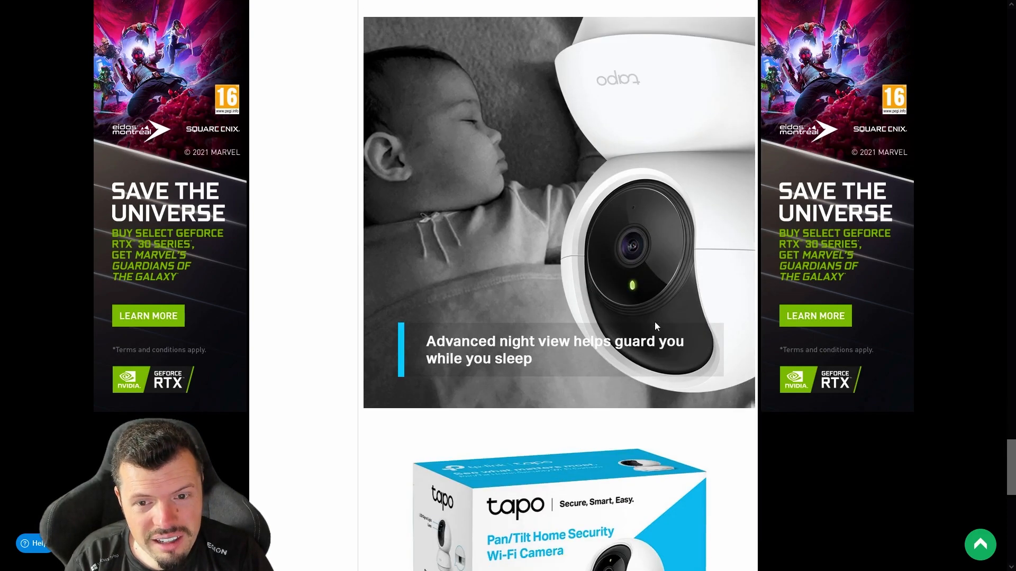
pyautogui.scroll(-3)
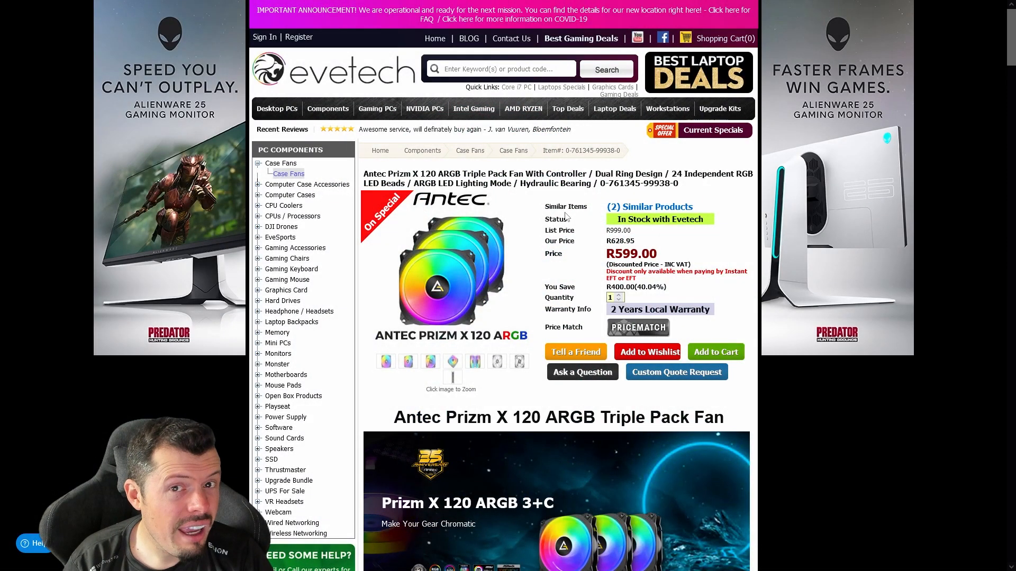
# Scroll the Antec Prizm X 120 page down past its feature banners to the Specifications table.
pyautogui.click(637, 327)
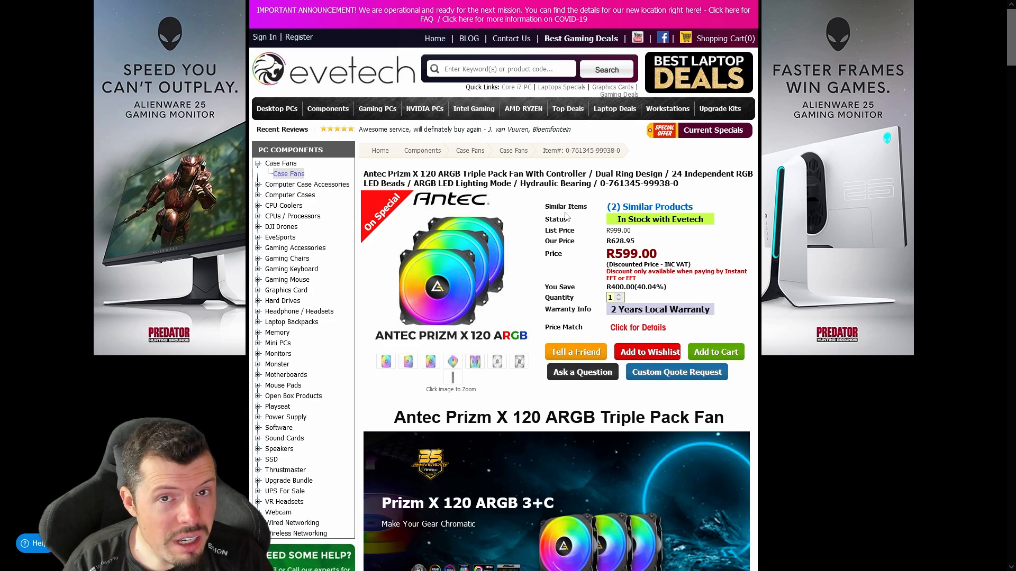
pyautogui.moveTo(637, 327)
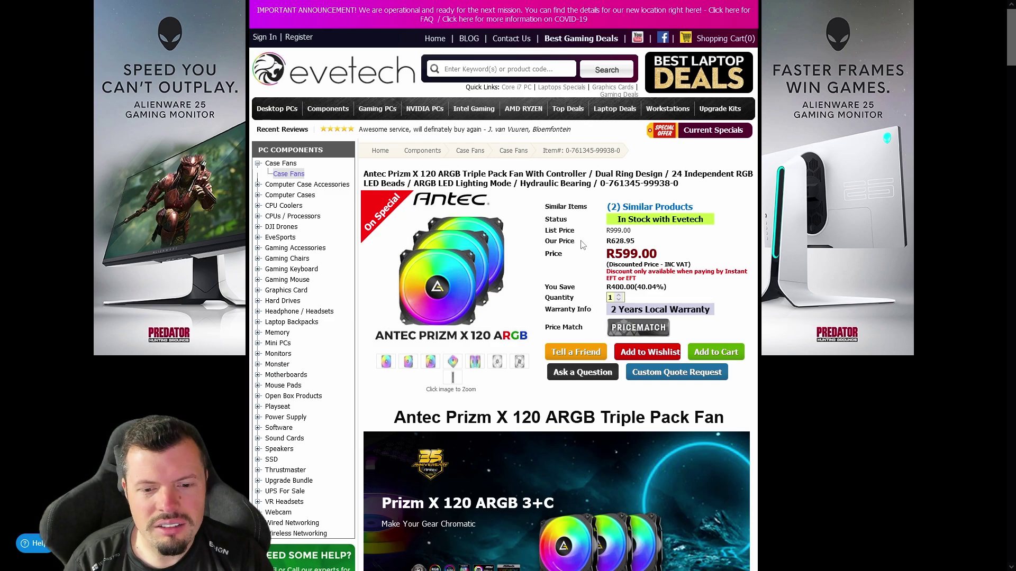
pyautogui.scroll(-3)
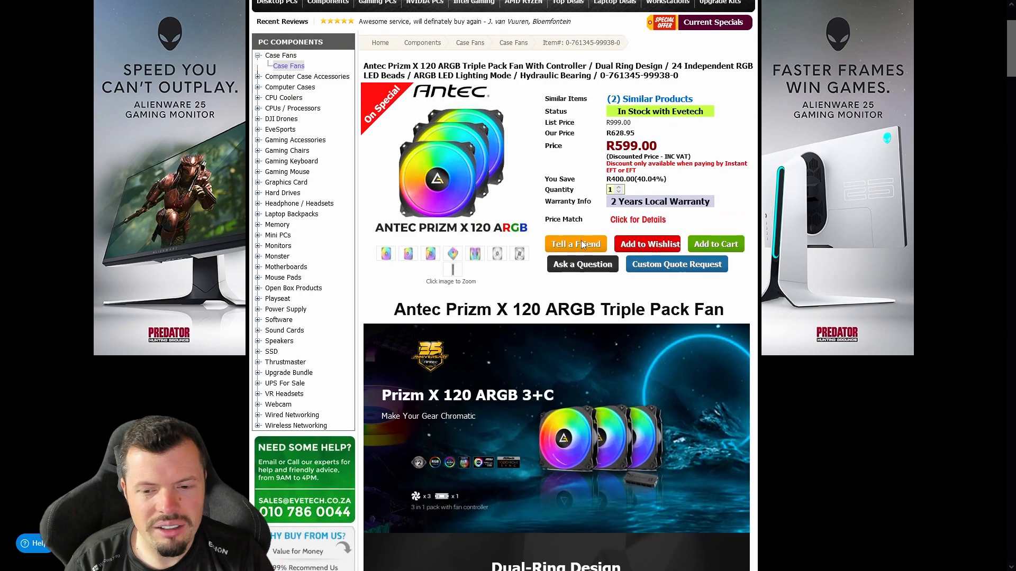
pyautogui.scroll(-3)
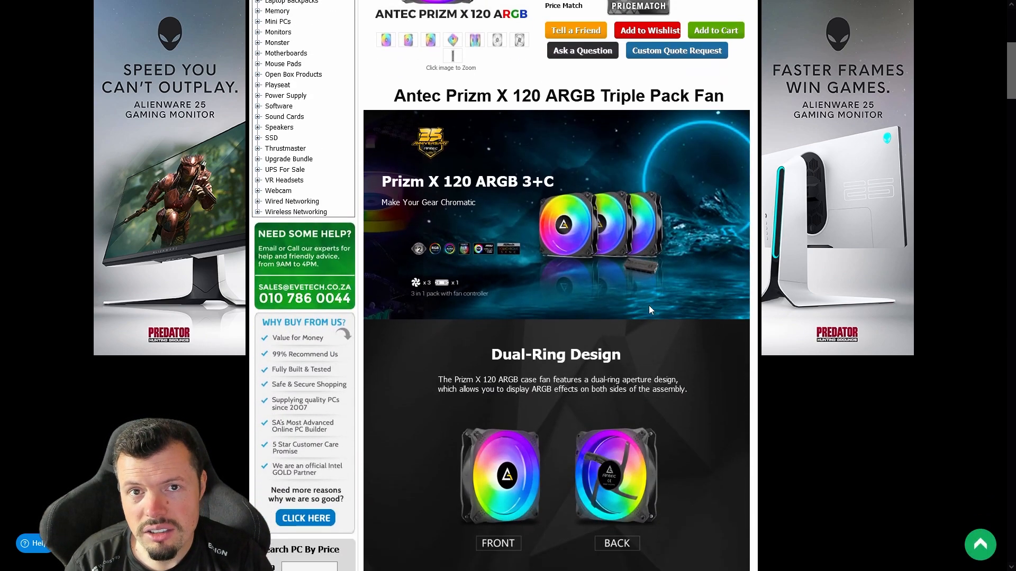
pyautogui.scroll(-3)
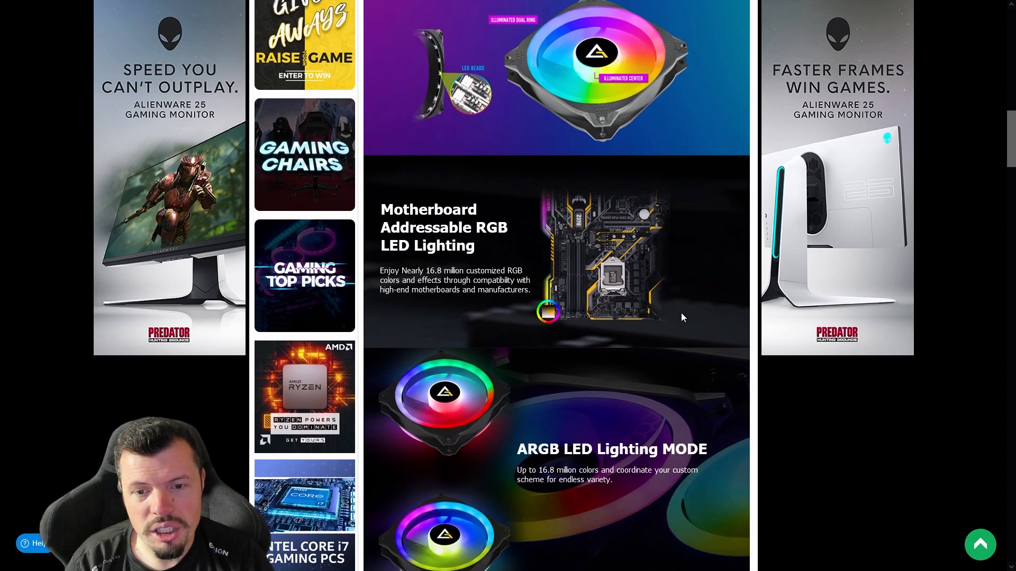
pyautogui.scroll(-3)
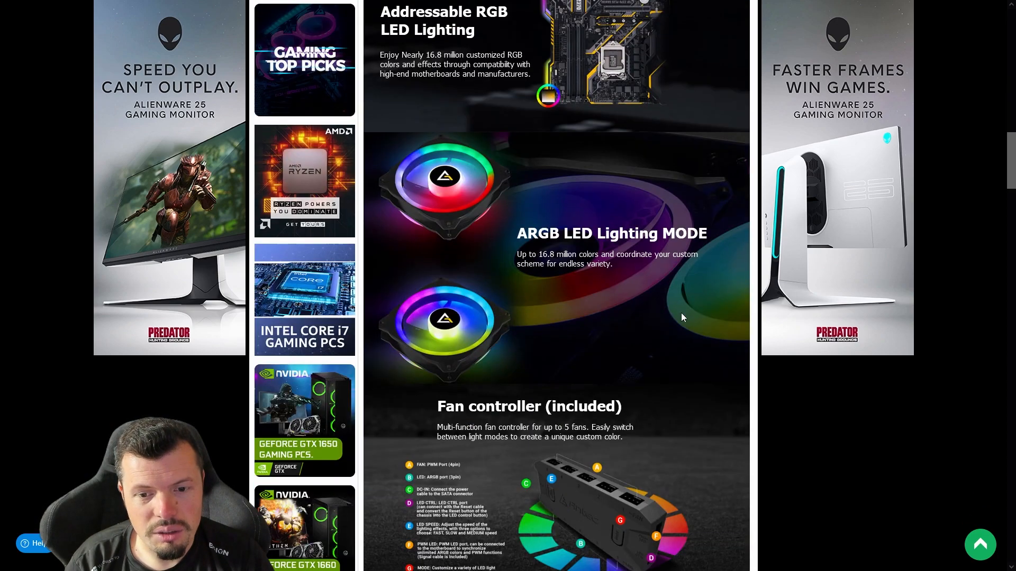
pyautogui.scroll(-3)
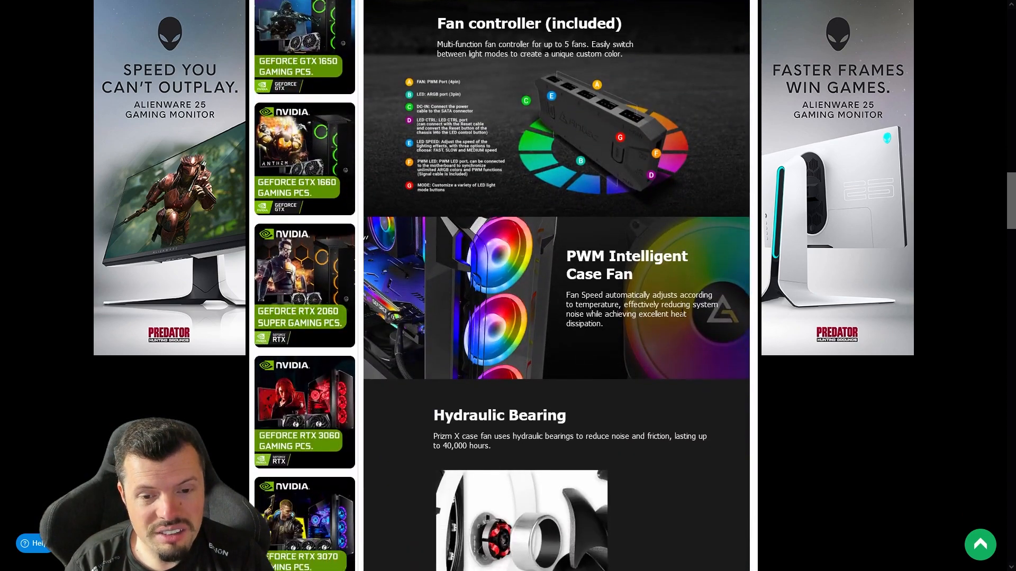
pyautogui.scroll(-3)
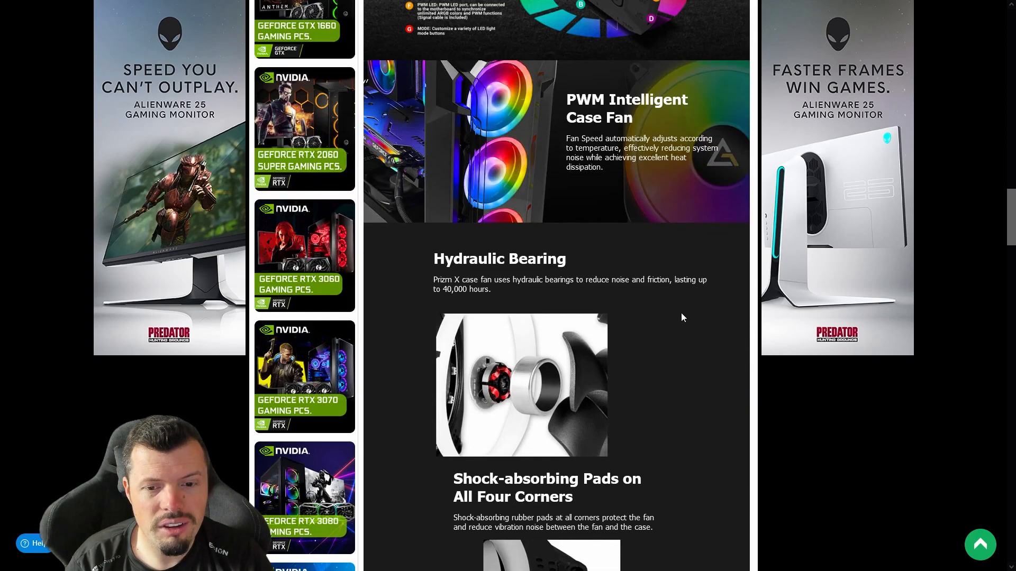
pyautogui.scroll(-3)
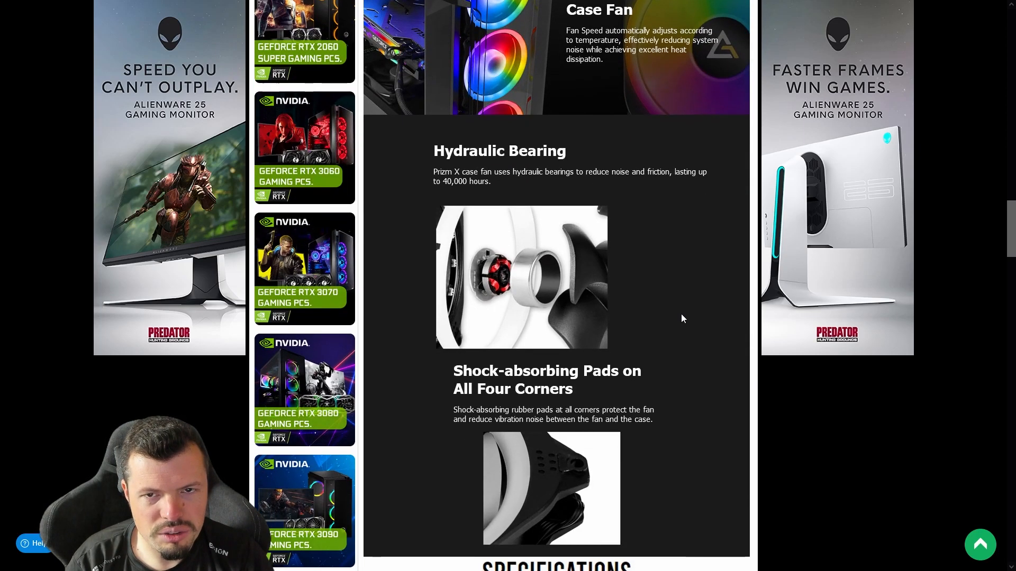
pyautogui.scroll(-3)
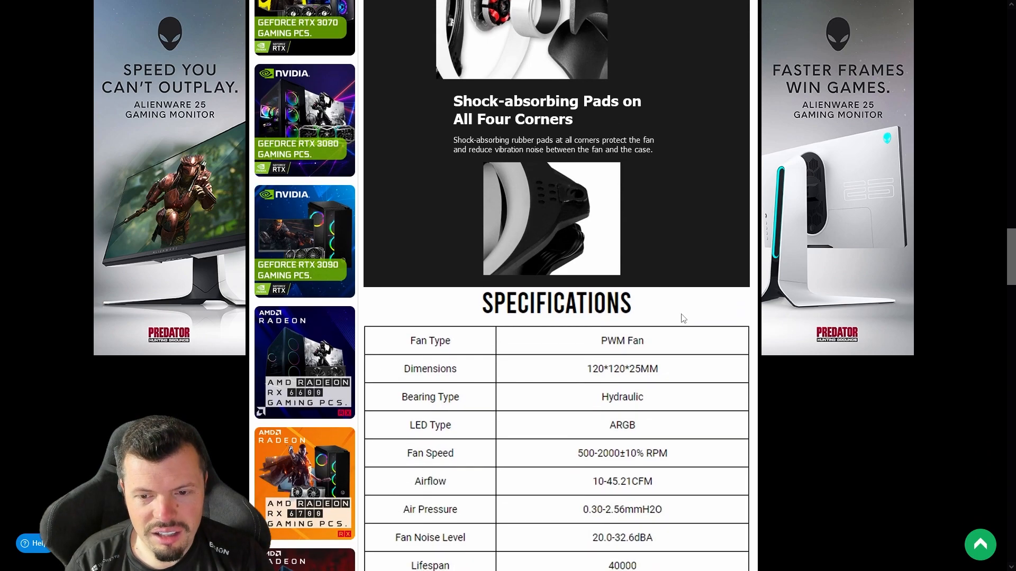
pyautogui.scroll(-3)
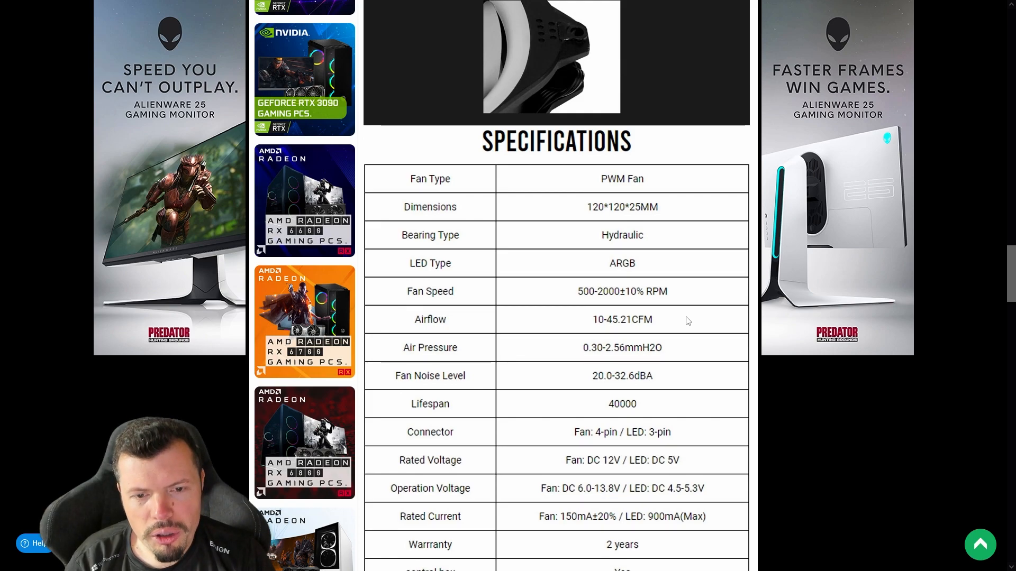
pyautogui.moveTo(665, 357)
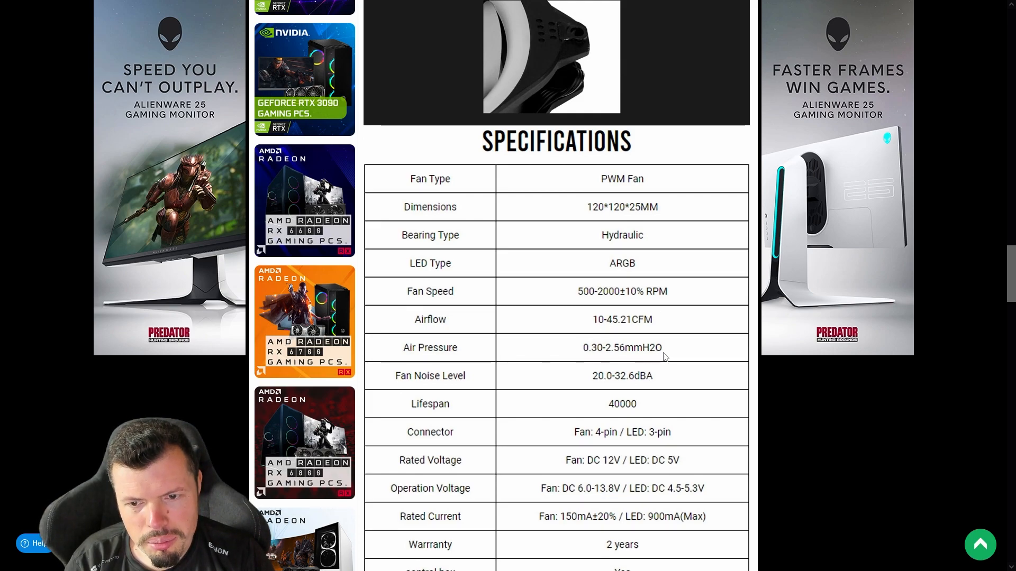
pyautogui.moveTo(675, 356)
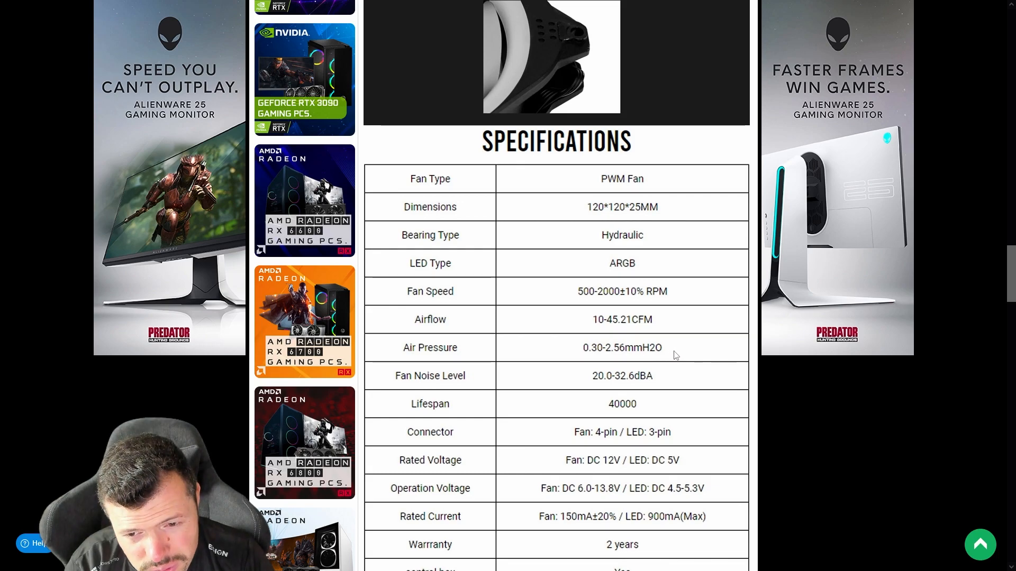
pyautogui.moveTo(688, 353)
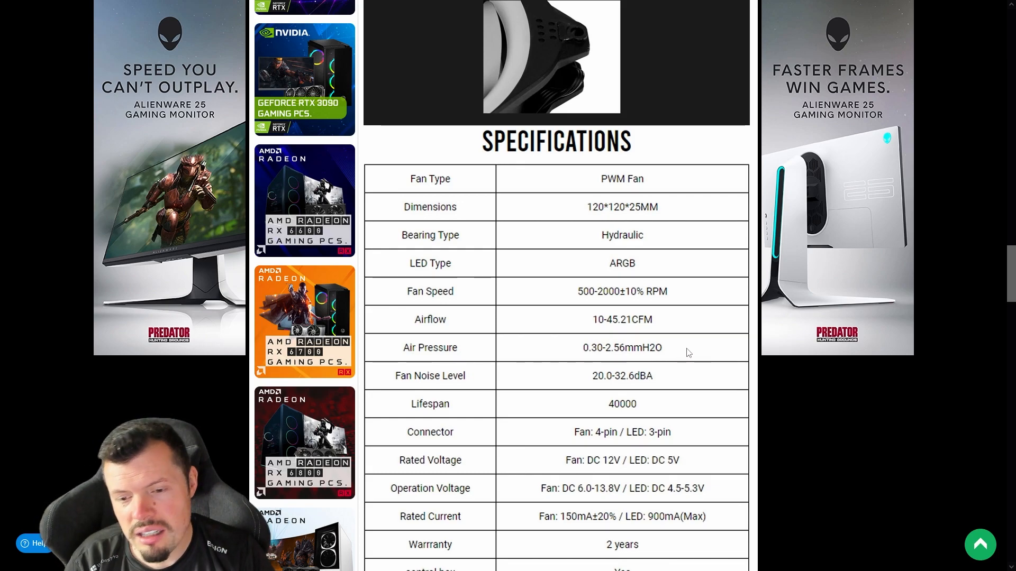
pyautogui.moveTo(662, 313)
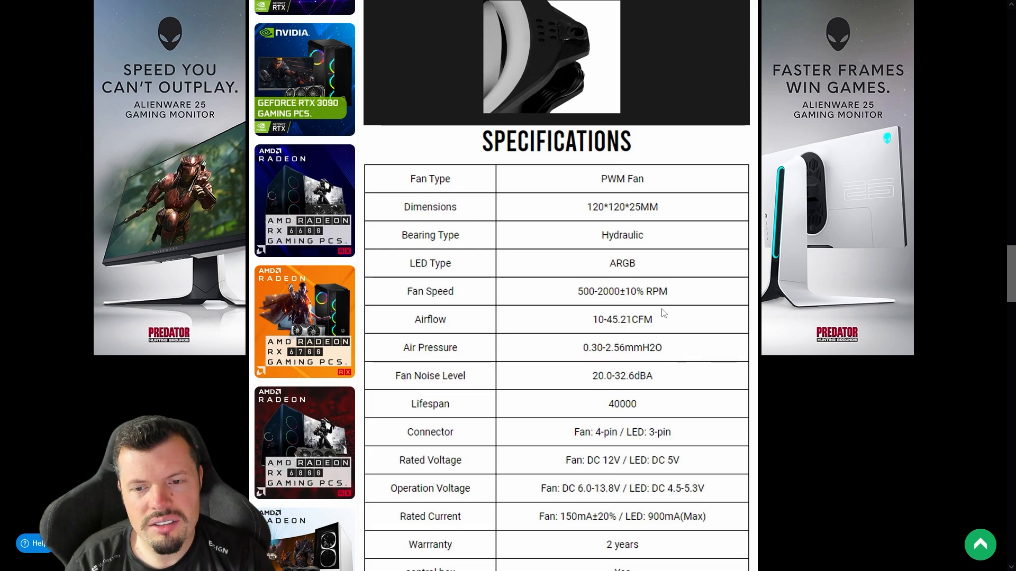
pyautogui.moveTo(688, 335)
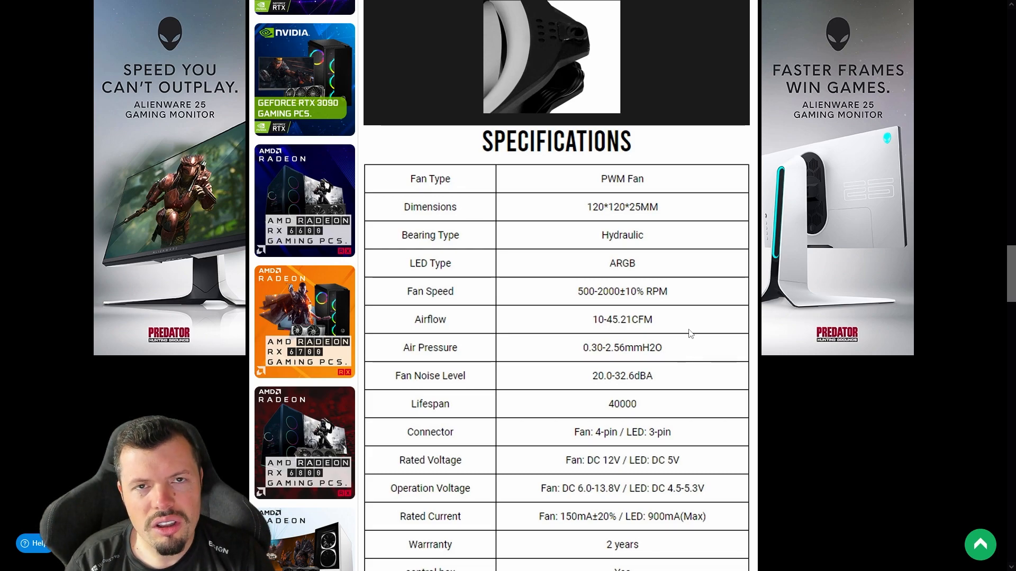
# Scroll the Antec Prizm X 120 page back up to its R599.00 price and stock details.
pyautogui.scroll(-3)
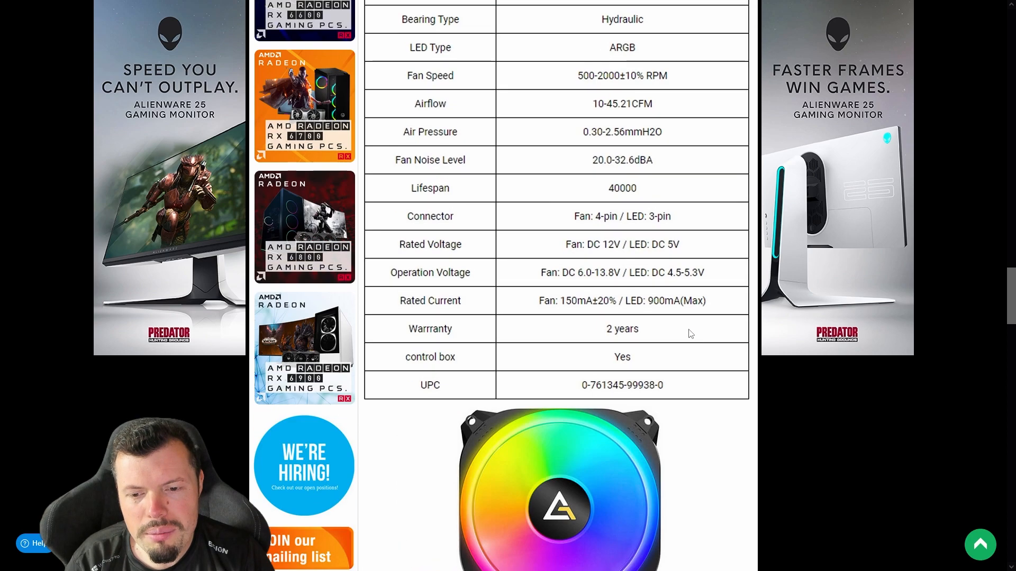
pyautogui.scroll(-3)
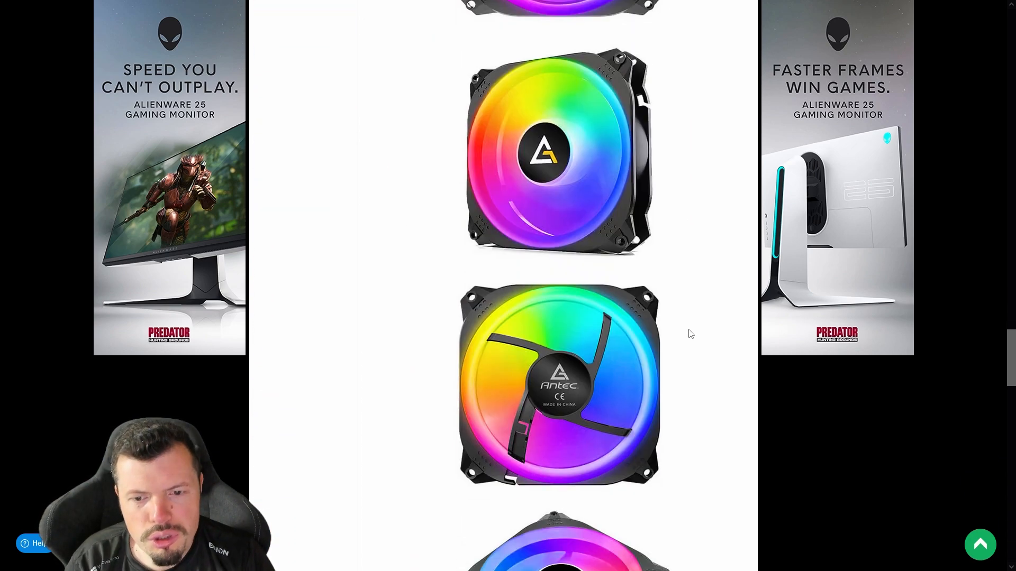
pyautogui.scroll(-3)
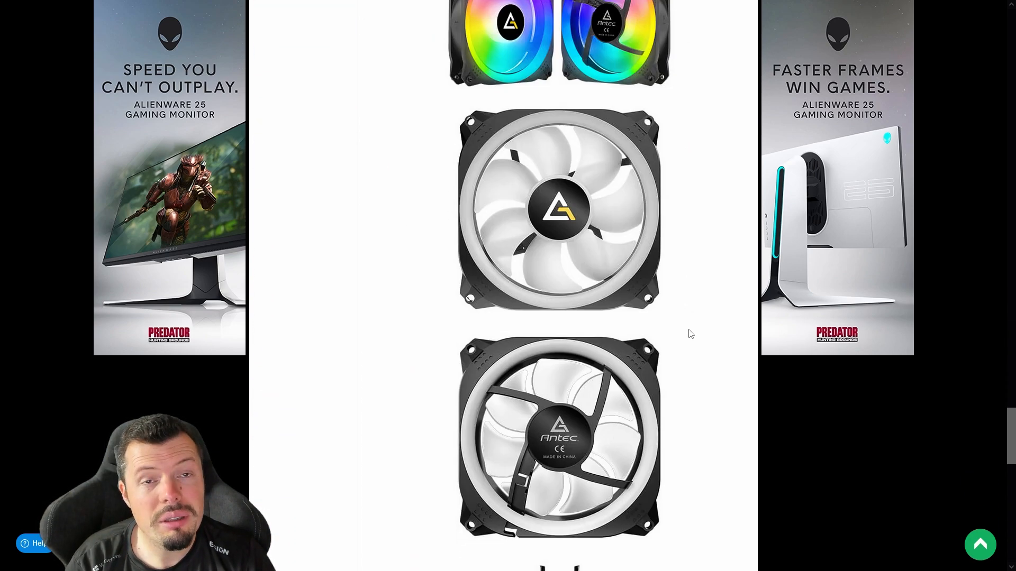
pyautogui.moveTo(610, 170)
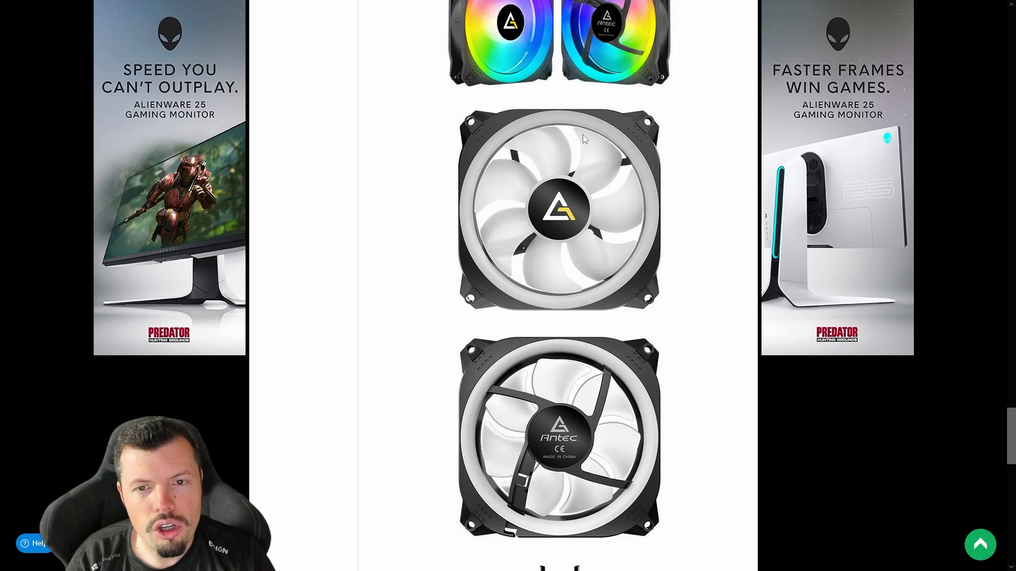
pyautogui.moveTo(588, 133)
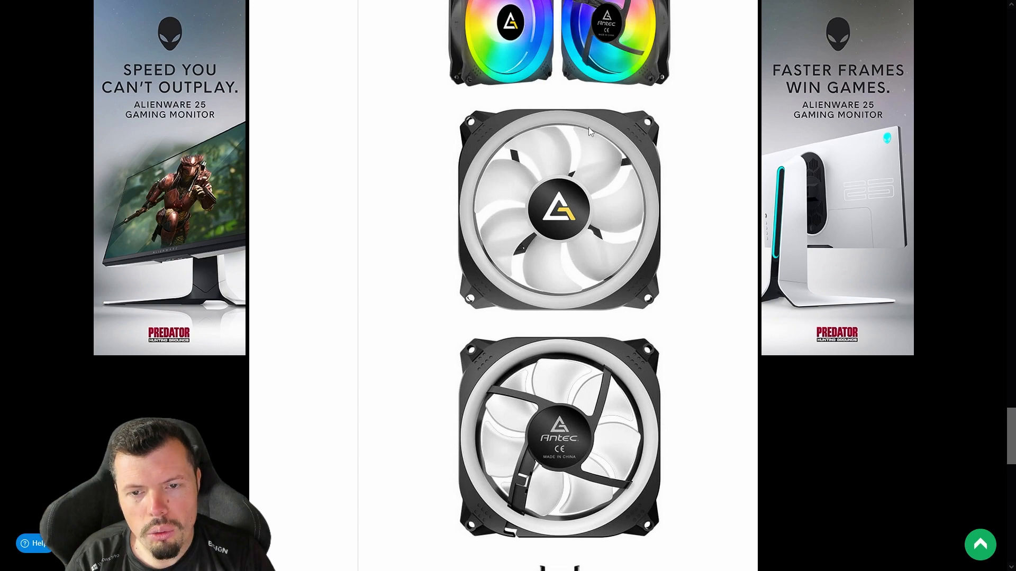
pyautogui.moveTo(596, 254)
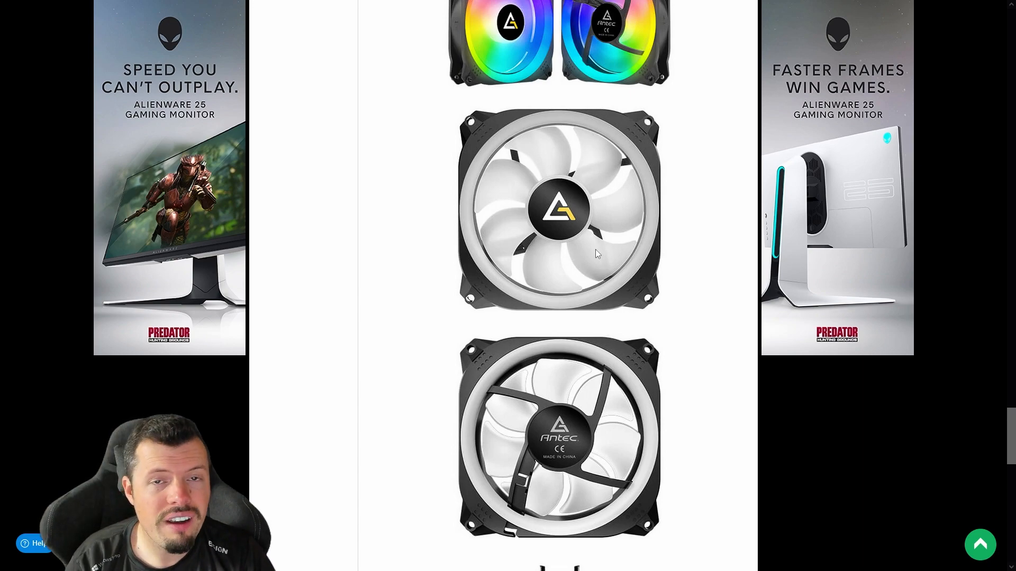
pyautogui.moveTo(647, 320)
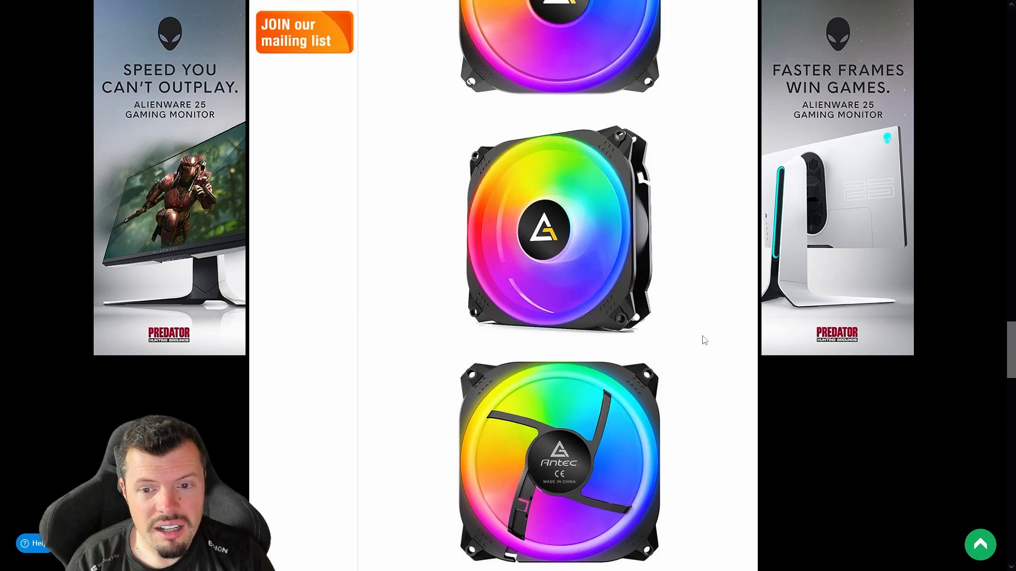
pyautogui.scroll(-3)
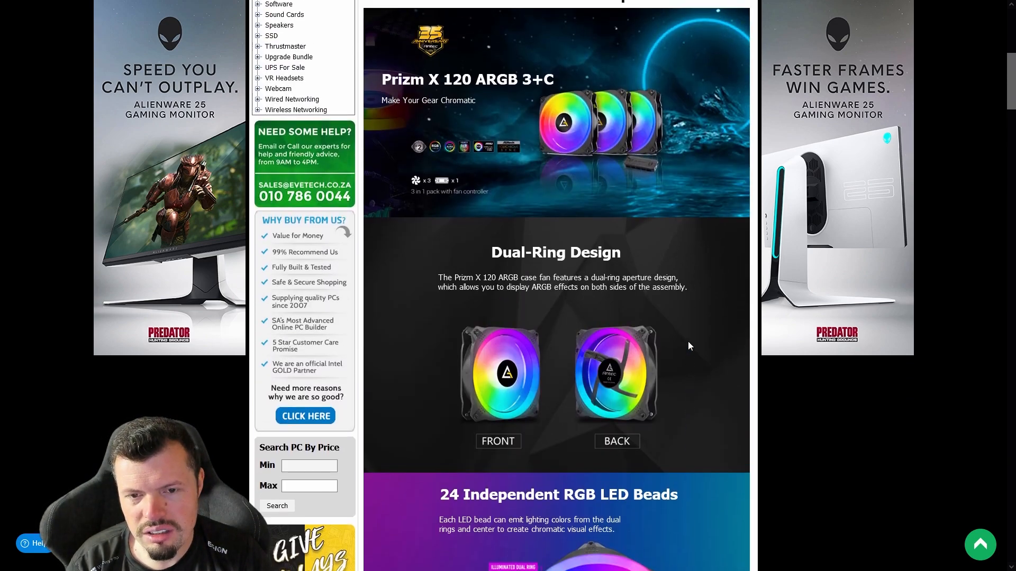
pyautogui.scroll(3)
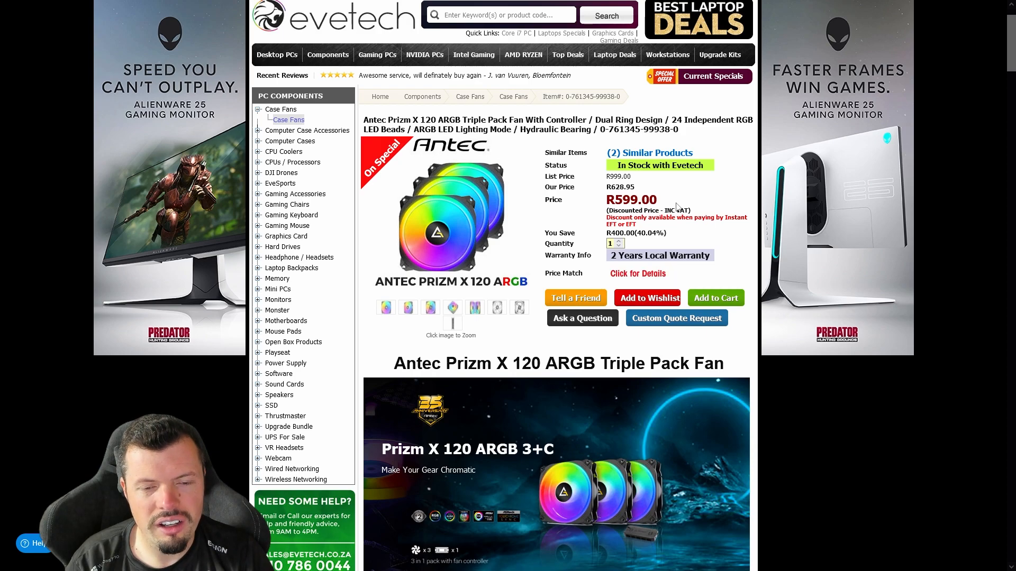
pyautogui.moveTo(637, 273)
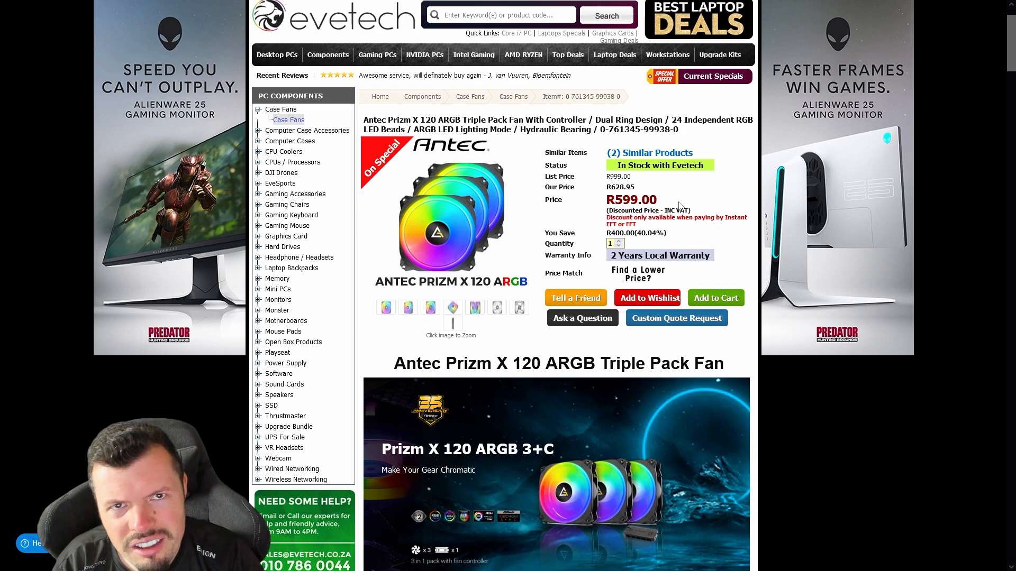
pyautogui.scroll(3)
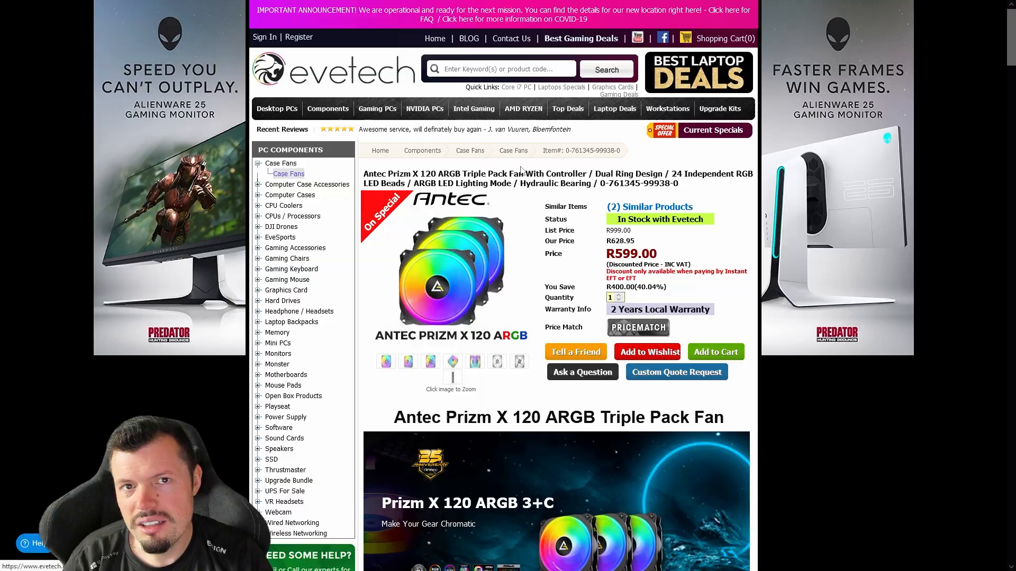
# Open the Corsair K65 RGB MINI keyboard deal at R1,589.00 and flip through its gallery photos.
pyautogui.click(291, 258)
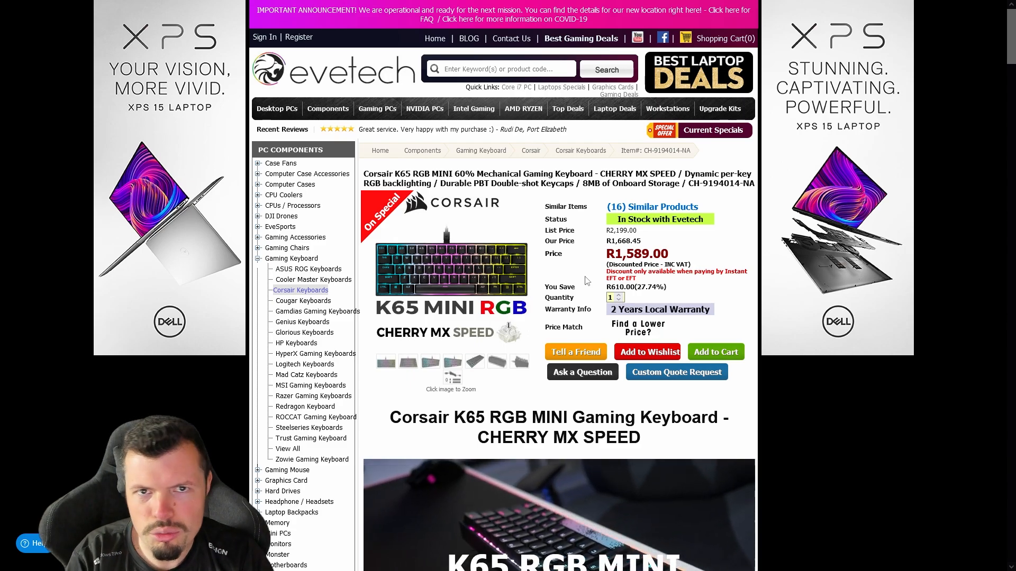
pyautogui.scroll(-3)
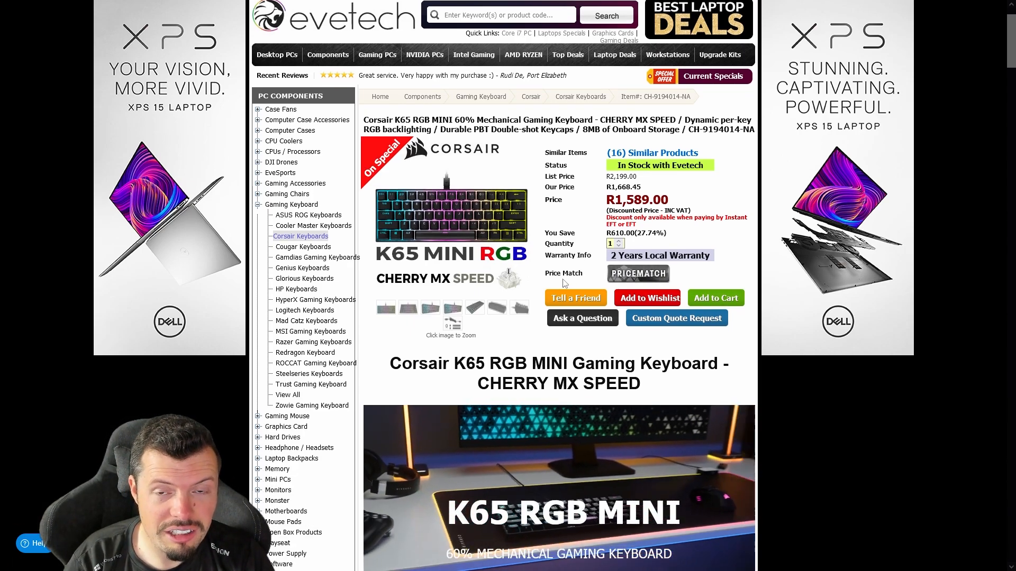
pyautogui.scroll(-3)
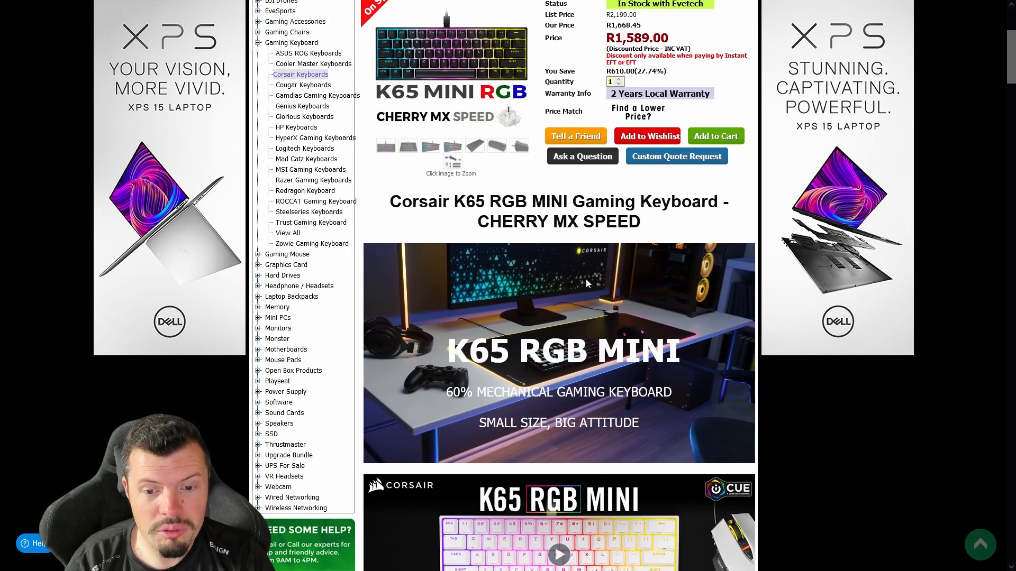
pyautogui.scroll(3)
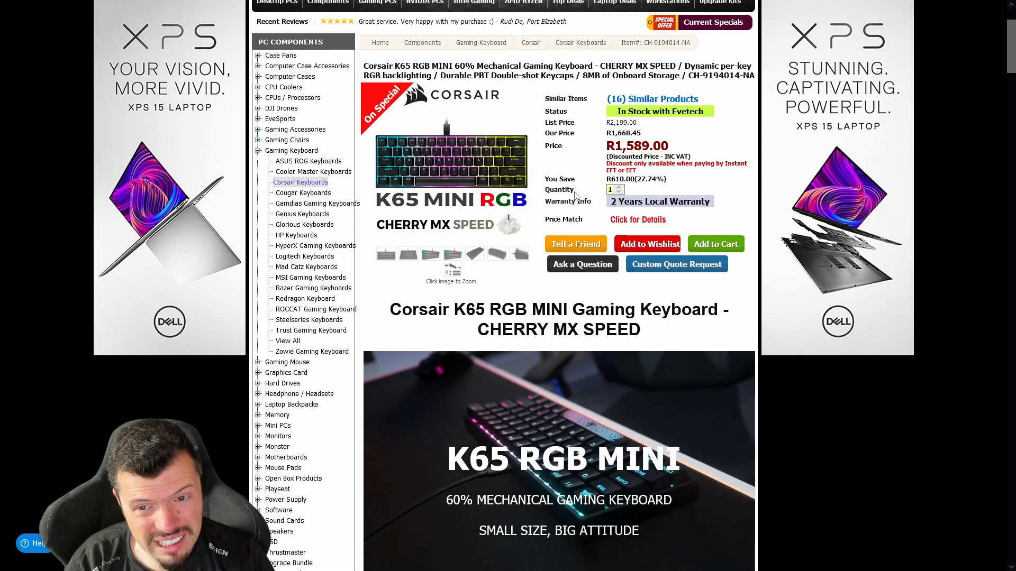
pyautogui.scroll(-3)
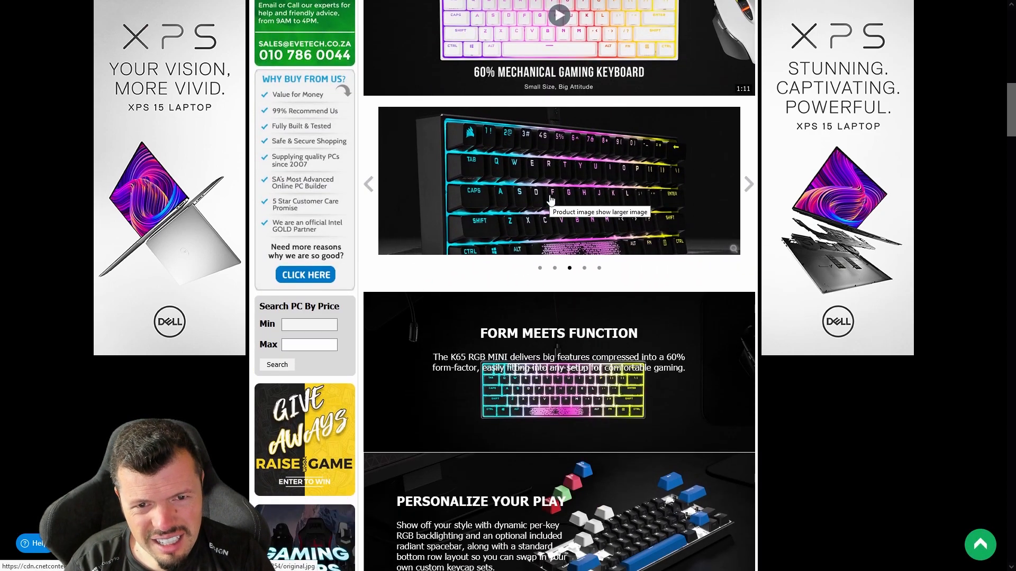
pyautogui.click(748, 183)
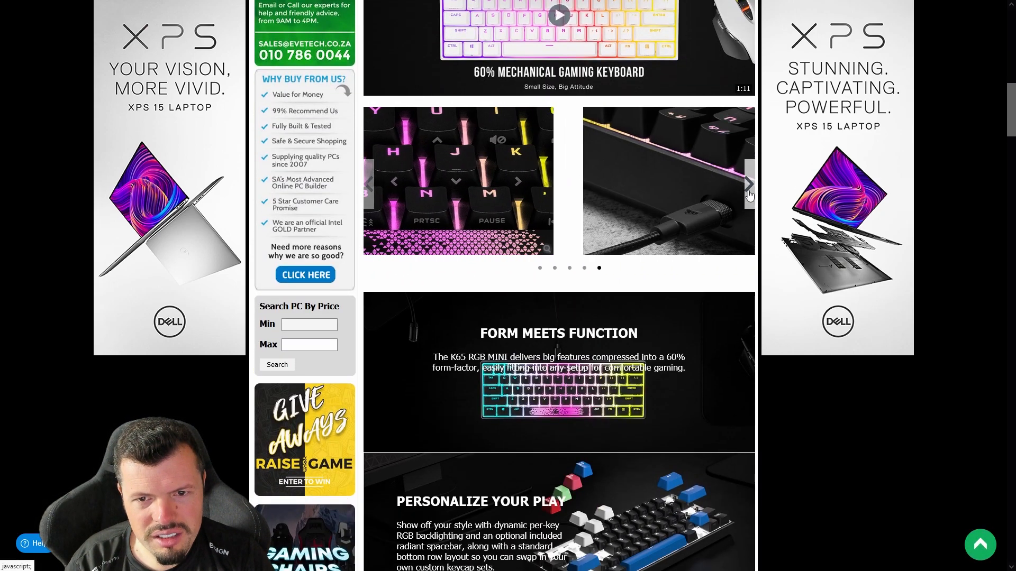
pyautogui.click(749, 183)
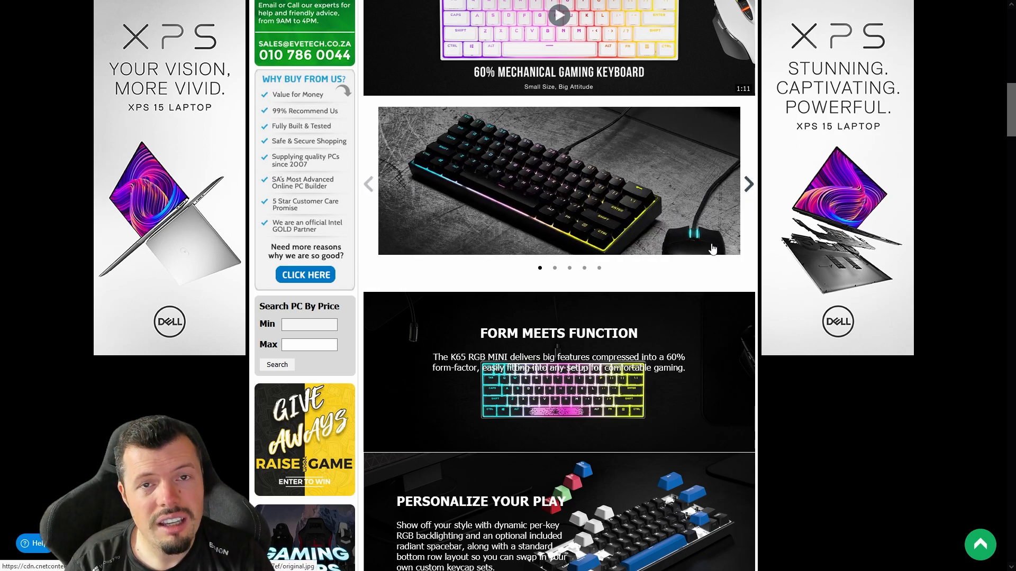
# Scroll through the keyboard's feature sections down to the supplier description.
pyautogui.scroll(-3)
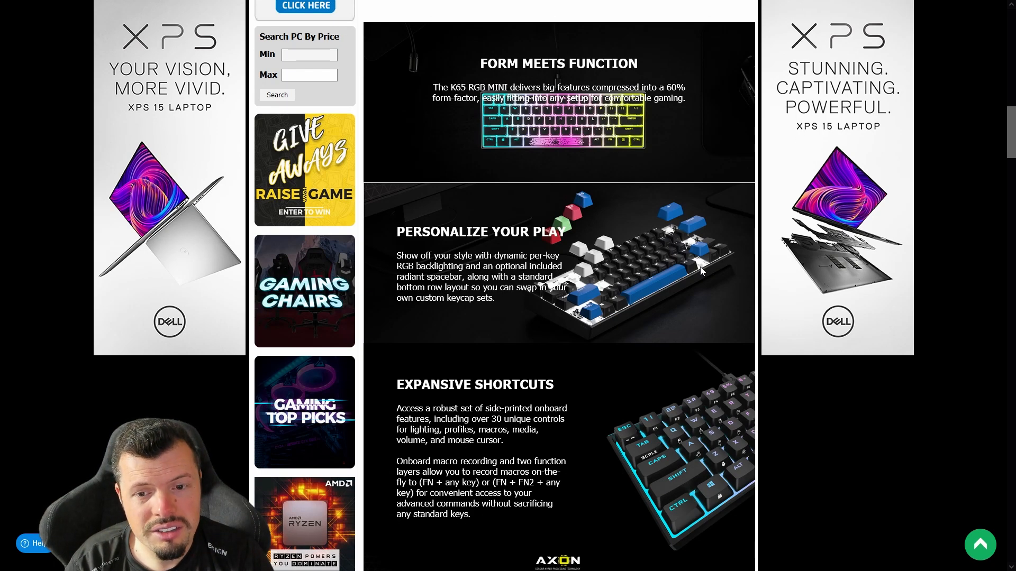
pyautogui.scroll(-3)
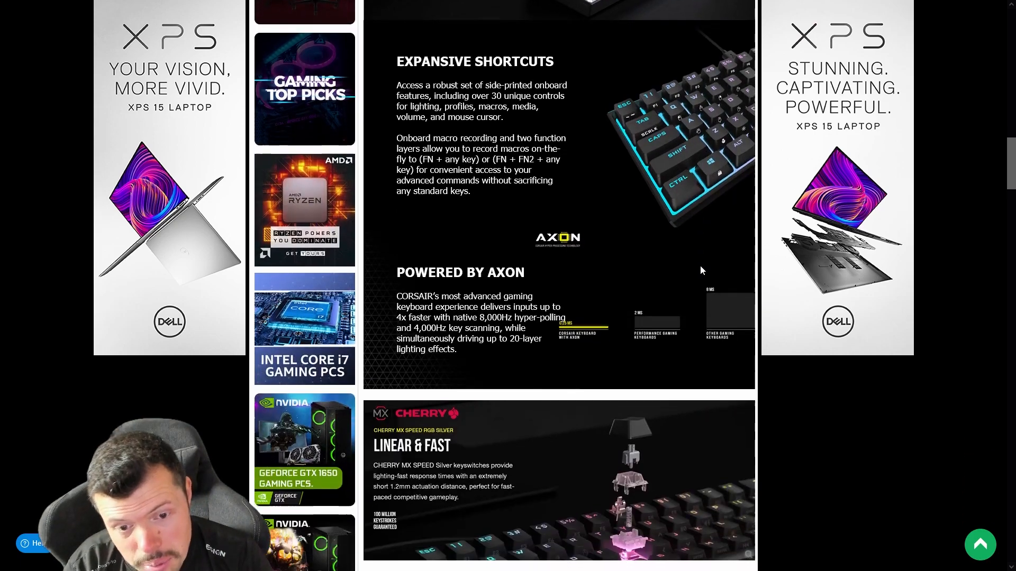
pyautogui.scroll(-3)
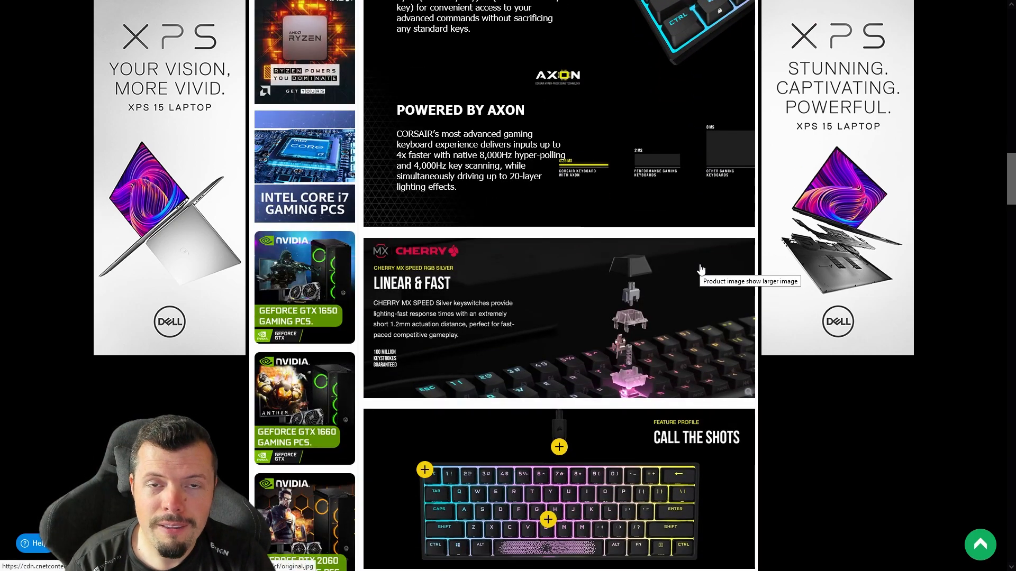
pyautogui.scroll(-3)
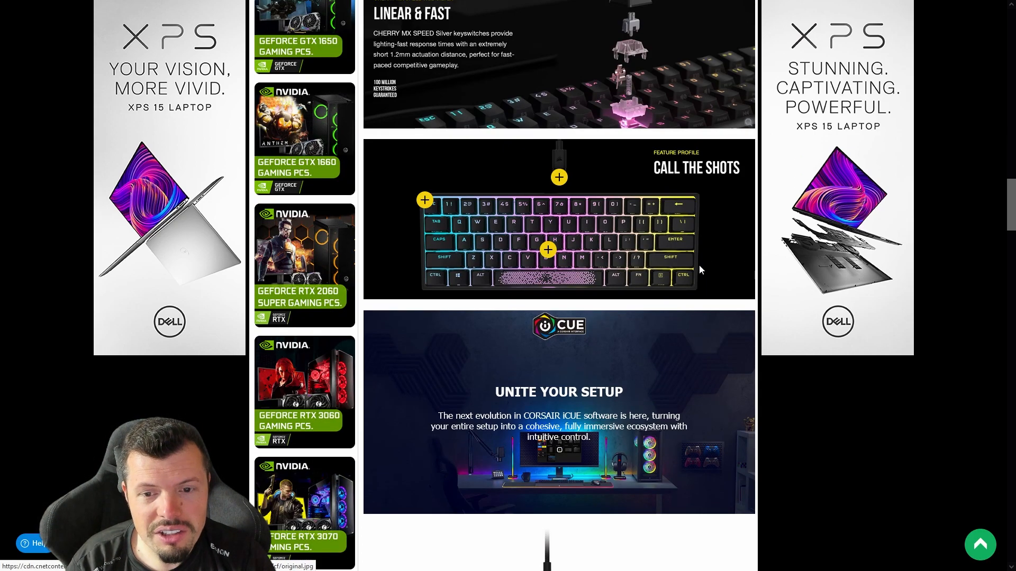
pyautogui.scroll(-3)
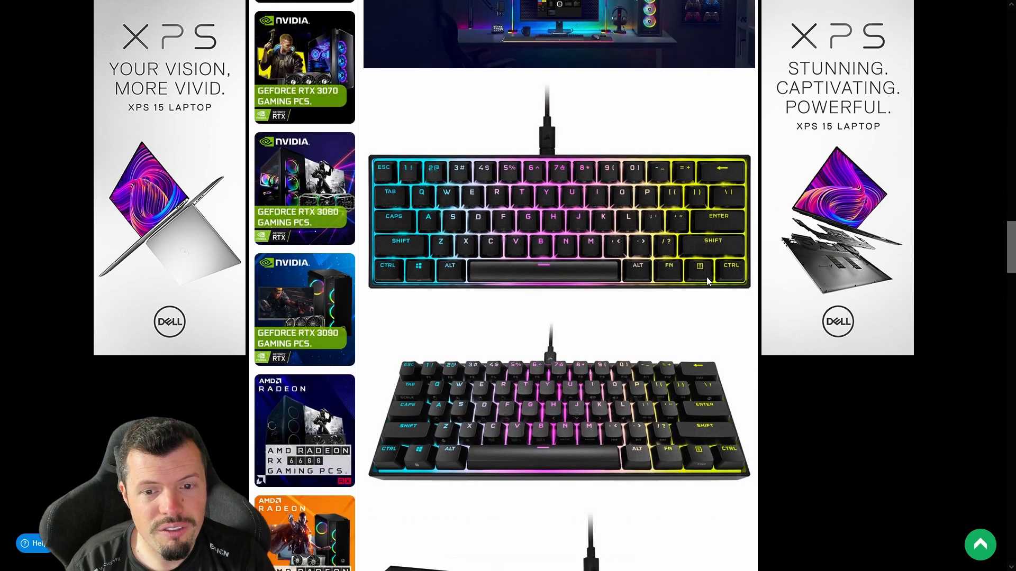
pyautogui.scroll(-3)
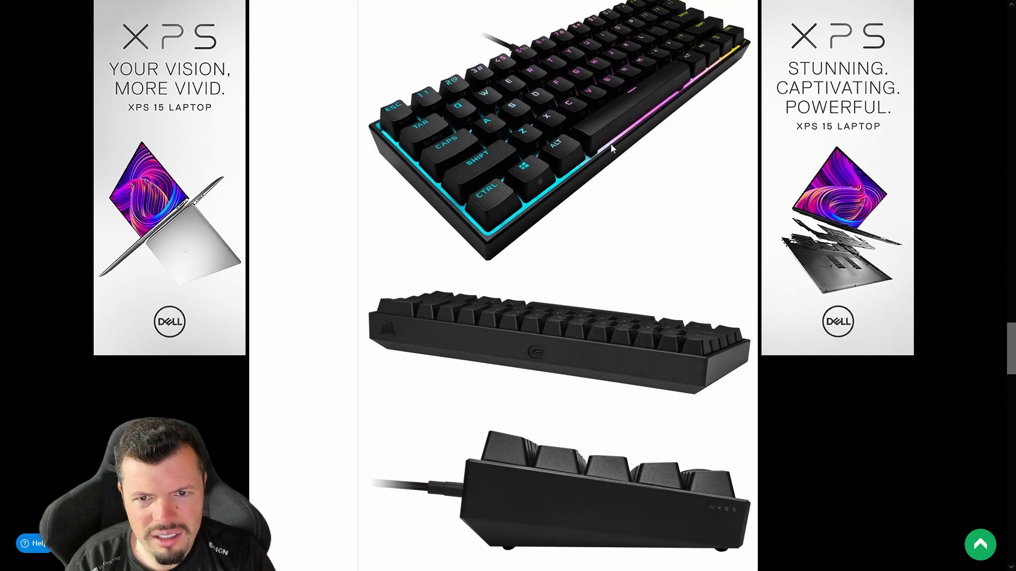
pyautogui.scroll(-3)
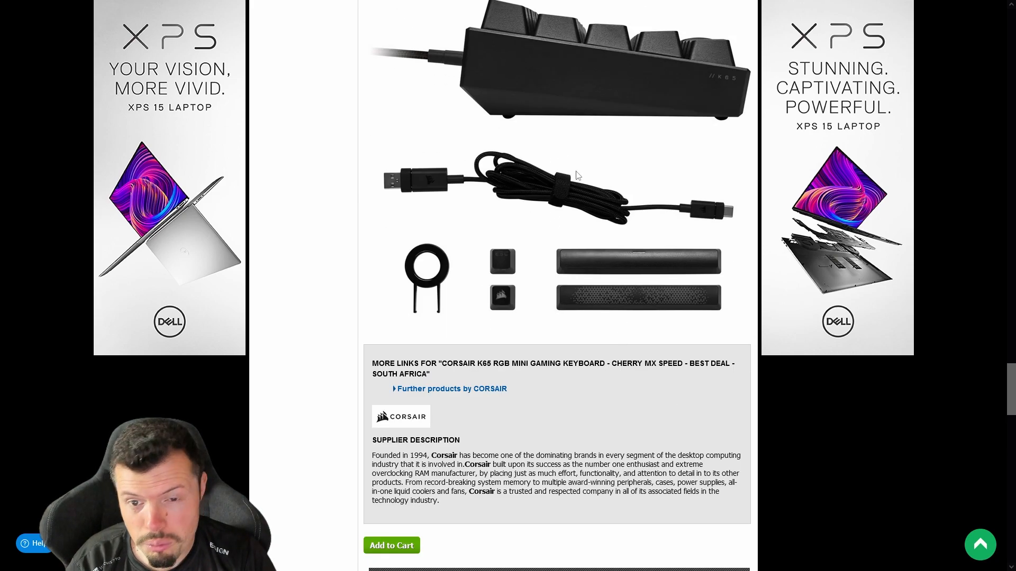
pyautogui.moveTo(637, 265)
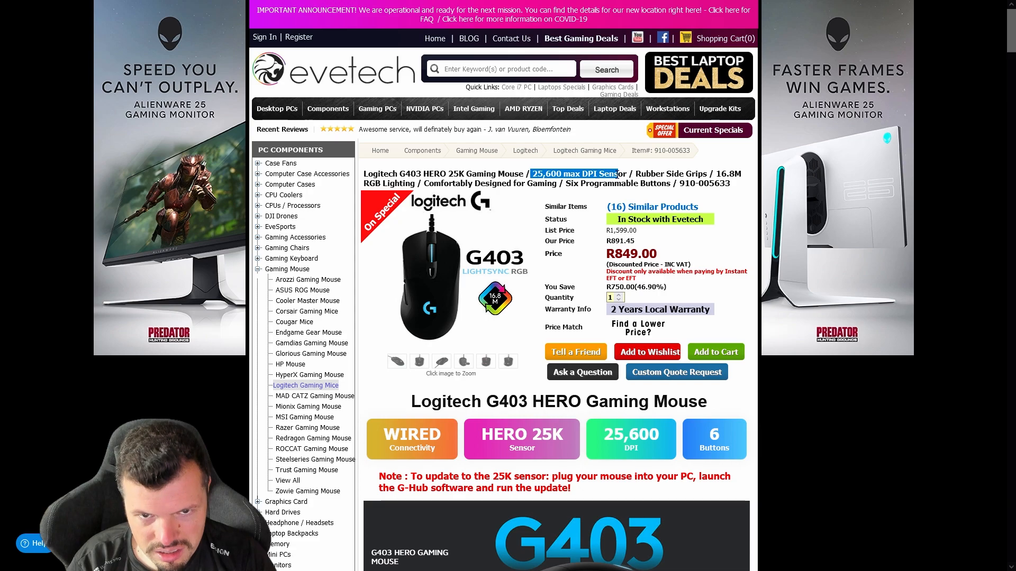
pyautogui.moveTo(637, 327)
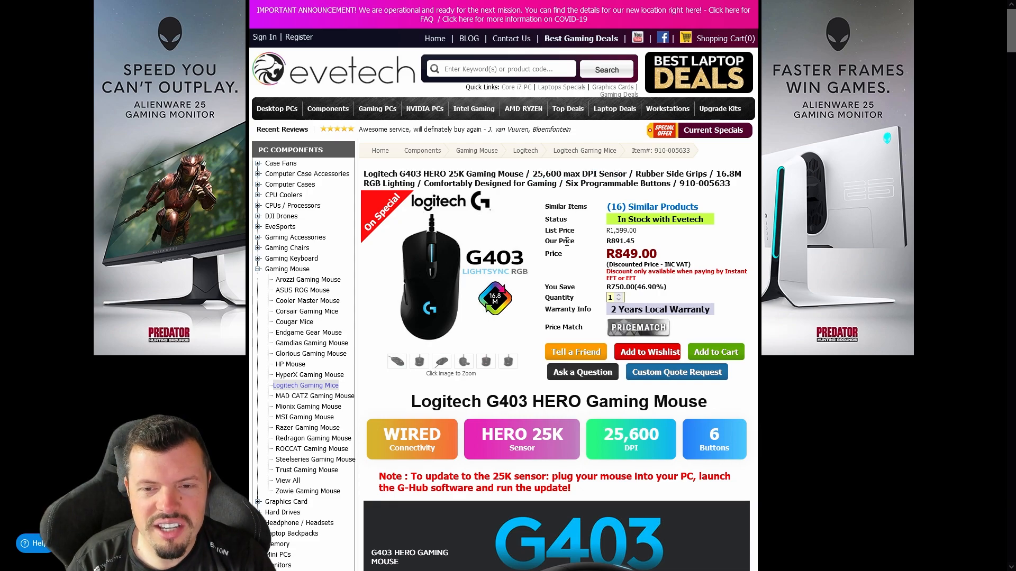
pyautogui.moveTo(637, 327)
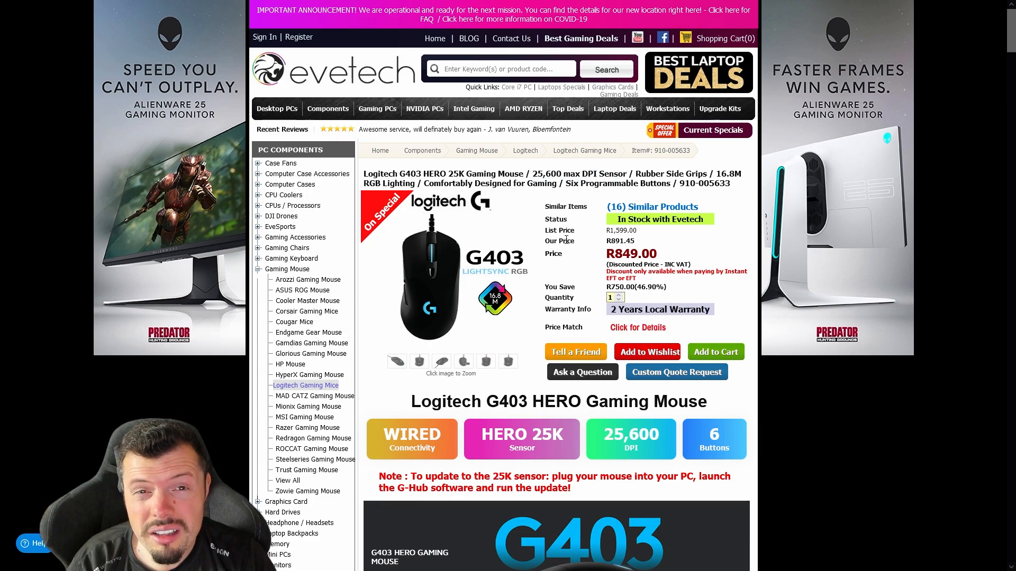
pyautogui.scroll(-3)
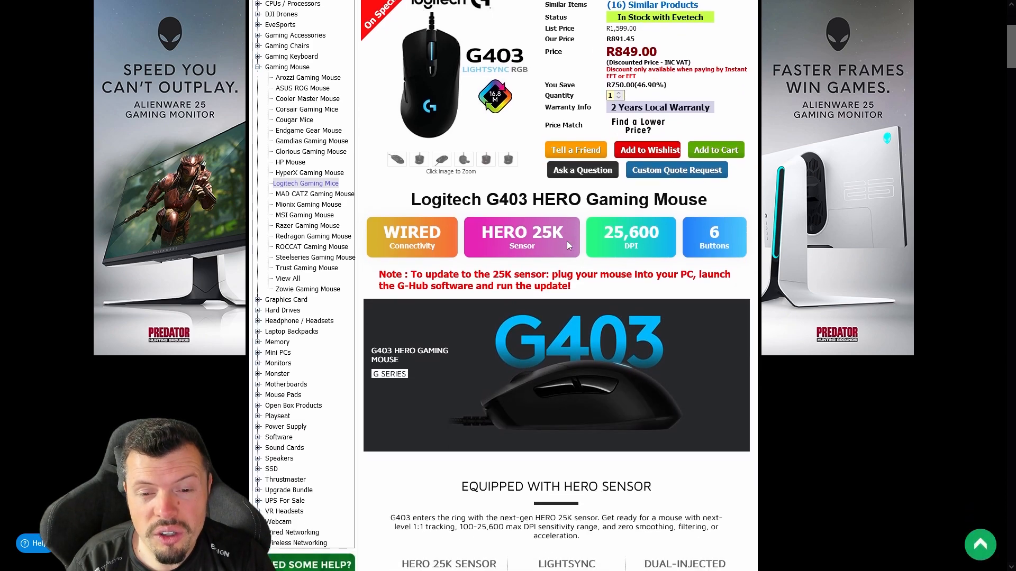
pyautogui.scroll(-3)
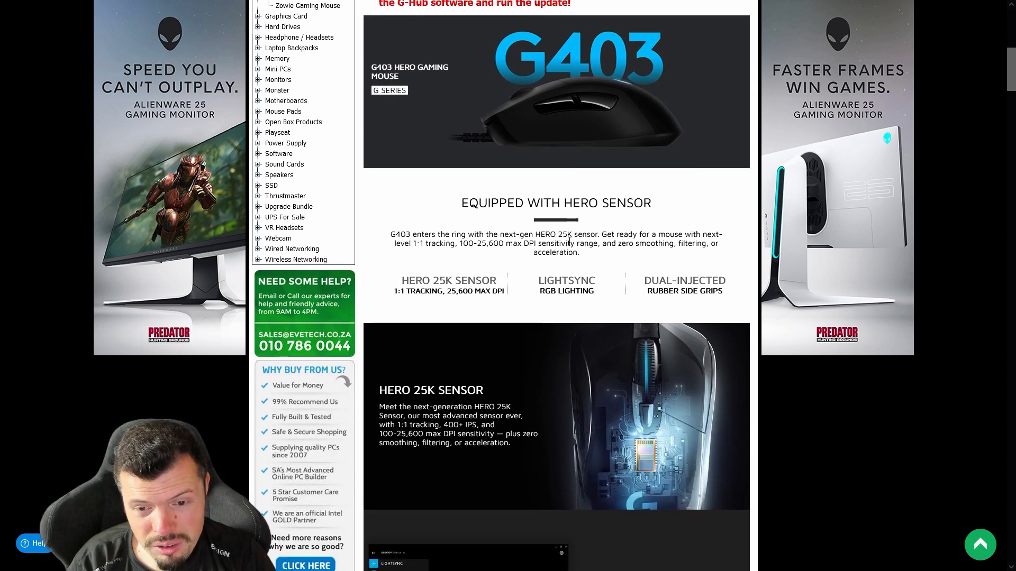
pyautogui.scroll(-3)
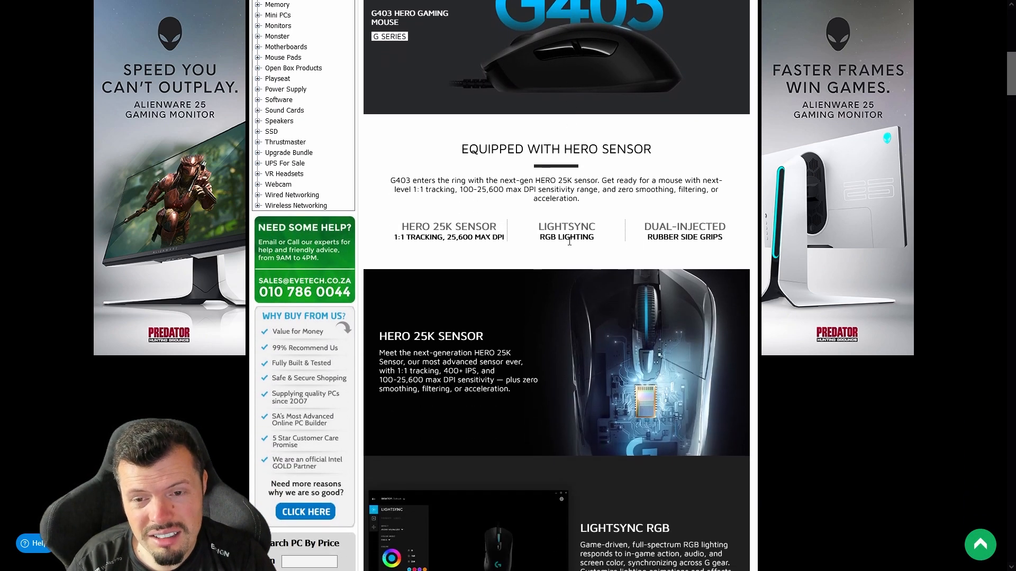
pyautogui.scroll(-3)
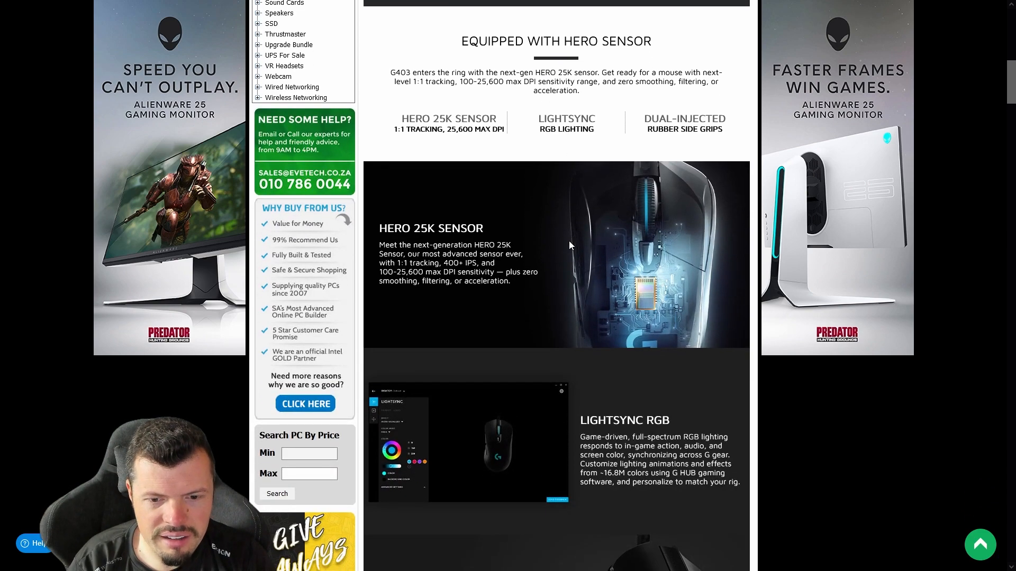
pyautogui.scroll(-3)
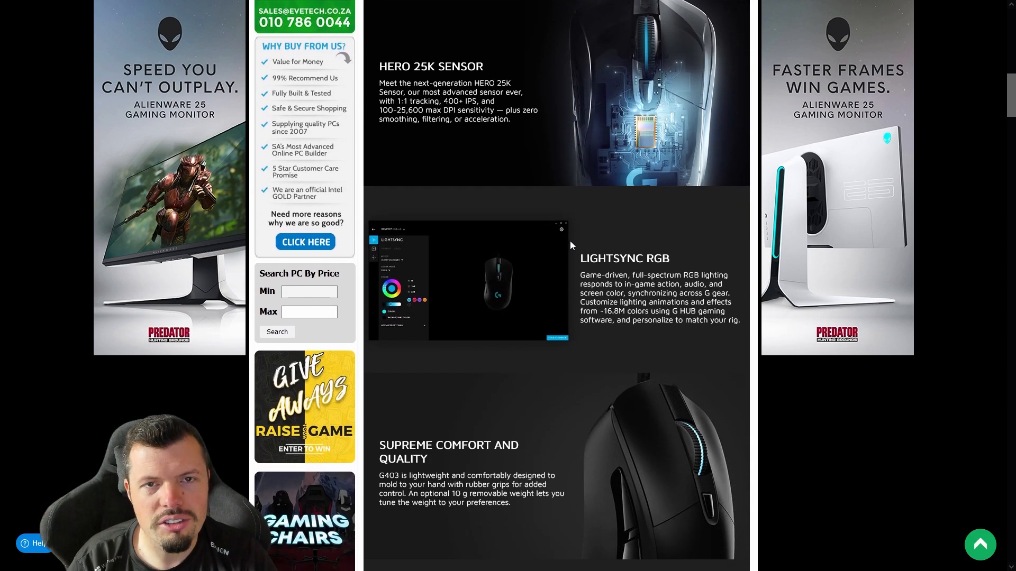
pyautogui.scroll(-3)
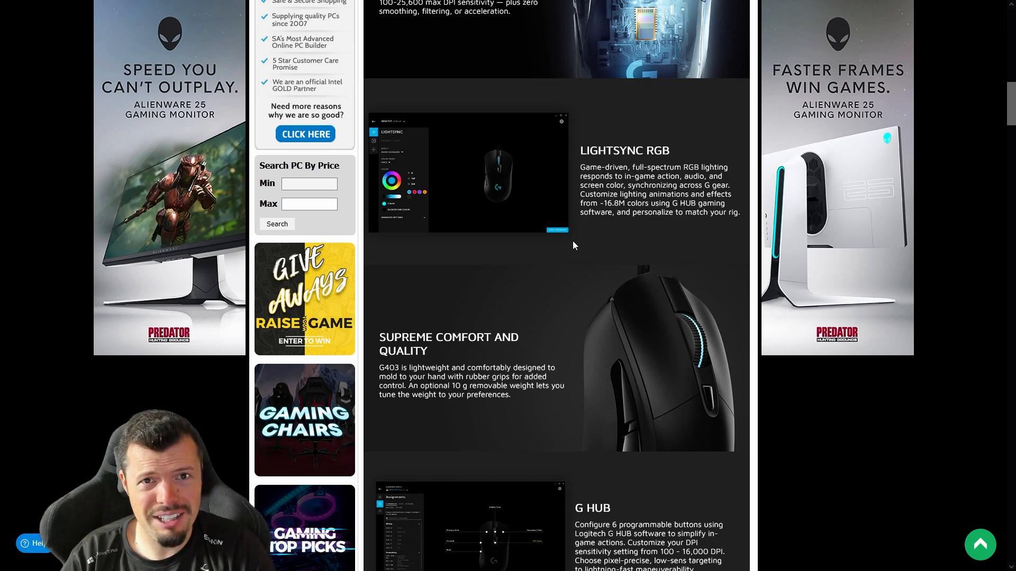
pyautogui.scroll(-3)
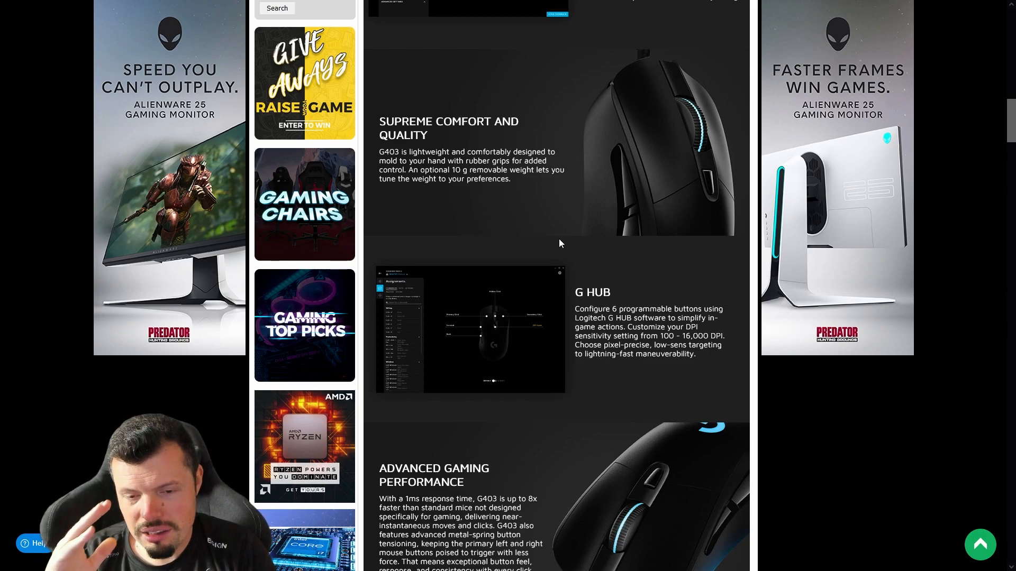
pyautogui.scroll(-3)
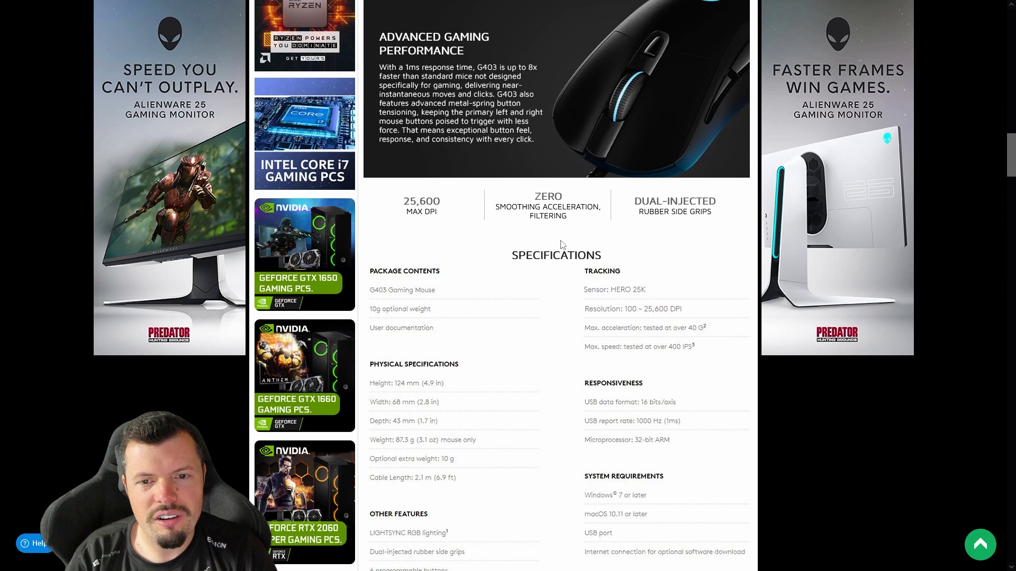
pyautogui.scroll(-3)
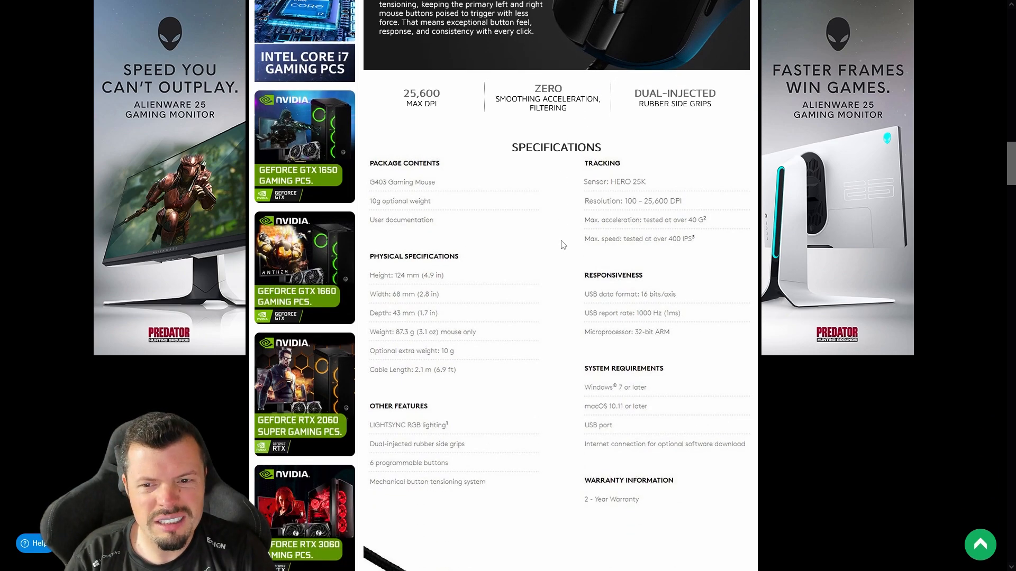
pyautogui.scroll(3)
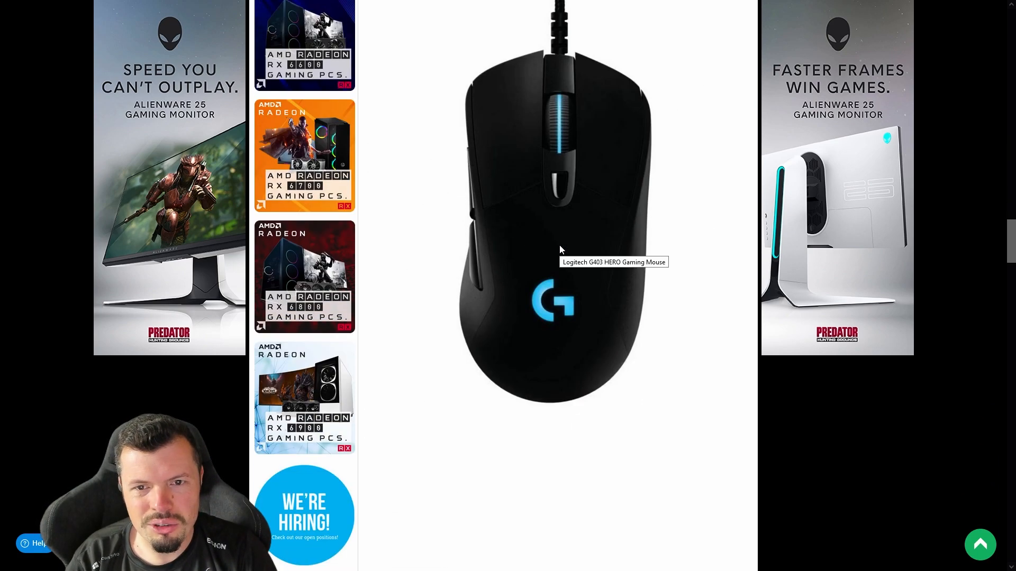
pyautogui.scroll(-3)
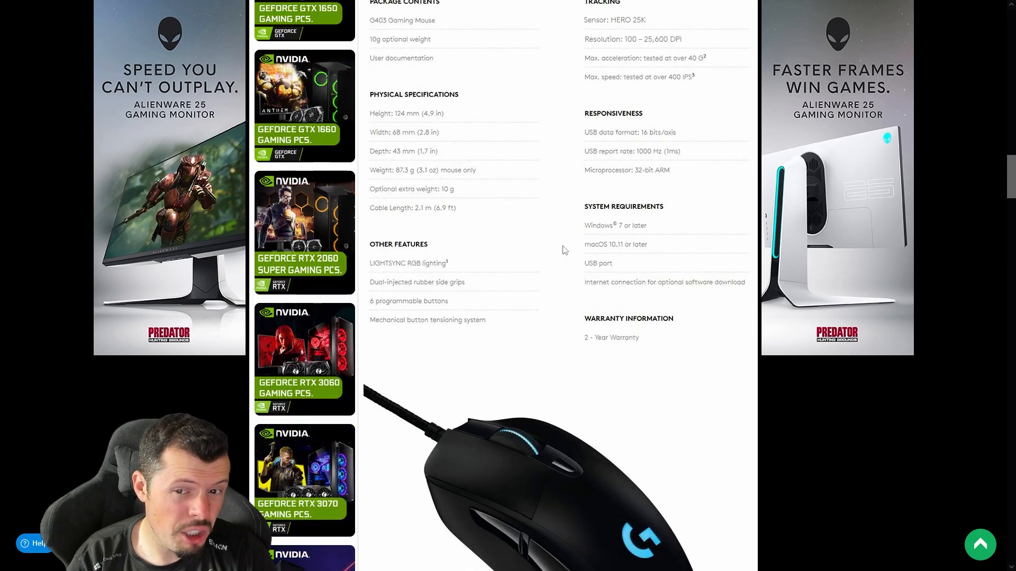
pyautogui.scroll(3)
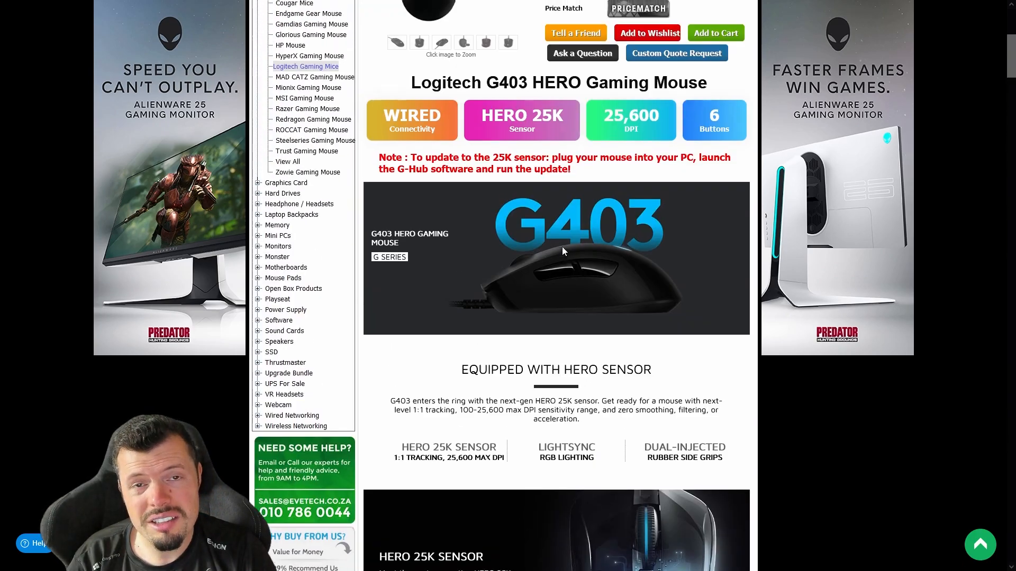
pyautogui.scroll(3)
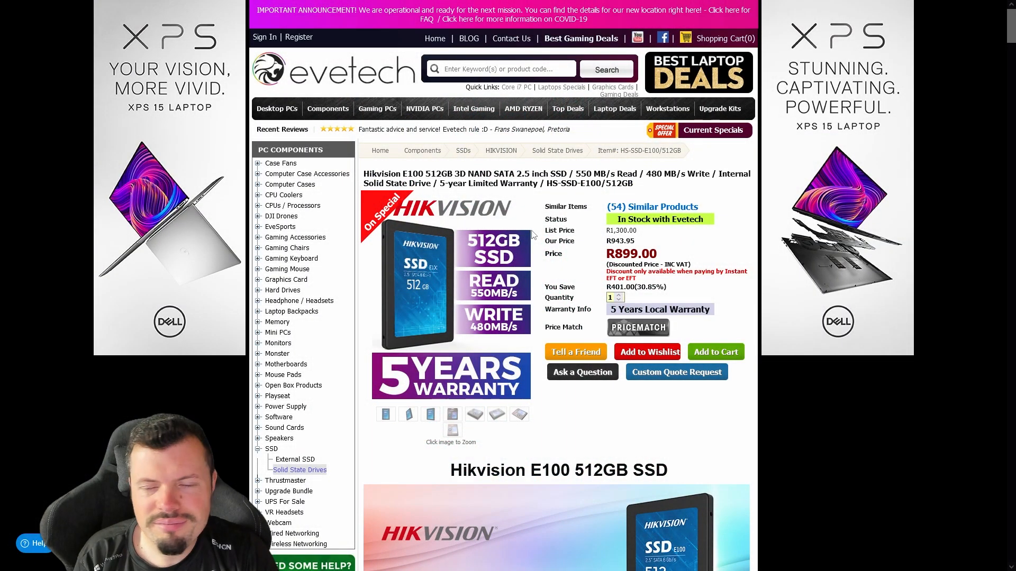
# Scroll through the Hikvision E100 512GB SSD's feature images and description, then back to the top at R899.00.
pyautogui.scroll(-3)
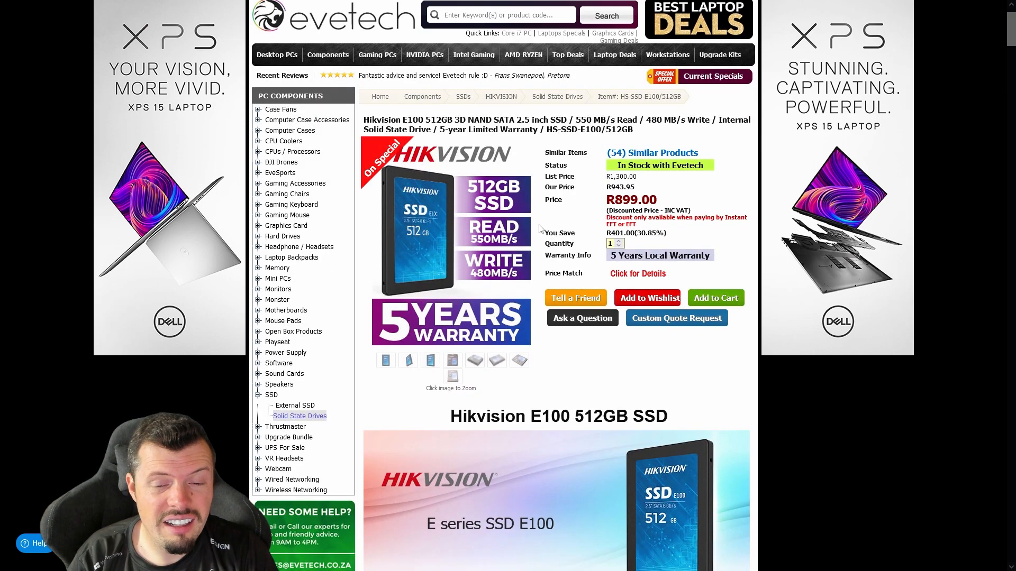
pyautogui.scroll(-3)
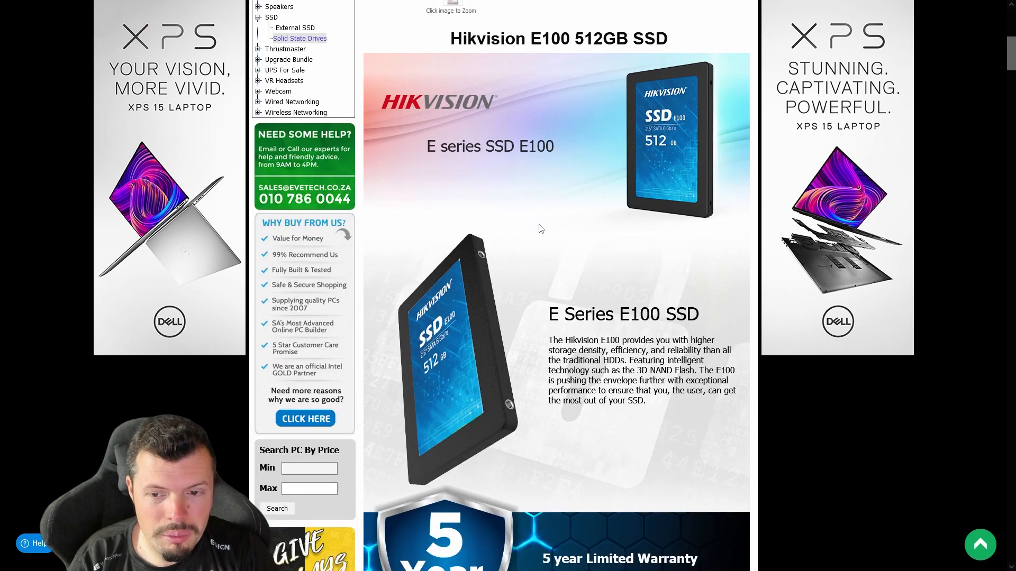
pyautogui.scroll(-3)
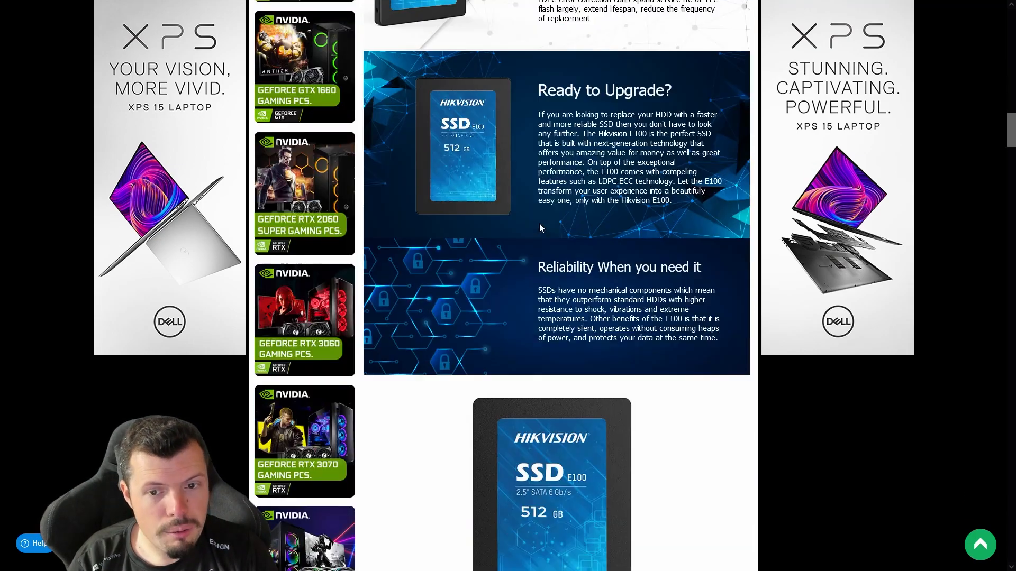
pyautogui.scroll(-3)
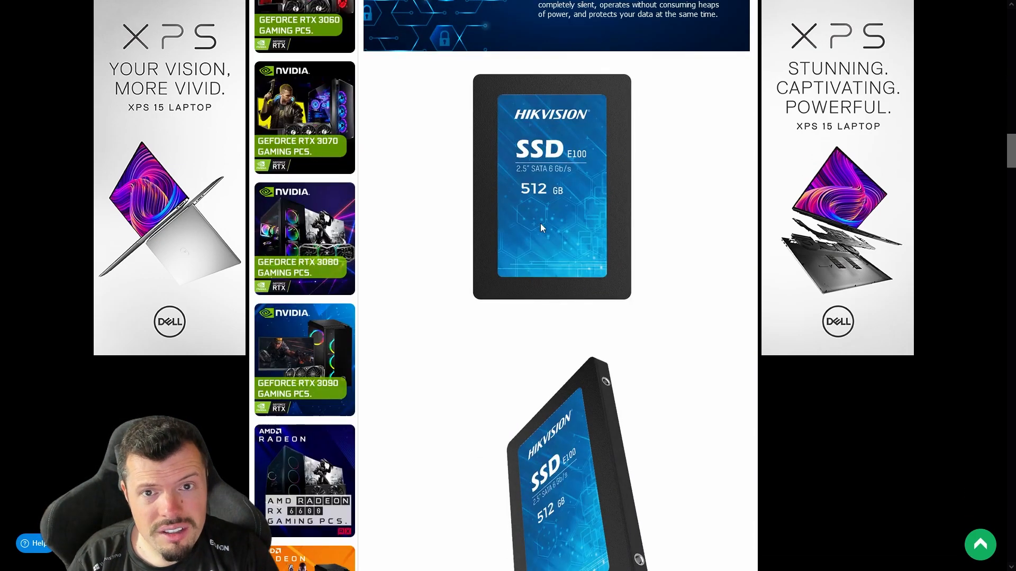
pyautogui.scroll(-3)
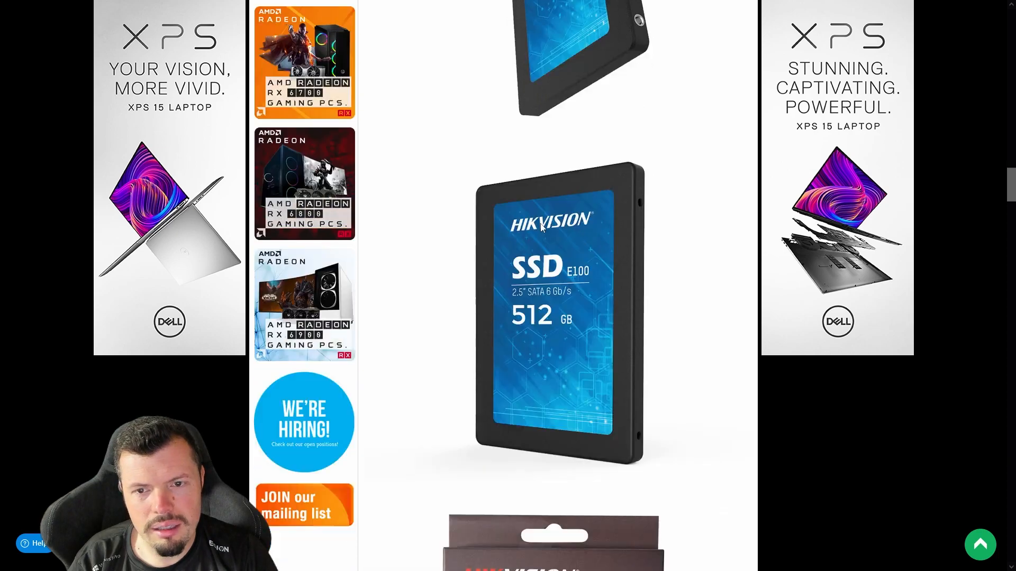
pyautogui.scroll(-3)
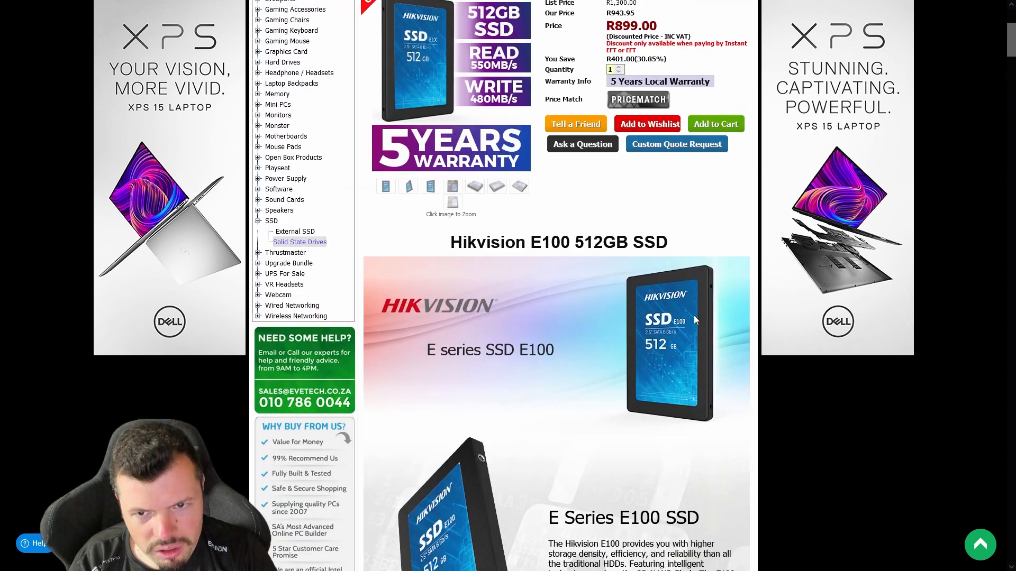
pyautogui.scroll(3)
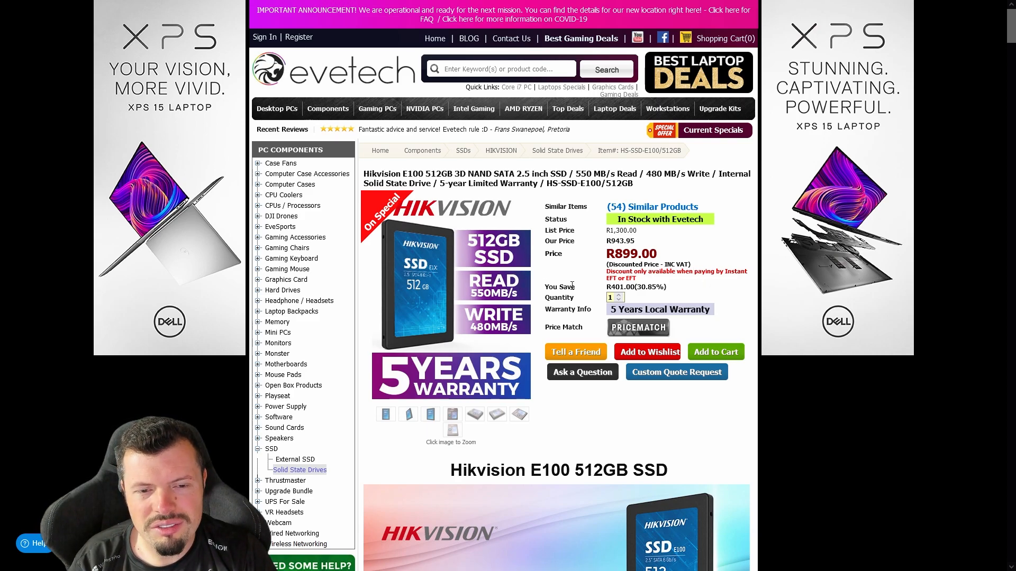
pyautogui.moveTo(593, 206)
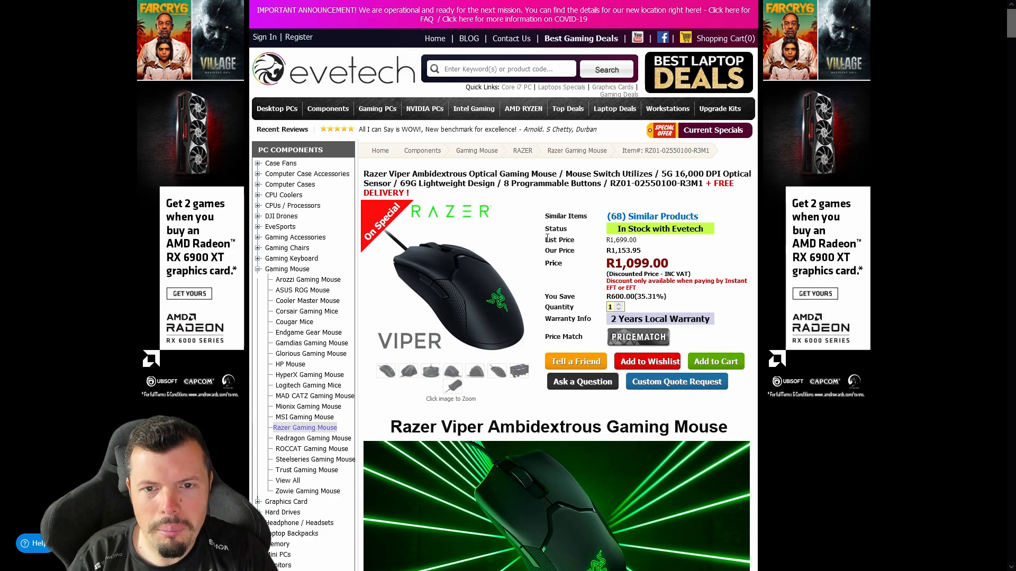
# Scroll the Razer Viper Ambidextrous mouse page (R1,099.00) through its features down to the Tech Specs section.
pyautogui.scroll(-3)
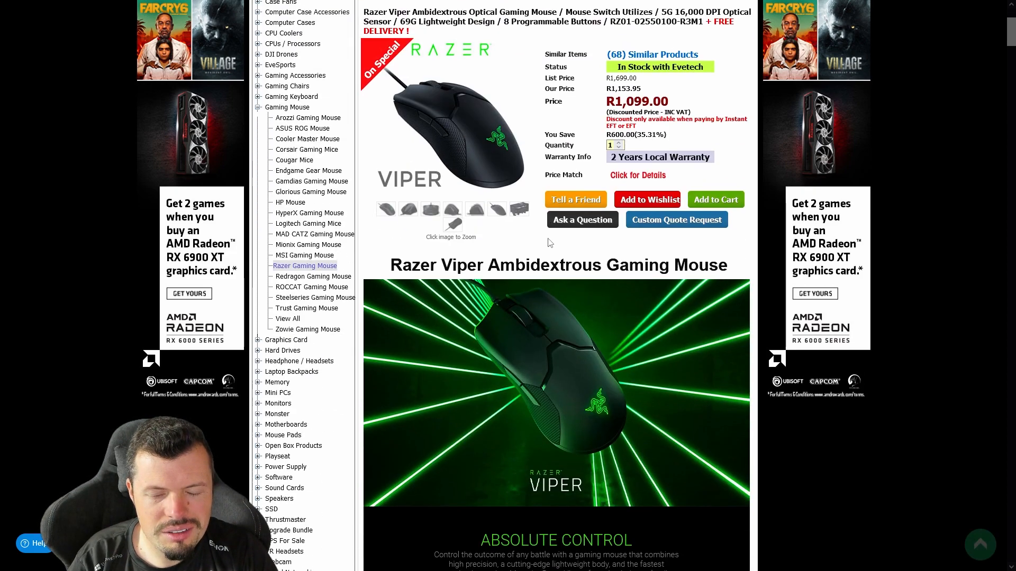
pyautogui.scroll(-3)
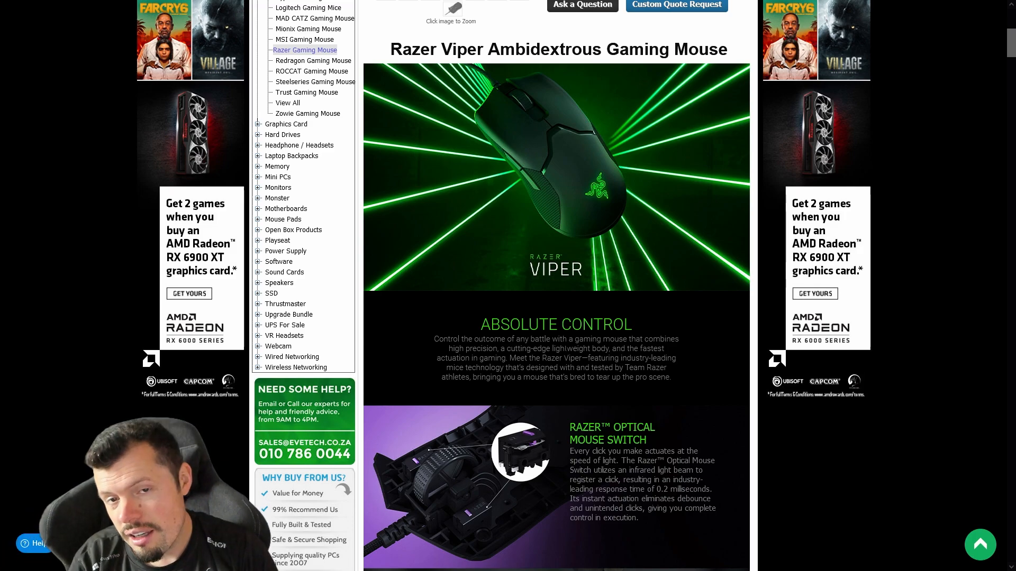
pyautogui.scroll(-3)
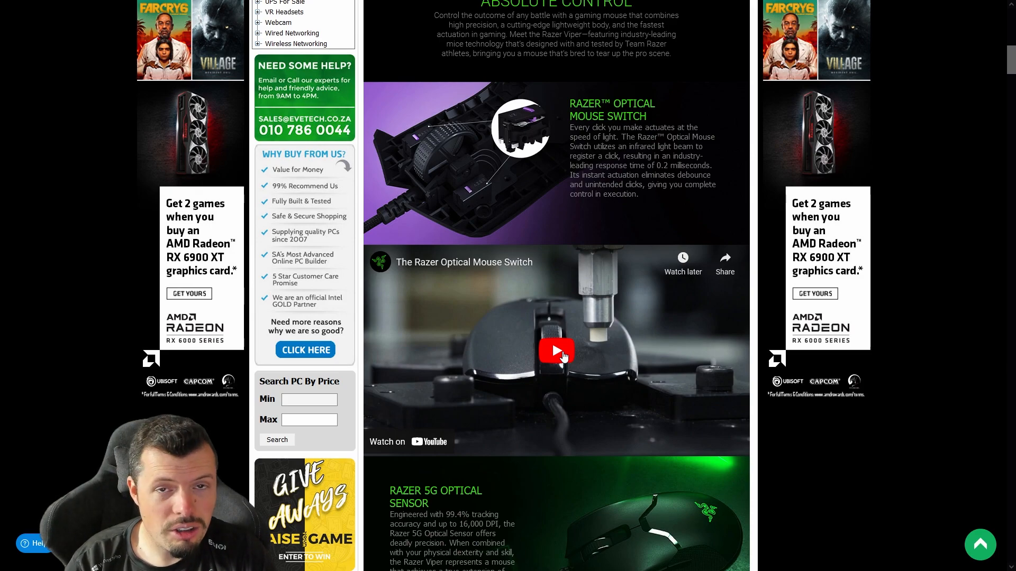
pyautogui.scroll(-3)
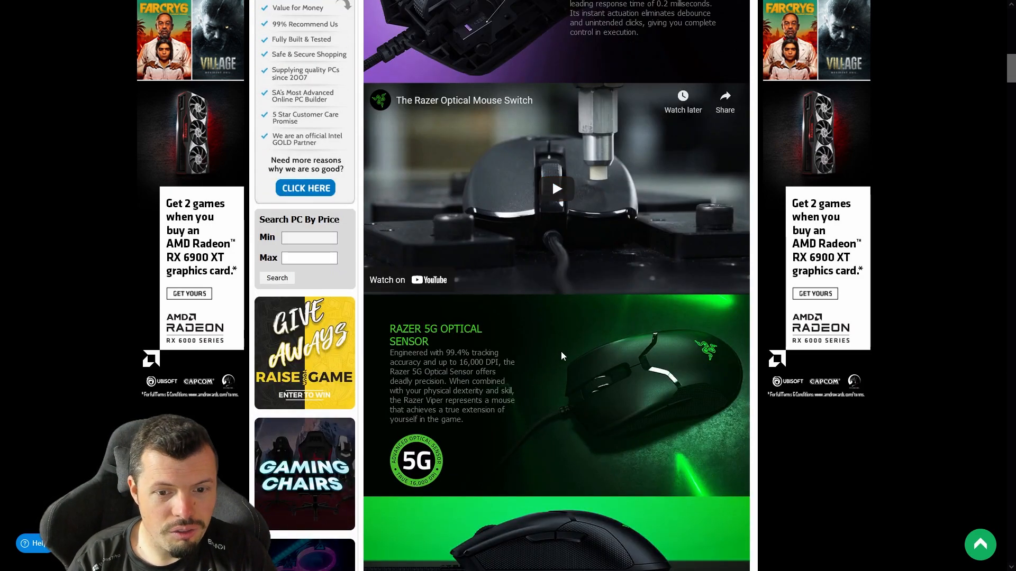
pyautogui.scroll(-3)
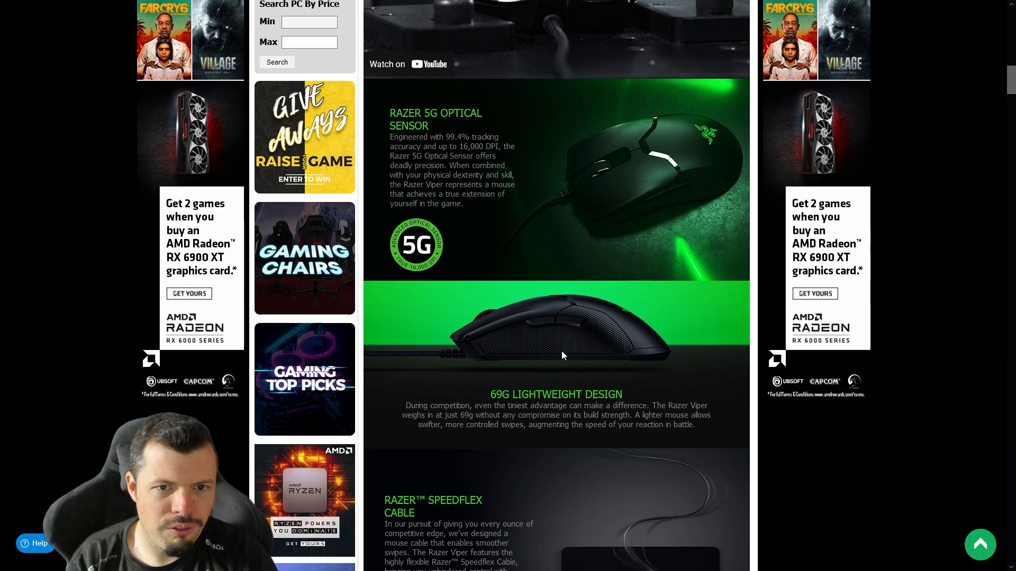
pyautogui.scroll(-3)
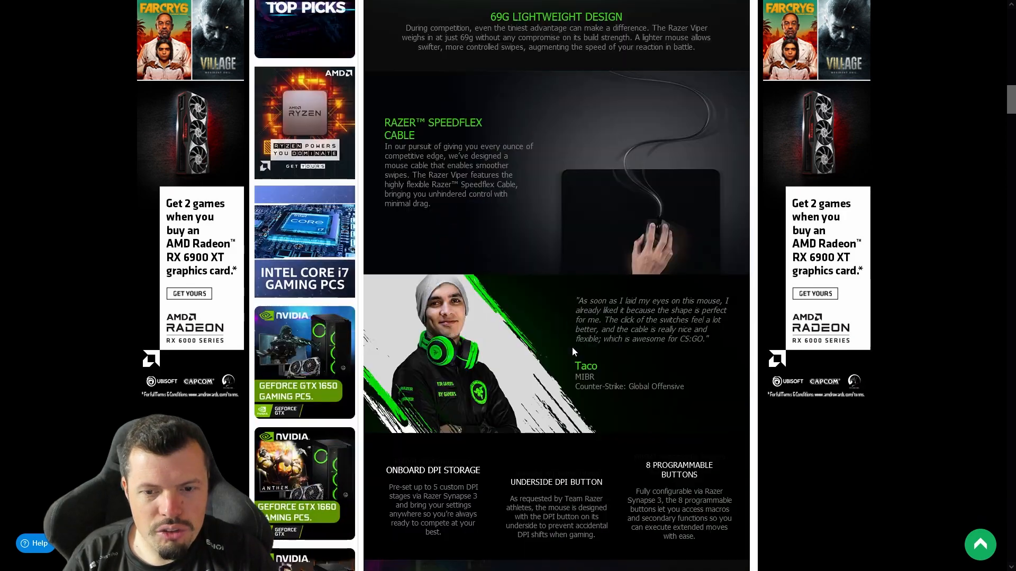
pyautogui.scroll(-3)
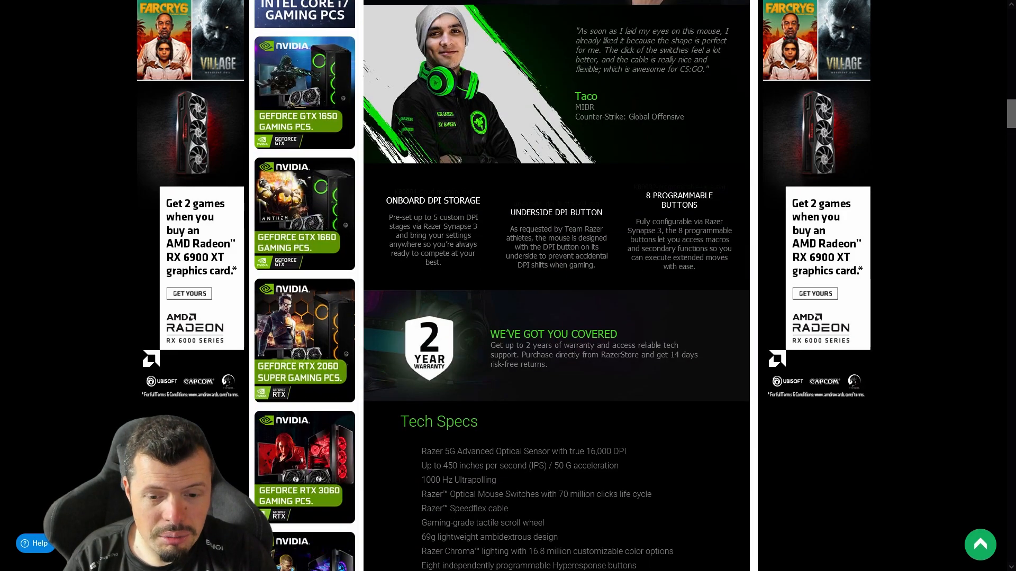
pyautogui.scroll(-3)
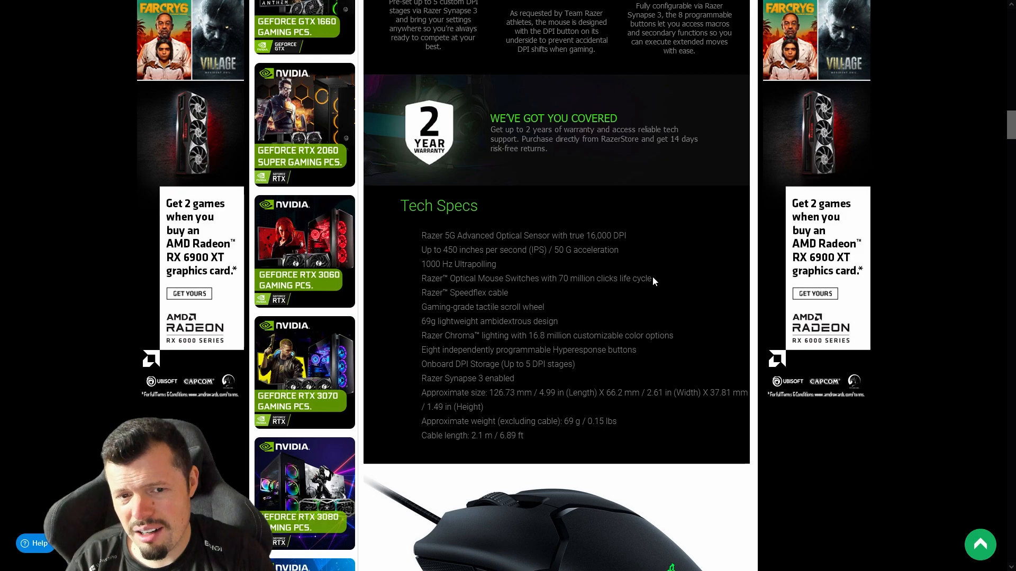
pyautogui.moveTo(653, 301)
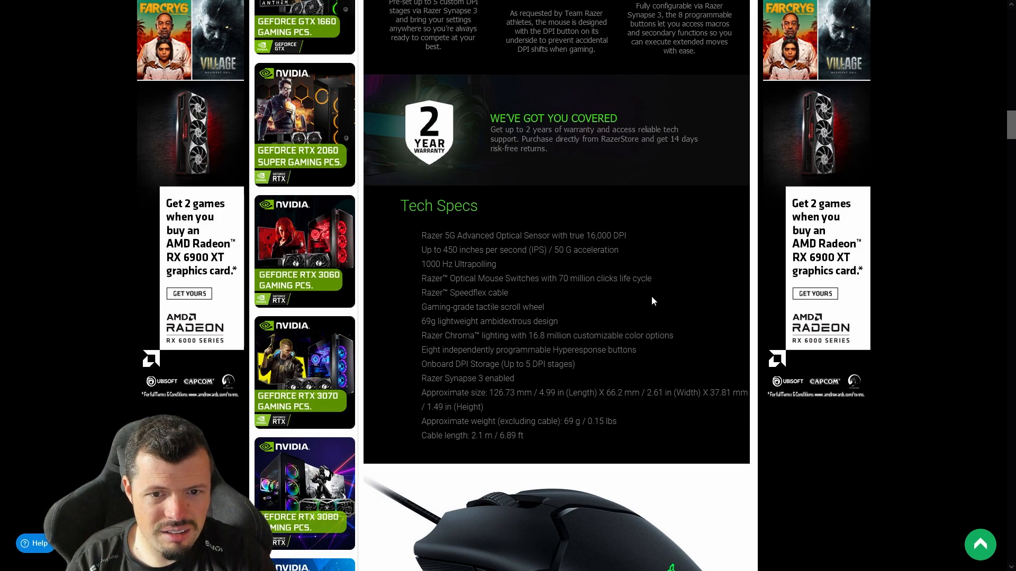
pyautogui.scroll(-3)
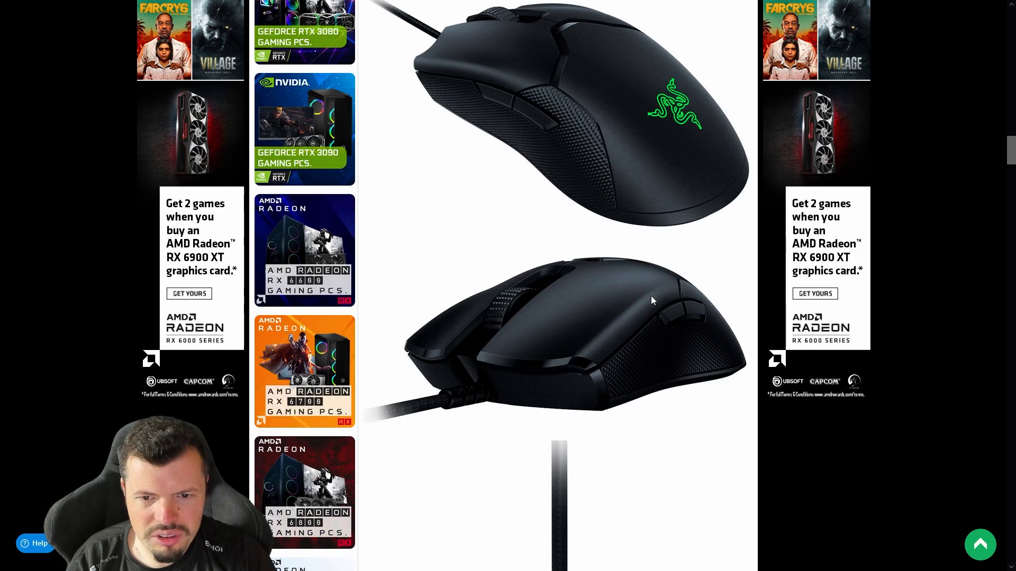
pyautogui.scroll(-3)
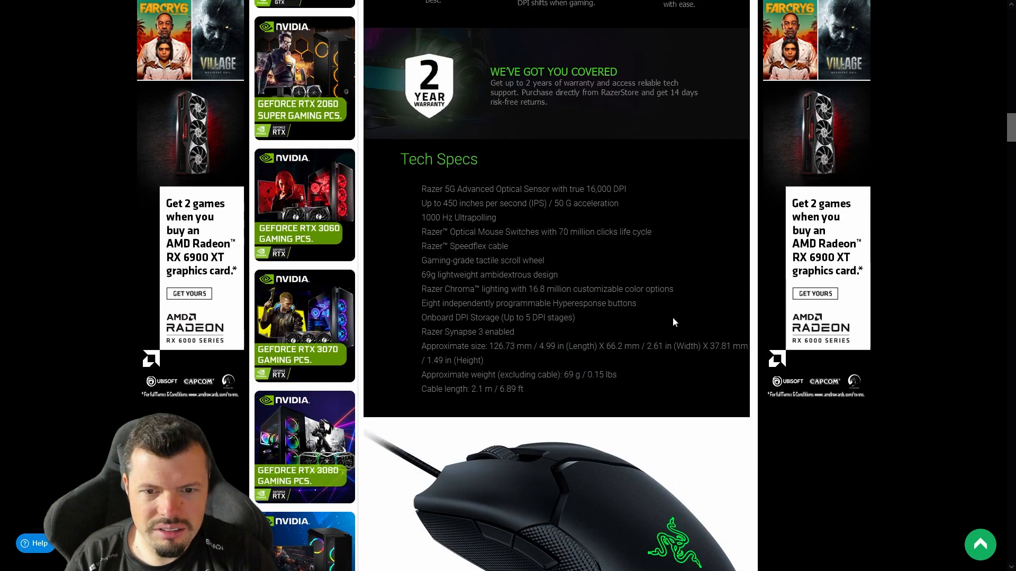
pyautogui.scroll(3)
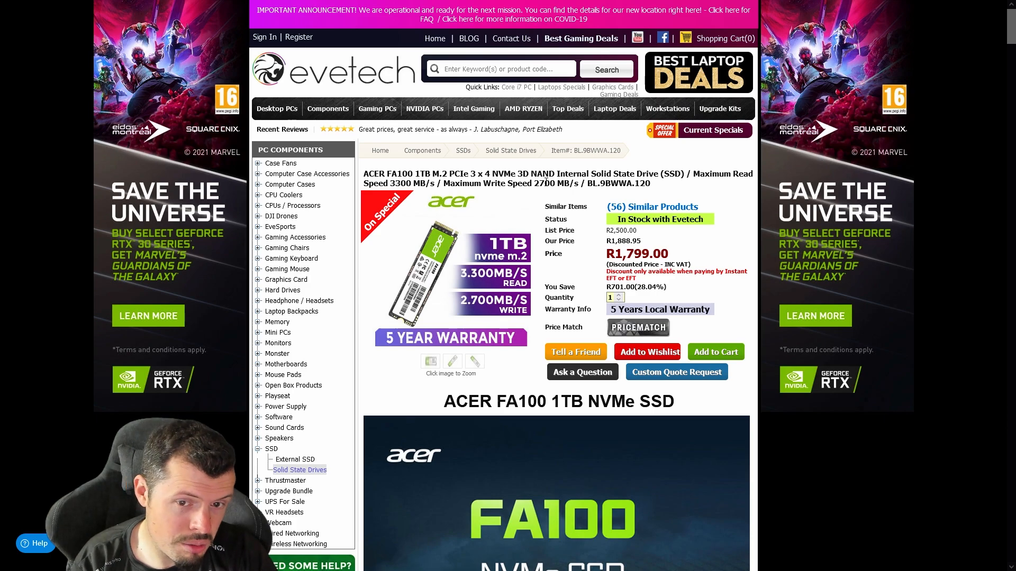
pyautogui.click(637, 328)
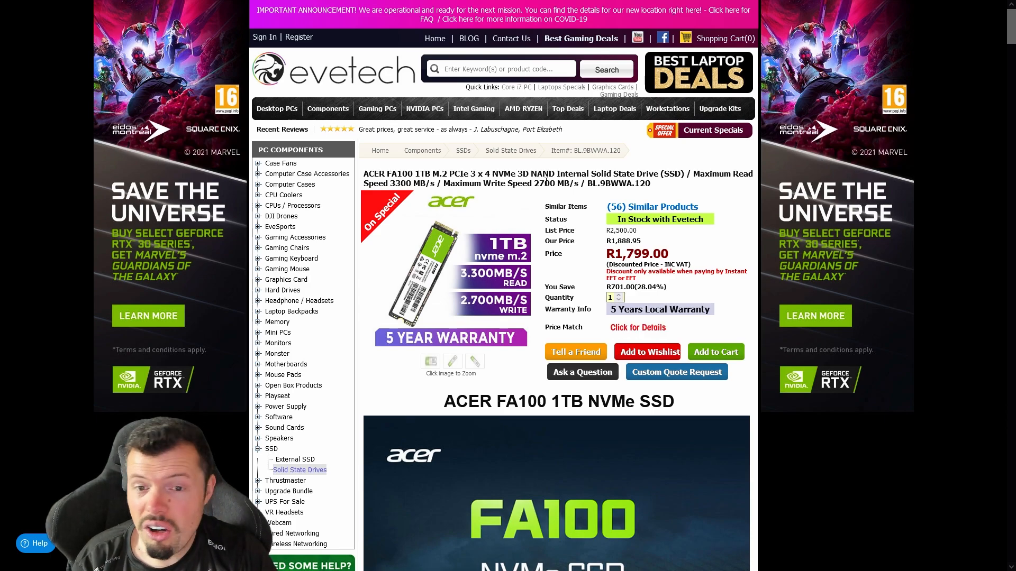
pyautogui.scroll(-3)
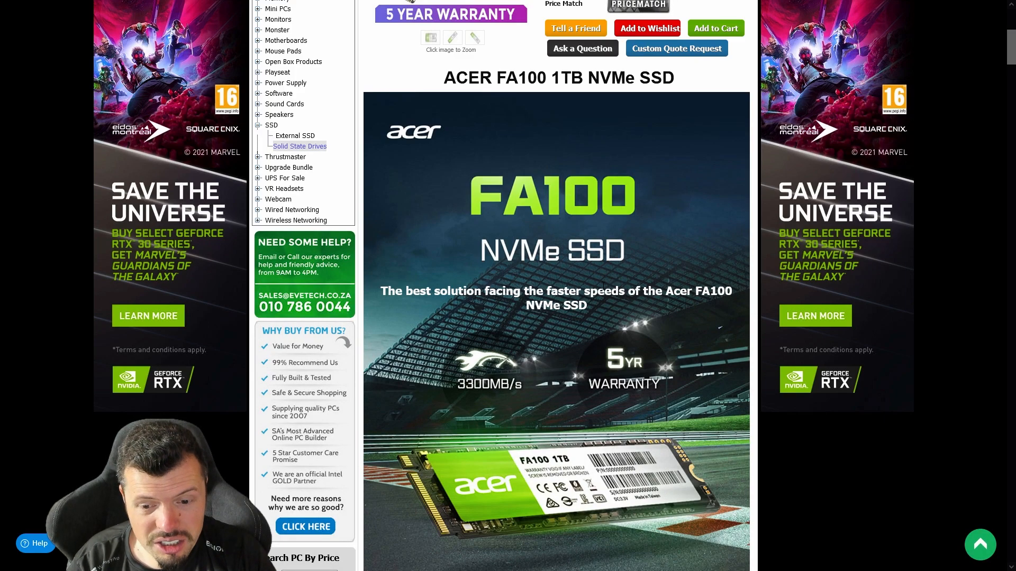
pyautogui.scroll(-3)
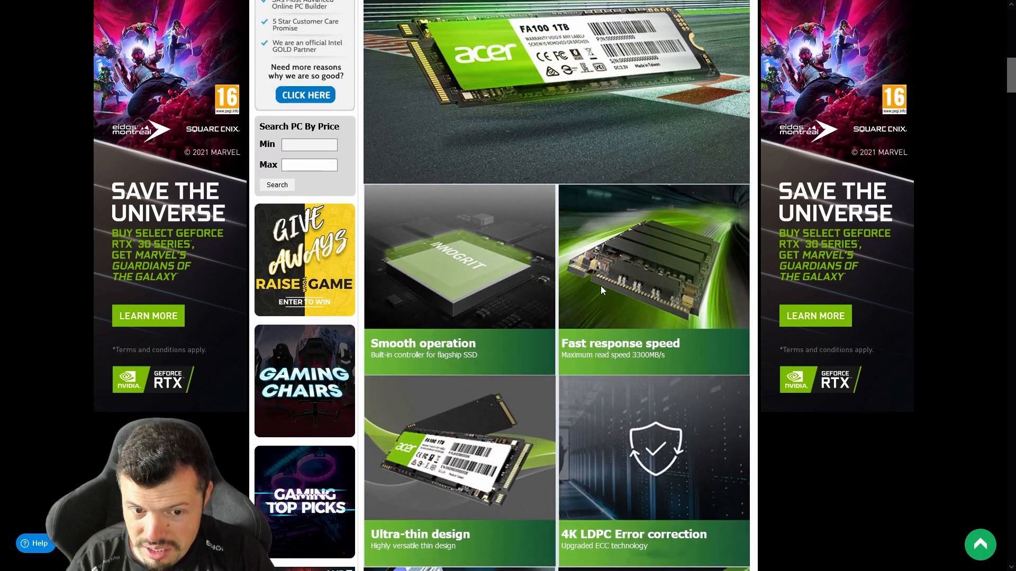
pyautogui.scroll(-3)
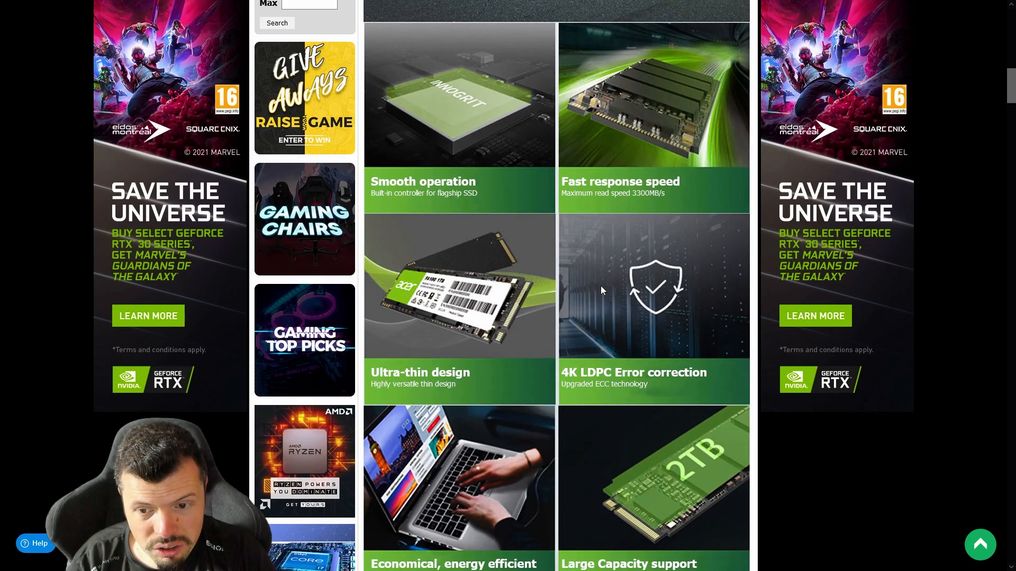
pyautogui.scroll(-3)
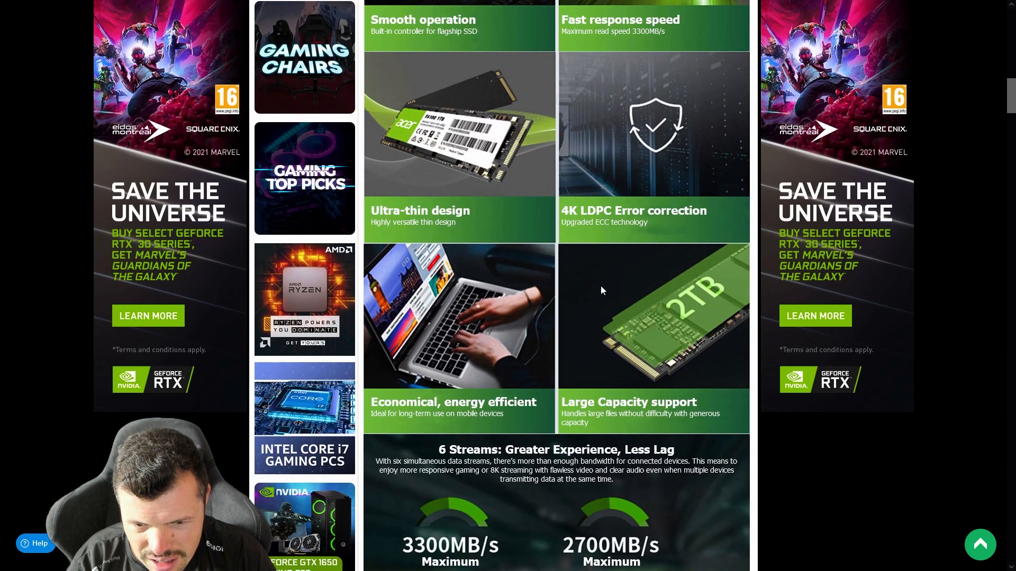
pyautogui.scroll(-3)
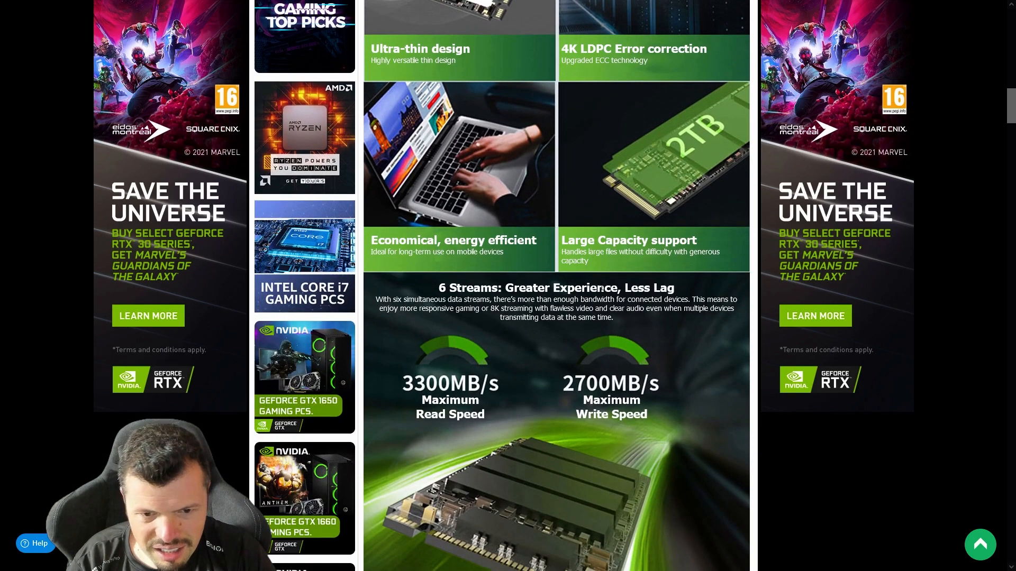
pyautogui.scroll(-3)
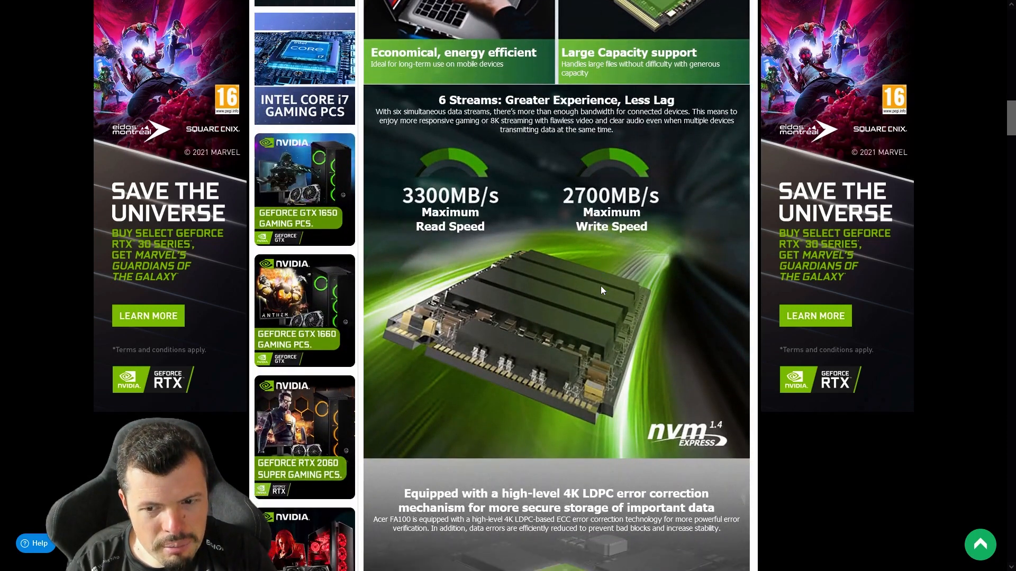
pyautogui.scroll(-3)
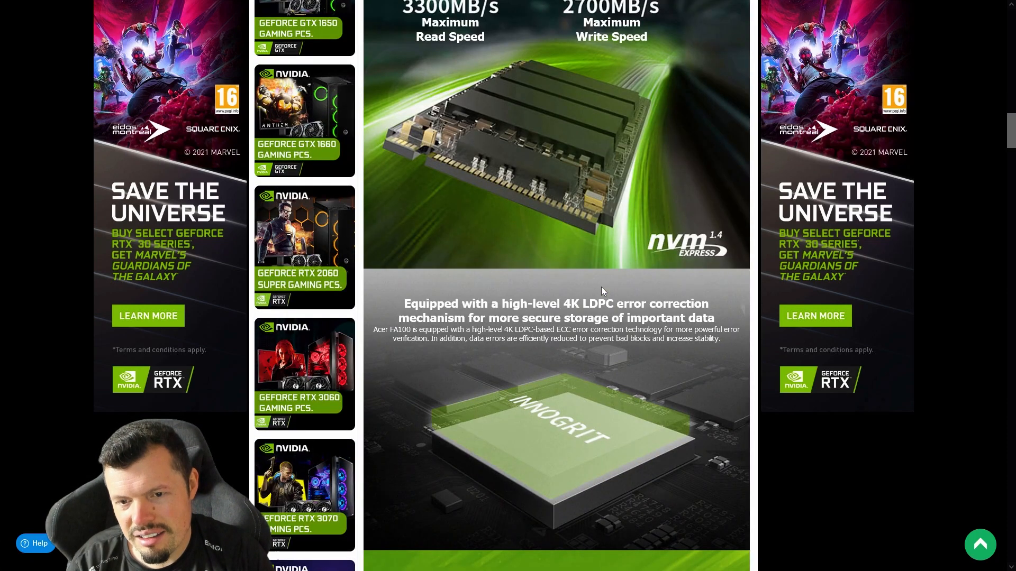
pyautogui.scroll(-3)
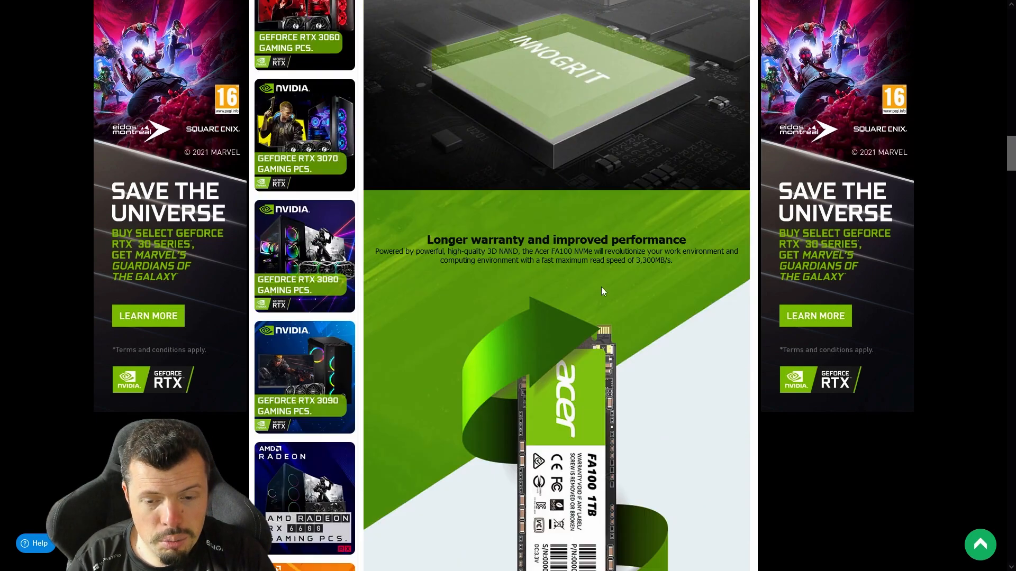
pyautogui.scroll(-3)
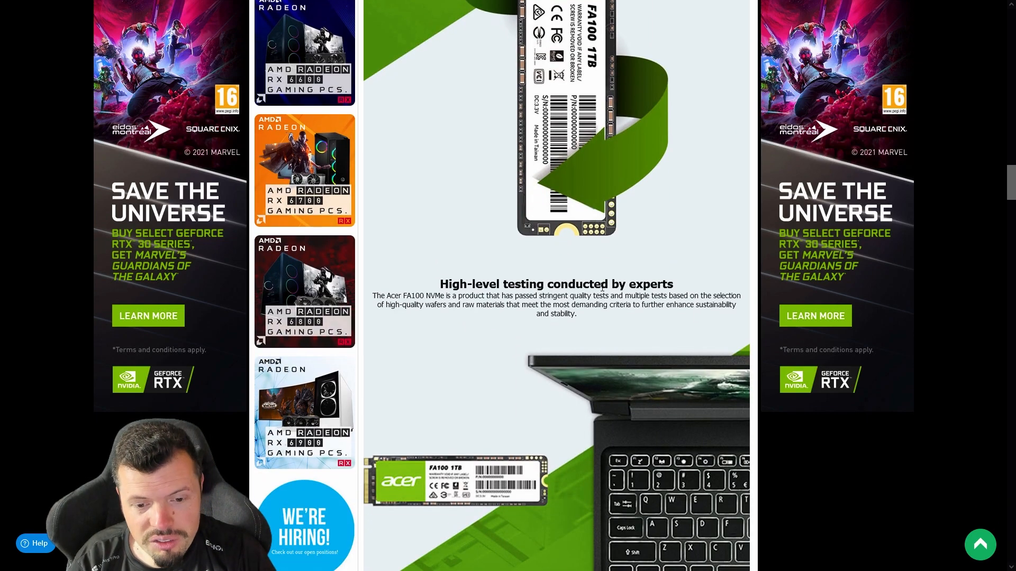
pyautogui.scroll(-3)
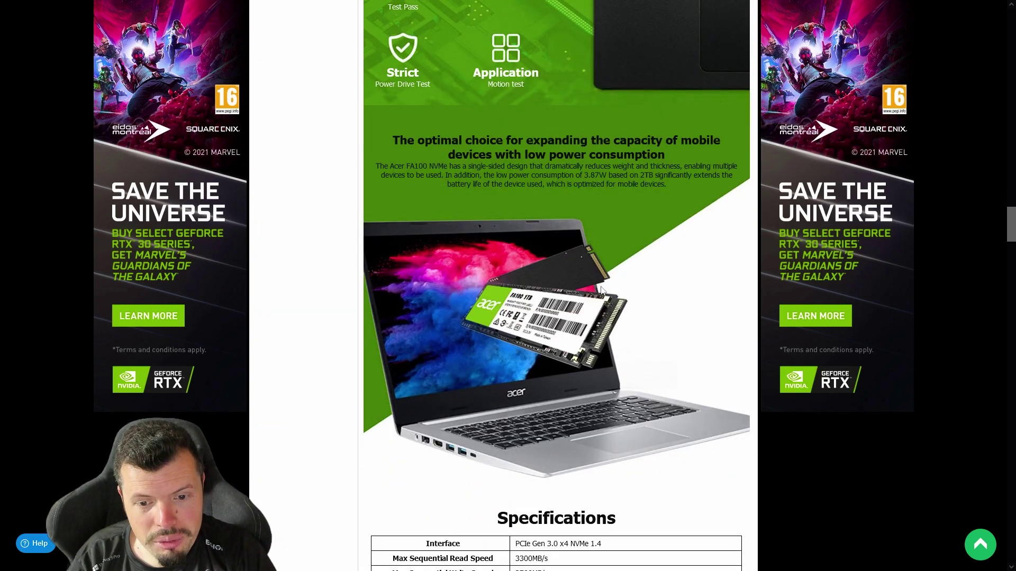
pyautogui.scroll(-3)
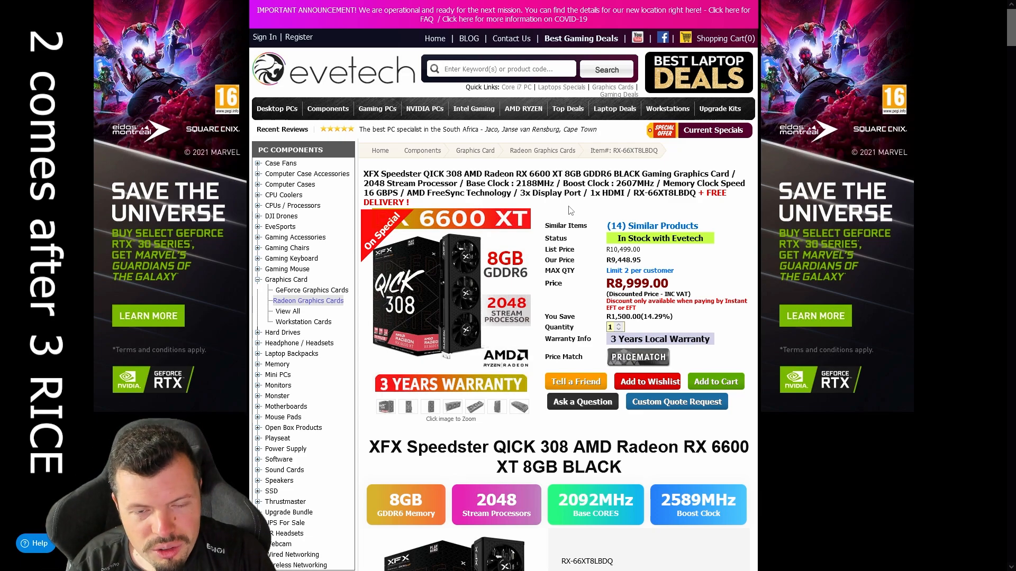
pyautogui.moveTo(637, 357)
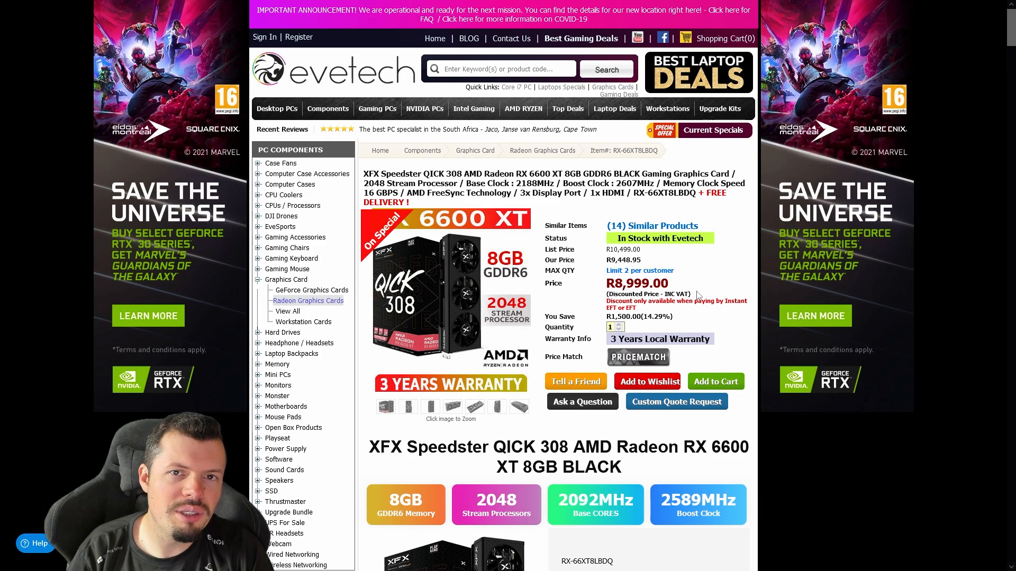
pyautogui.moveTo(712, 298)
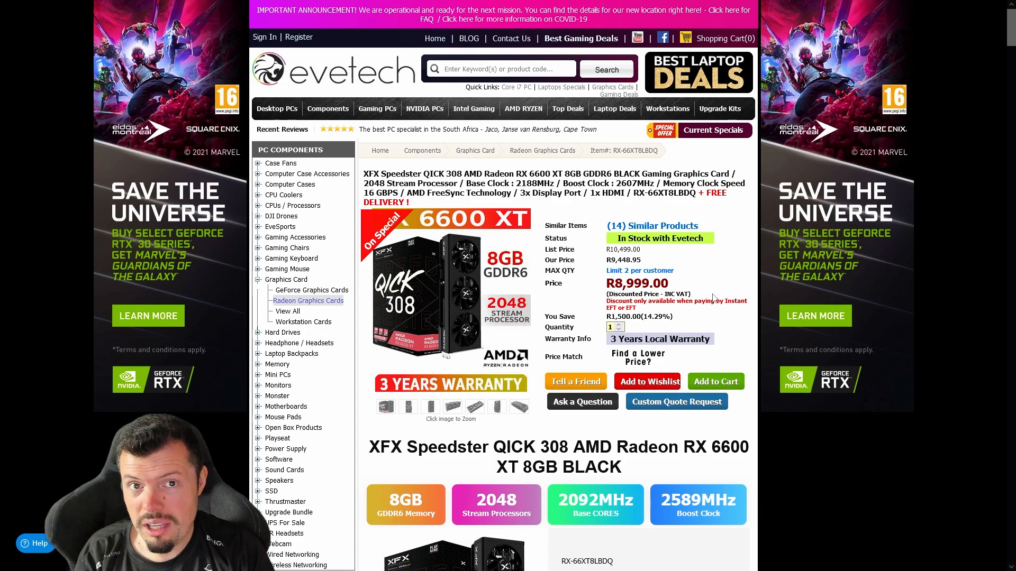
pyautogui.scroll(-3)
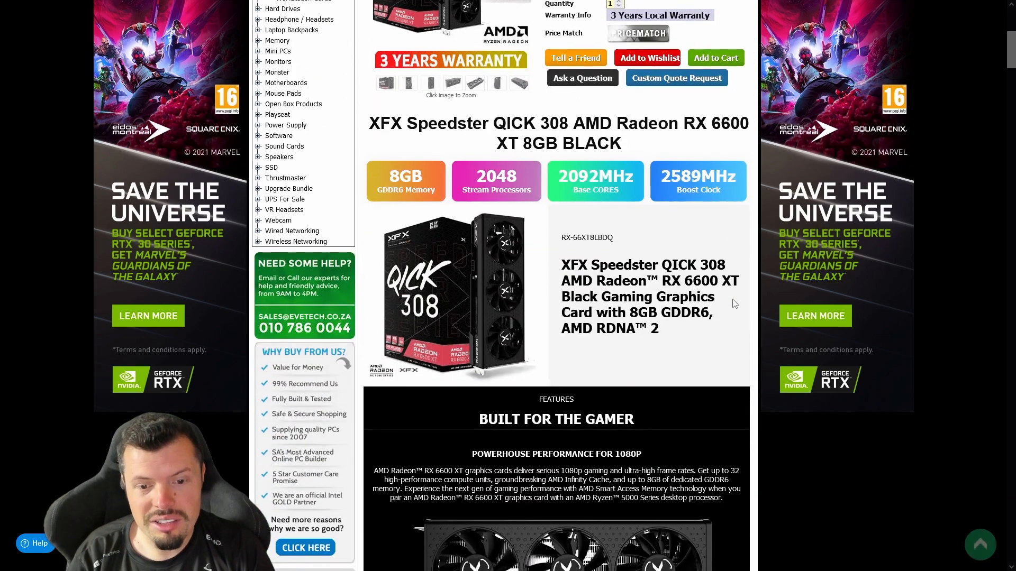
pyautogui.scroll(-3)
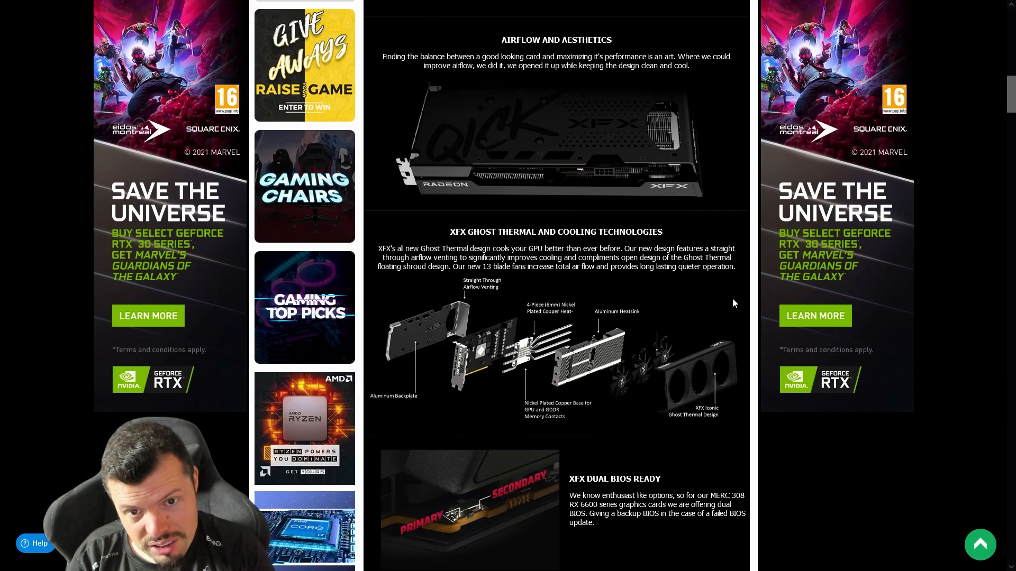
pyautogui.scroll(-3)
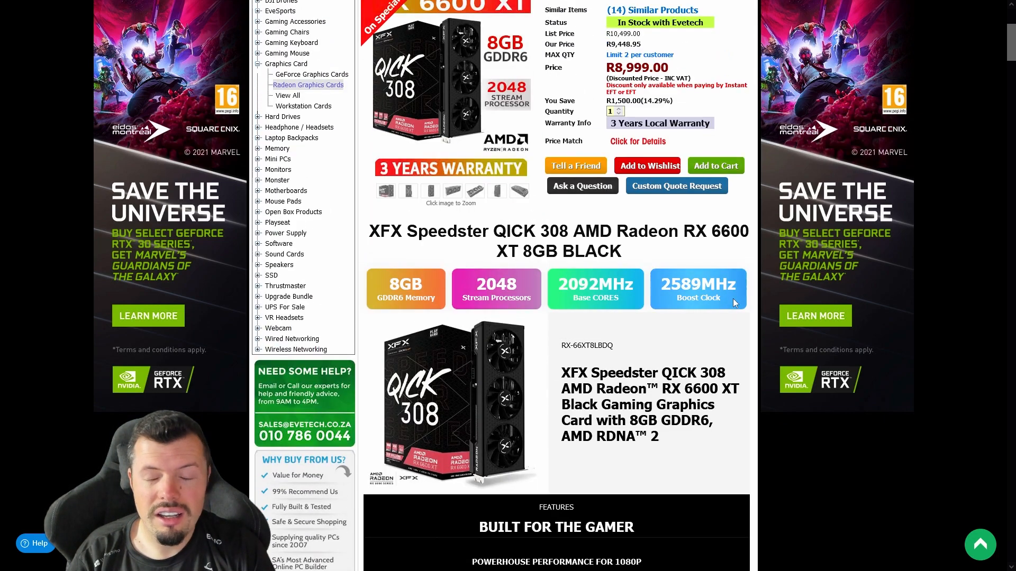
pyautogui.scroll(3)
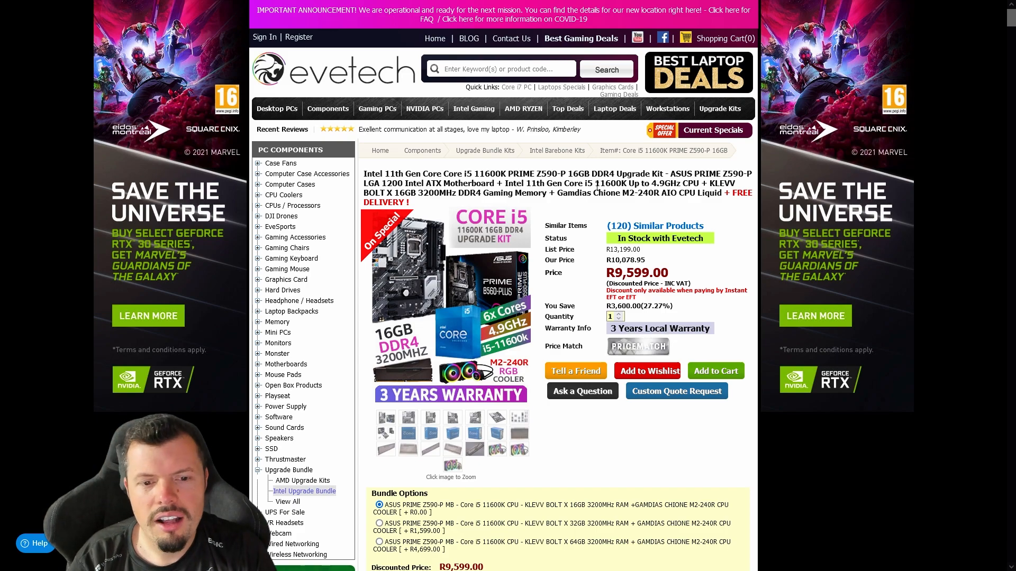
# Select the KLEVV BOLT X 32GB memory bundle, bringing the kit's discounted price to R 11,198.00.
pyautogui.scroll(-3)
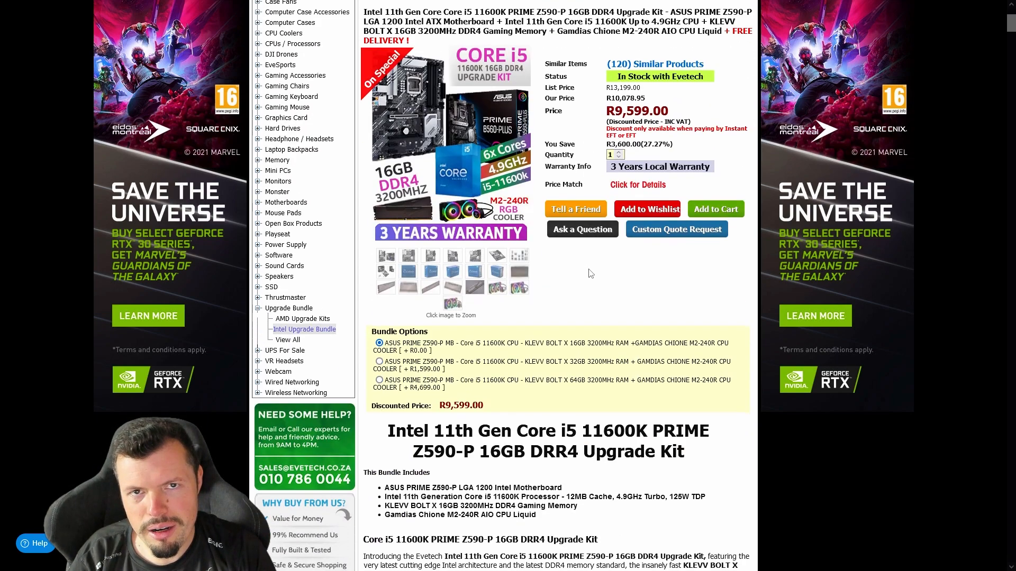
pyautogui.click(378, 362)
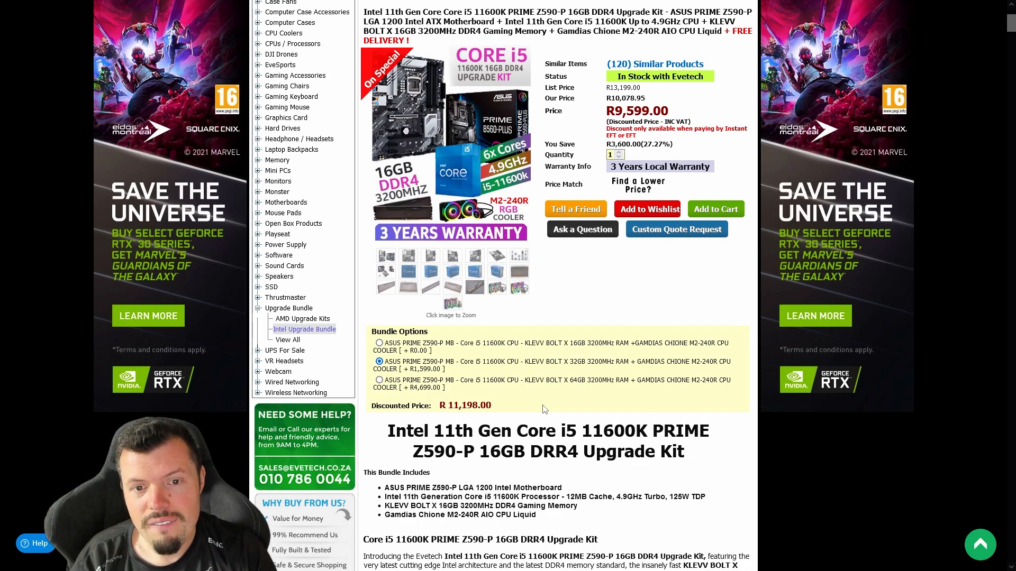
pyautogui.scroll(-3)
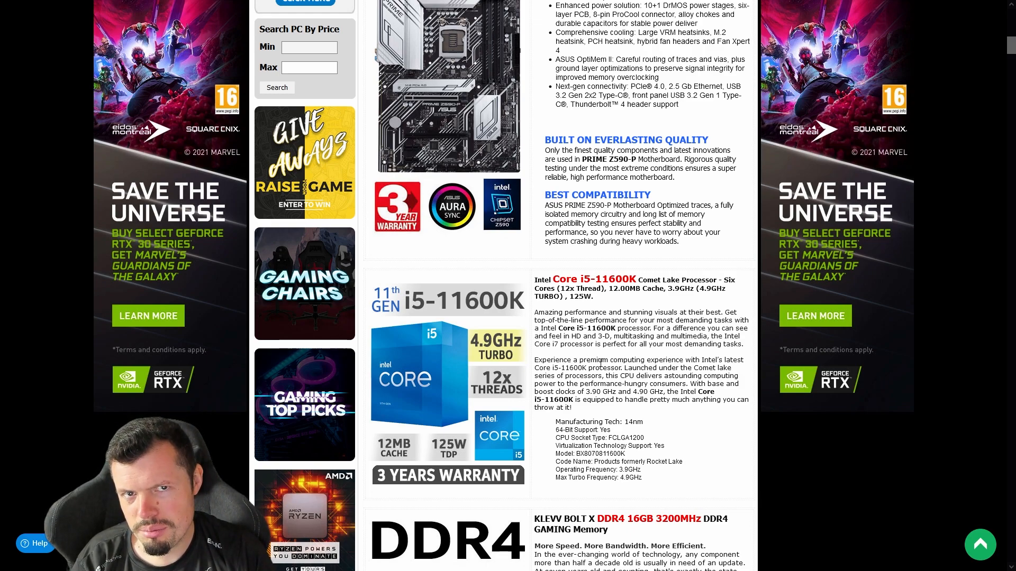
pyautogui.scroll(3)
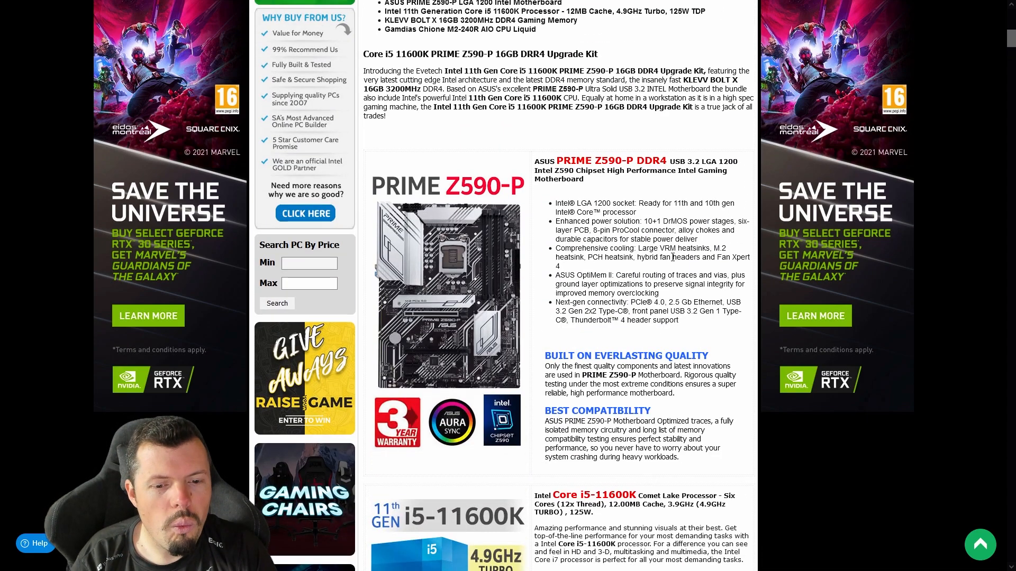
# Scroll through the Core i5 11600K kit's component descriptions and return to the top.
pyautogui.scroll(-3)
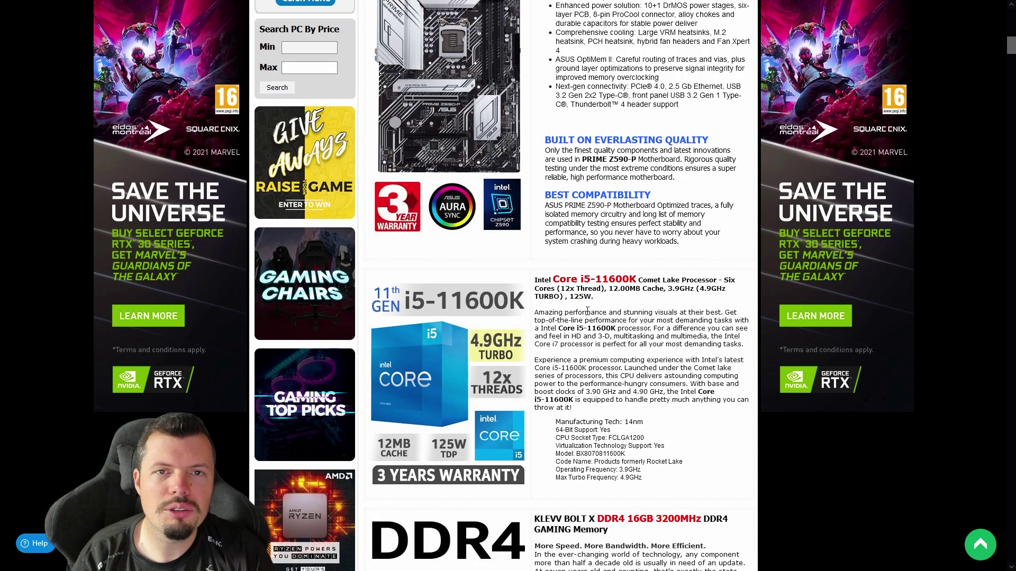
pyautogui.scroll(3)
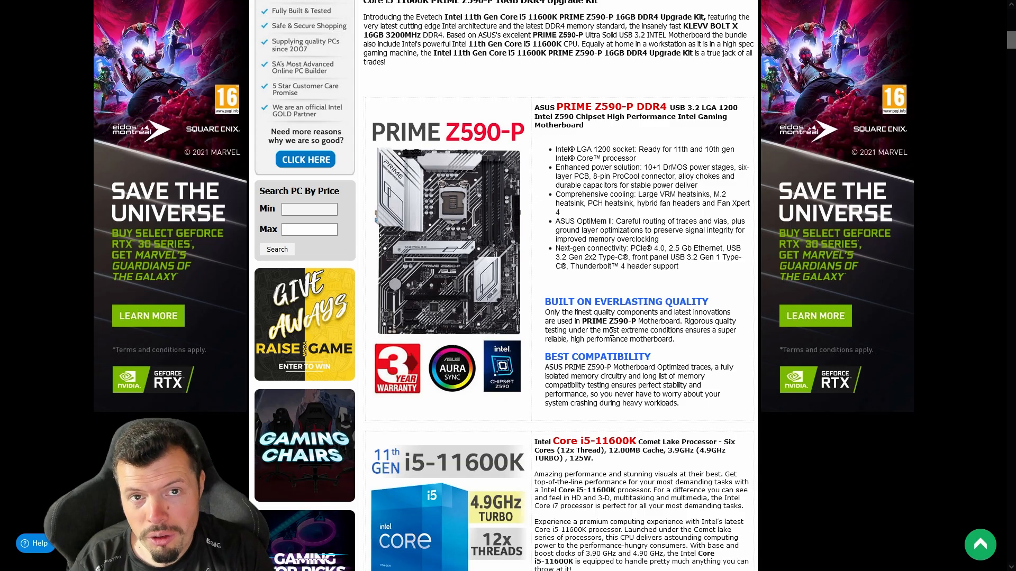
pyautogui.scroll(-3)
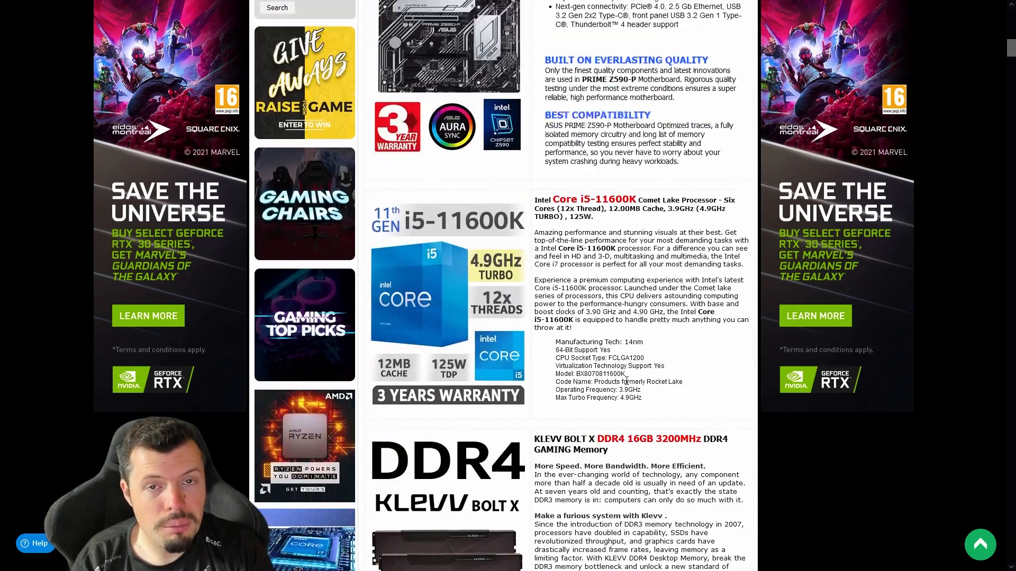
pyautogui.scroll(3)
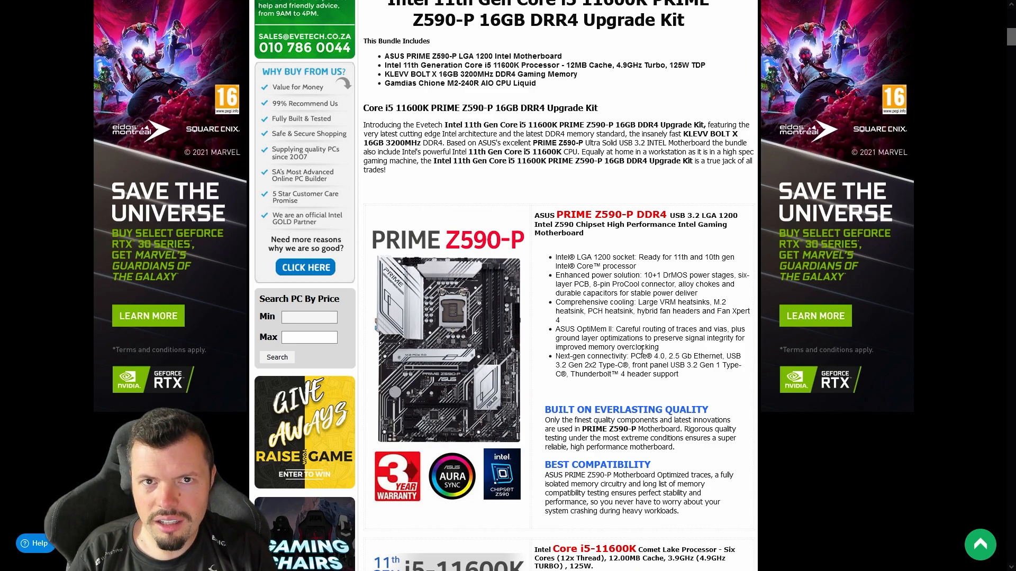
pyautogui.scroll(3)
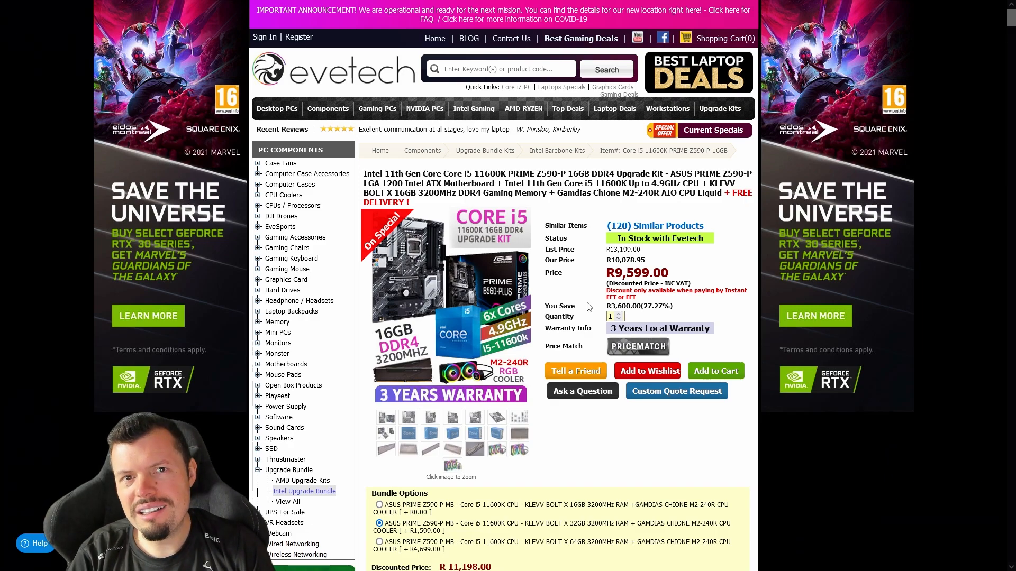
pyautogui.click(637, 347)
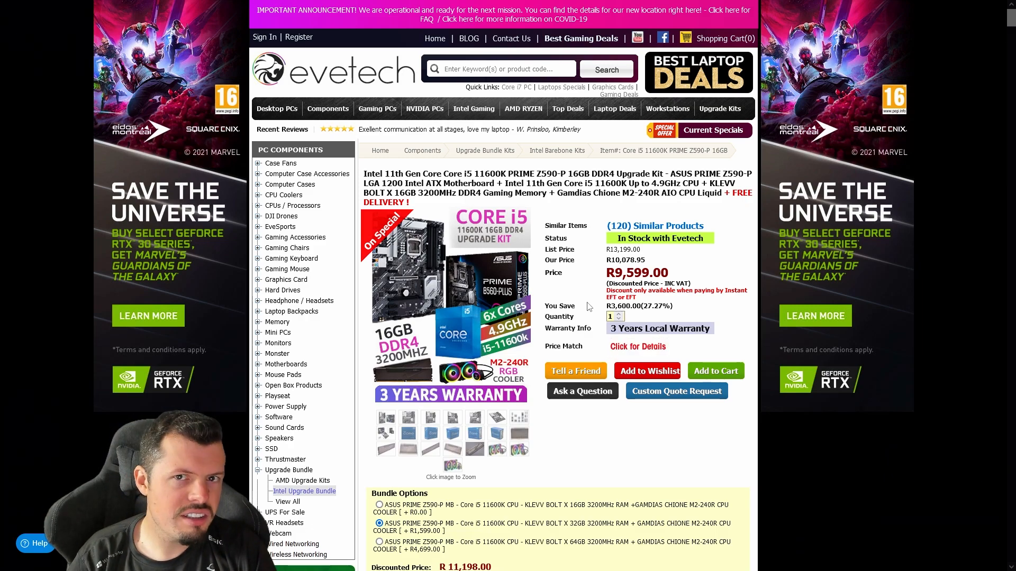